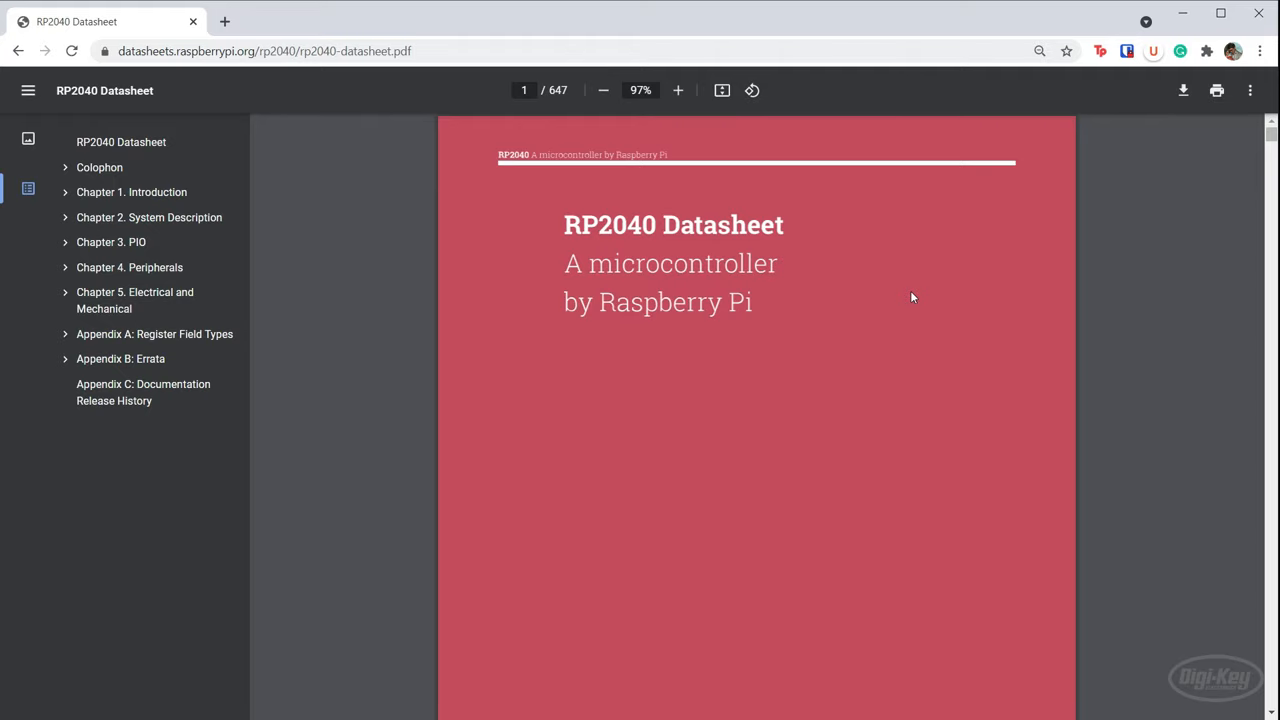
{"action": "mouse_move", "coordinate": [798, 238]}
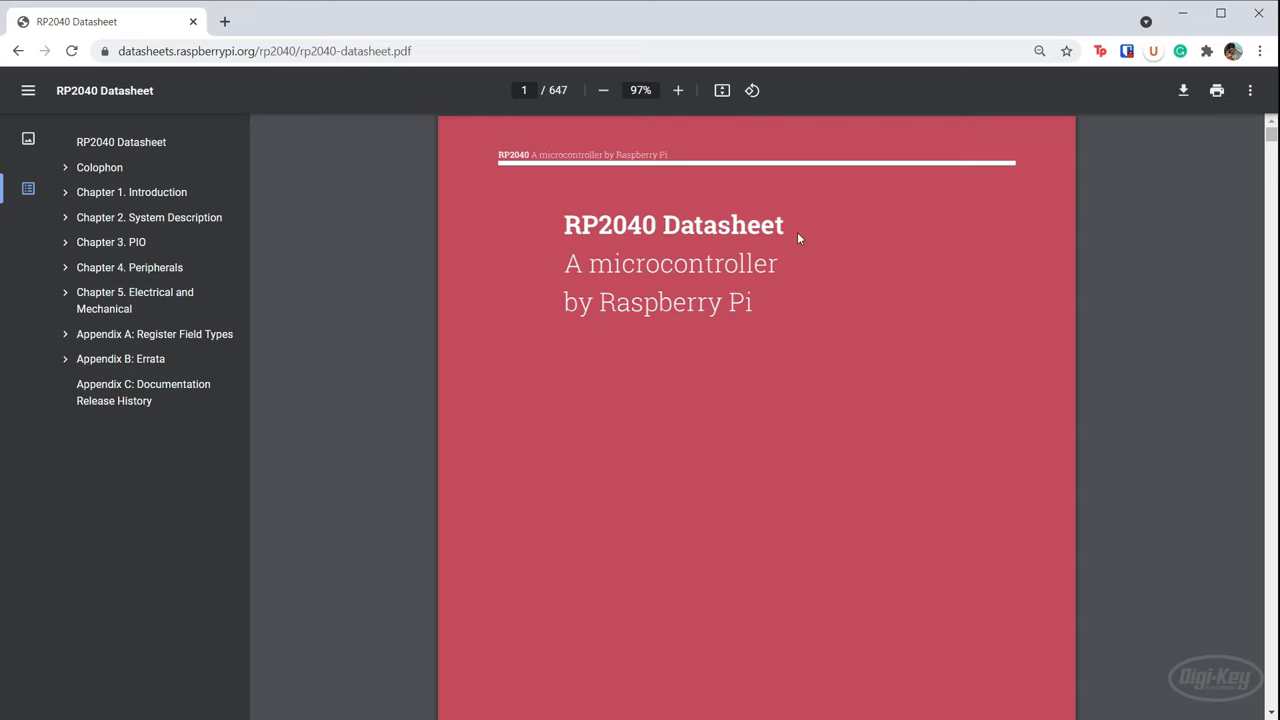
Jump from the outline to section 3.1 Overview of the PIO chapter on page 331
{"action": "left_click", "coordinate": [65, 242]}
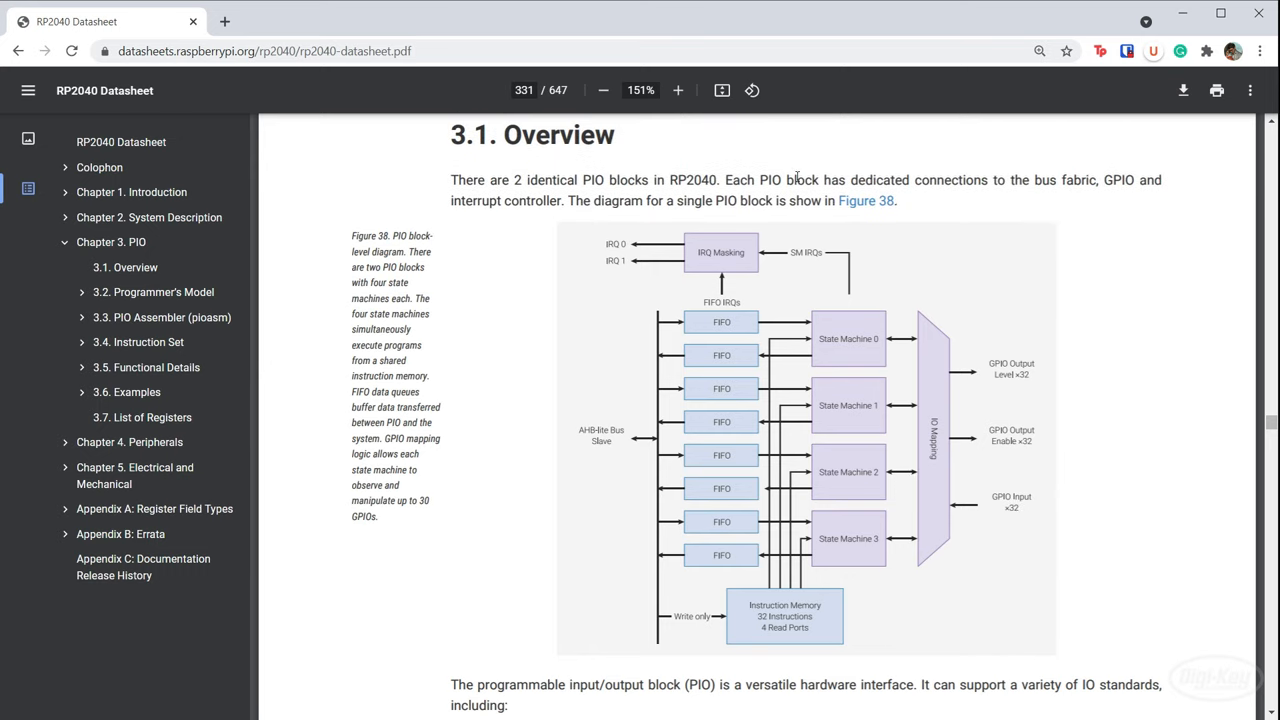
{"action": "mouse_move", "coordinate": [438, 604]}
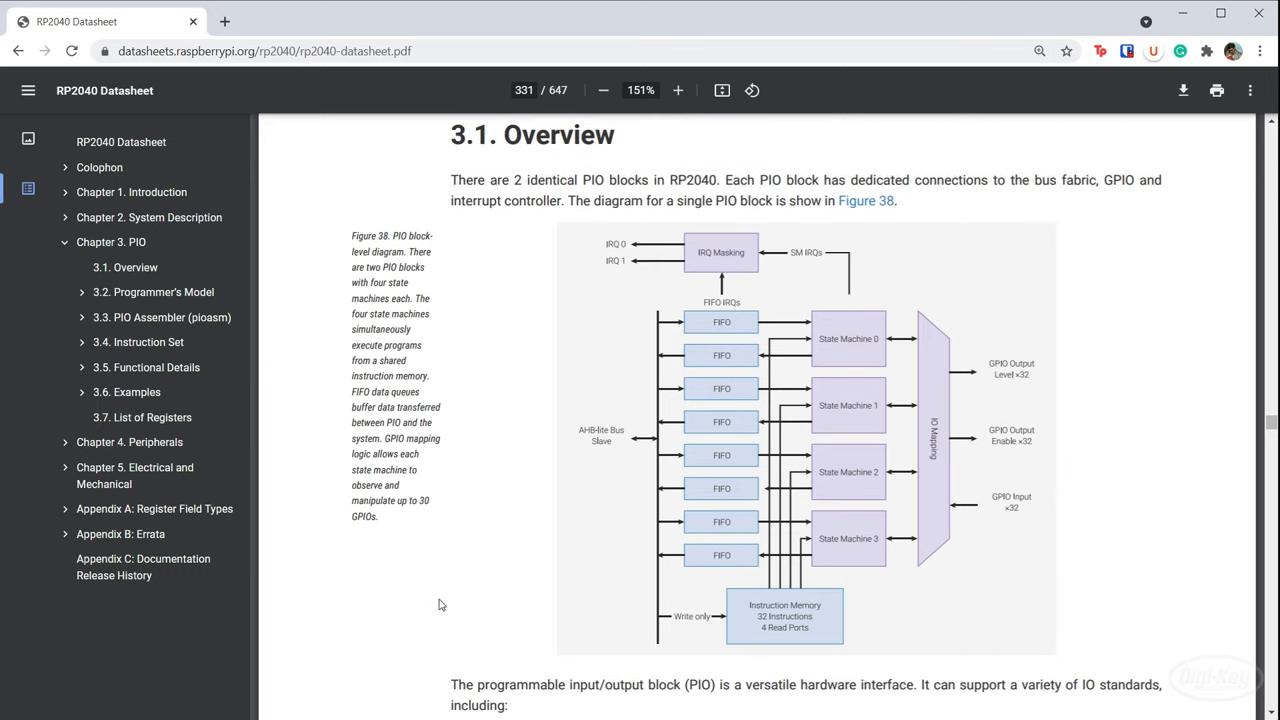
{"action": "mouse_move", "coordinate": [463, 569]}
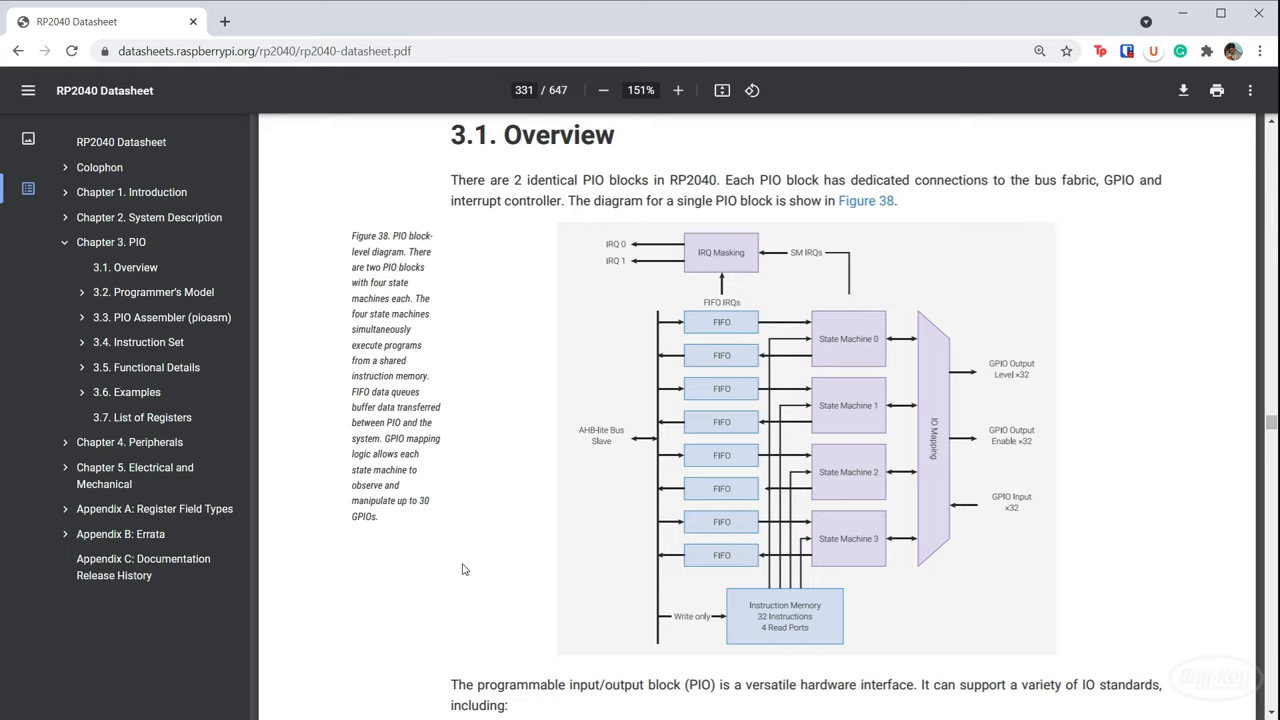
{"action": "mouse_move", "coordinate": [851, 500]}
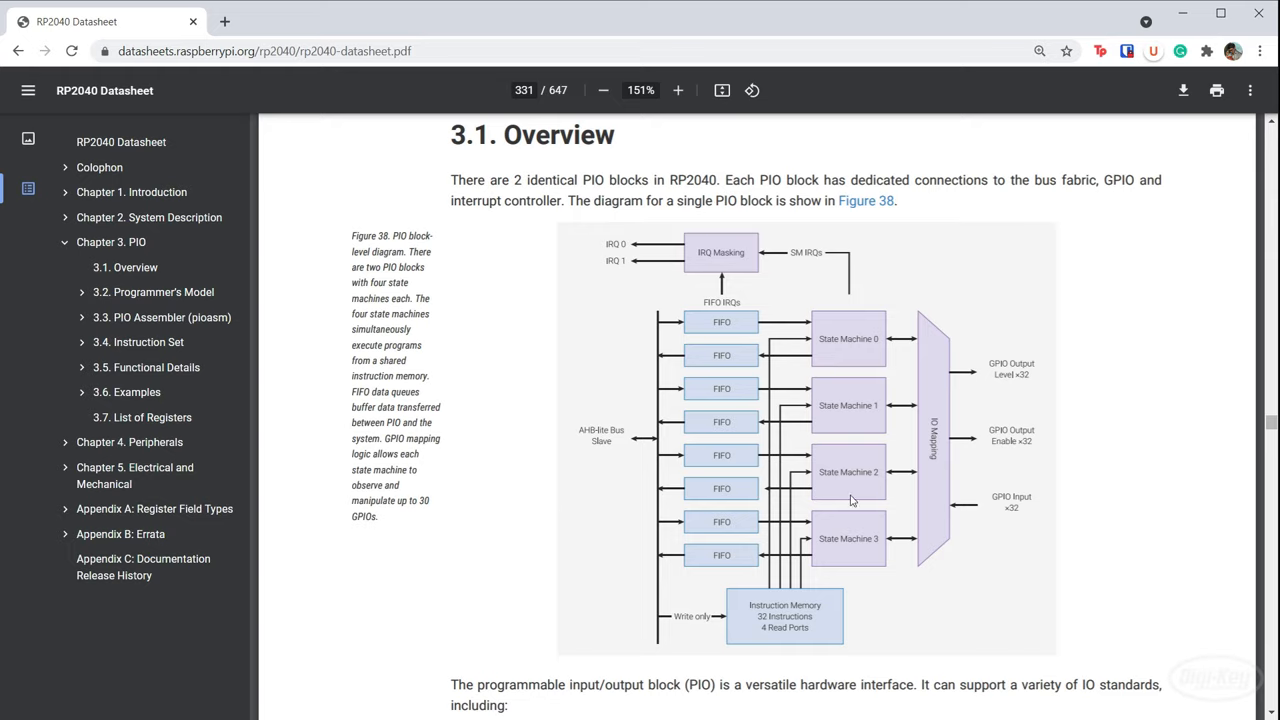
{"action": "mouse_move", "coordinate": [840, 550]}
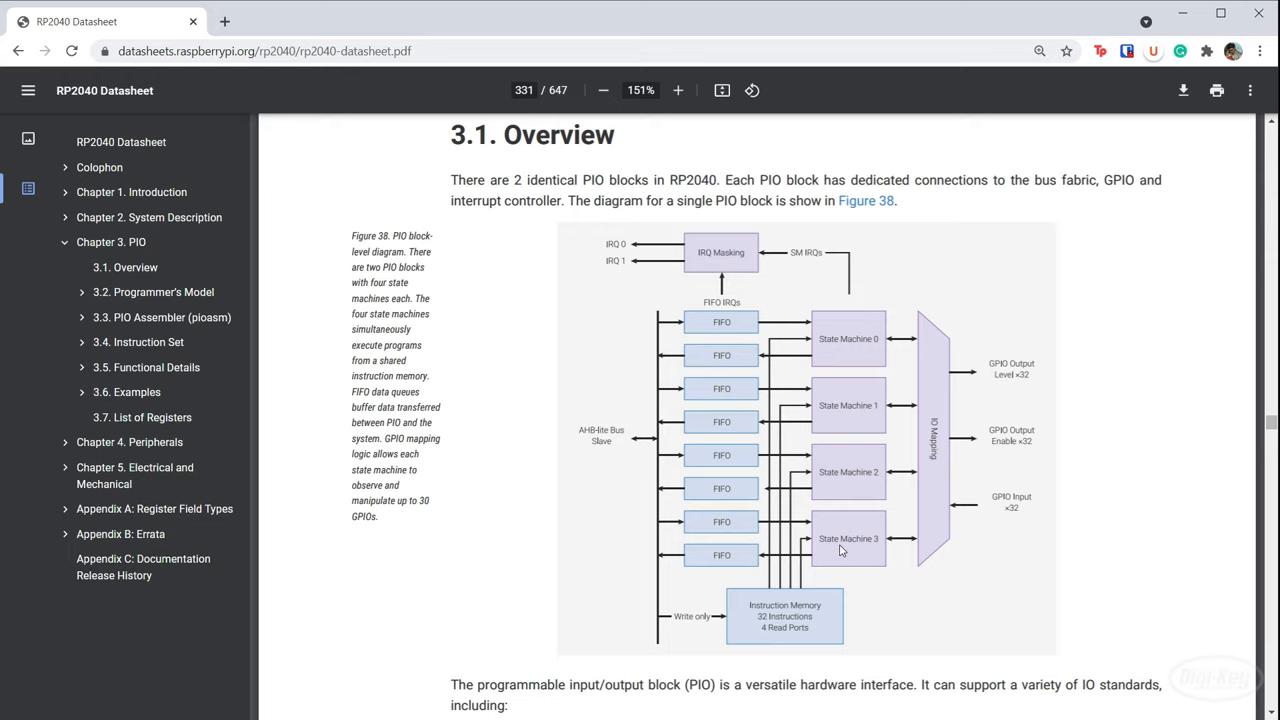
{"action": "mouse_move", "coordinate": [826, 611]}
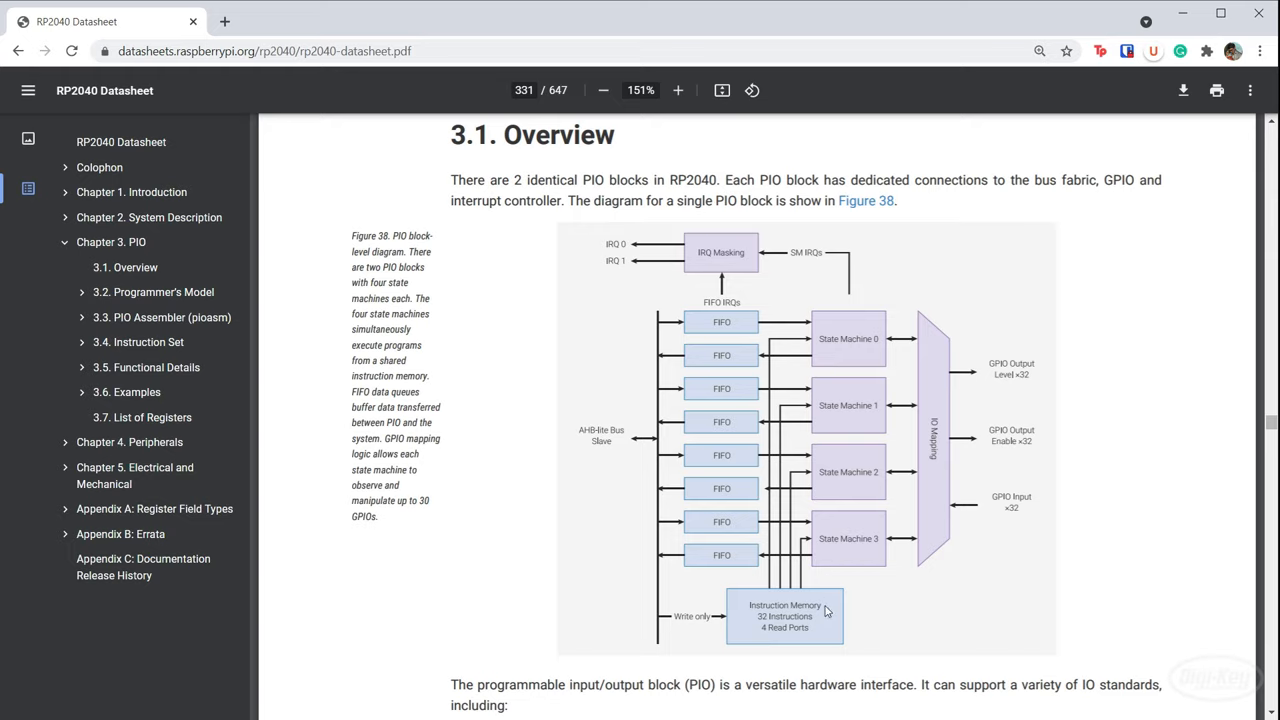
{"action": "mouse_move", "coordinate": [810, 630]}
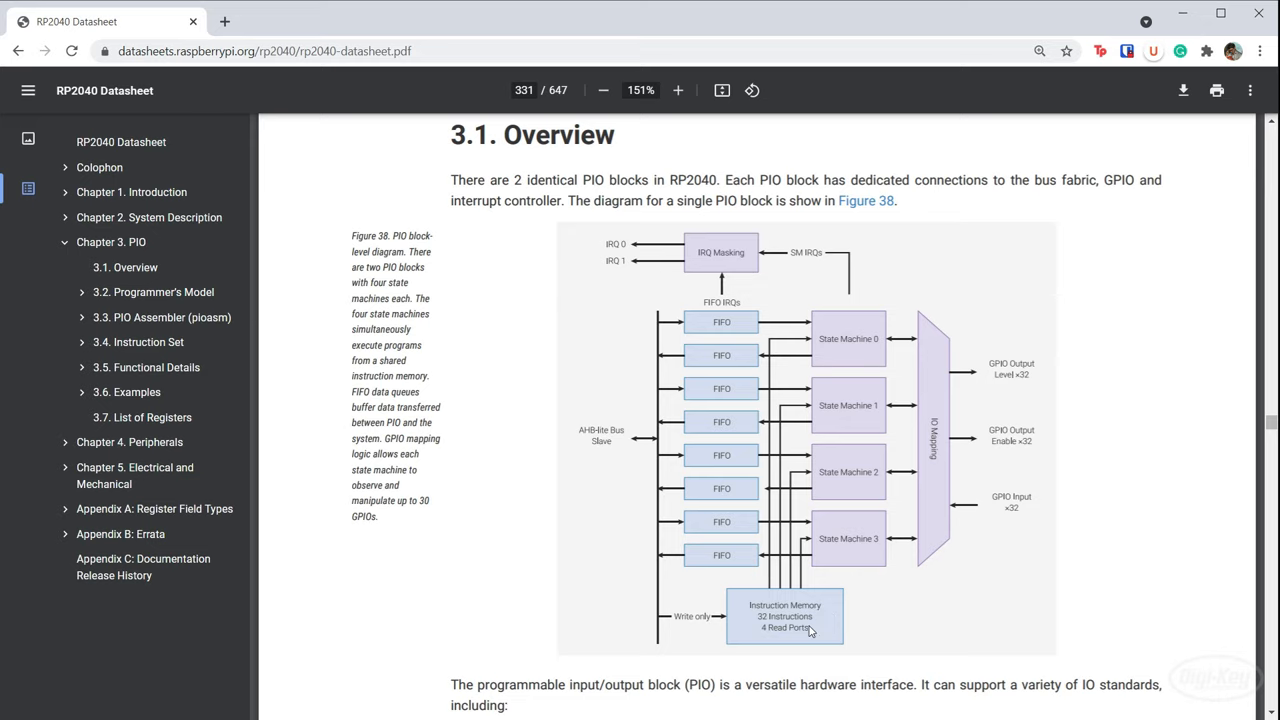
{"action": "mouse_move", "coordinate": [824, 641]}
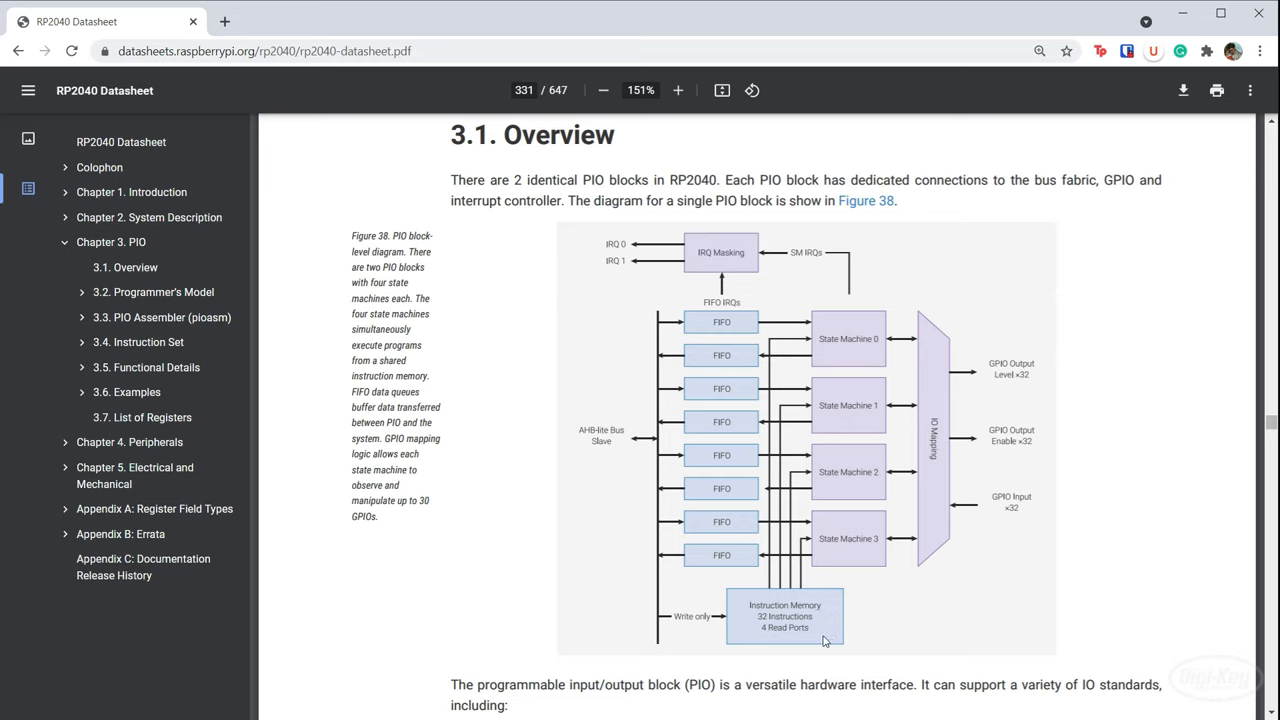
{"action": "mouse_move", "coordinate": [815, 625]}
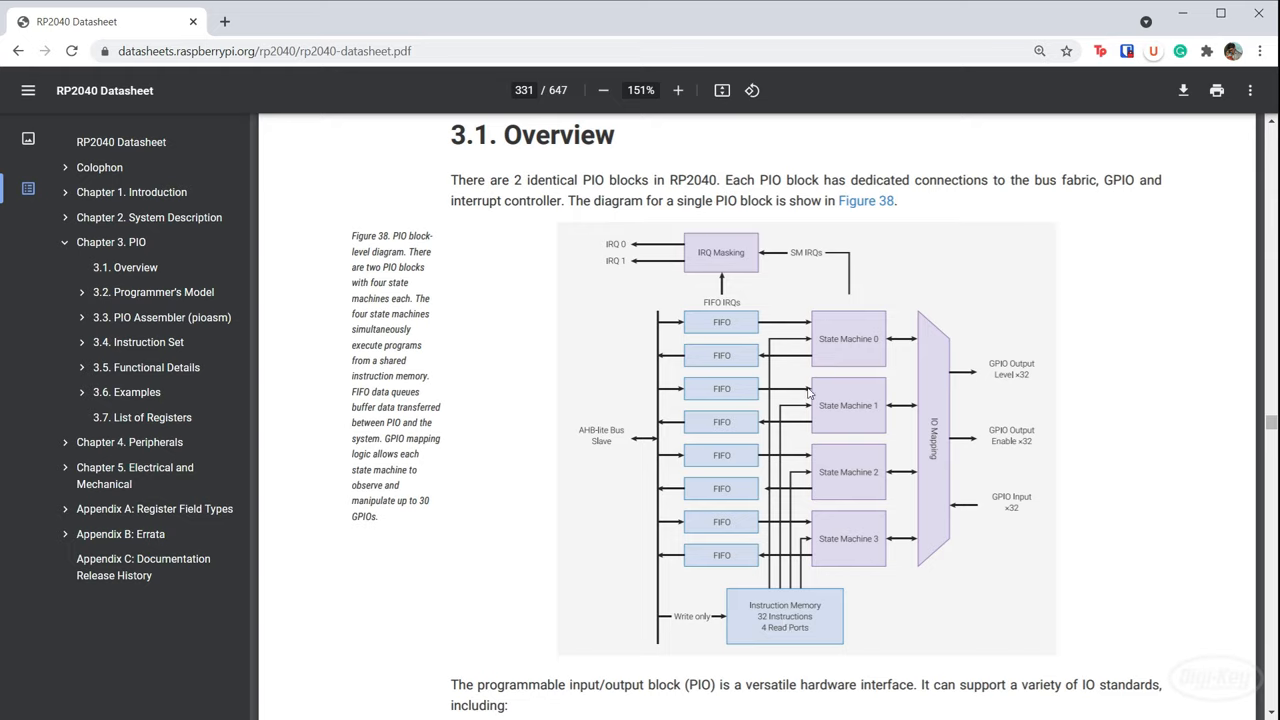
{"action": "mouse_move", "coordinate": [600, 580]}
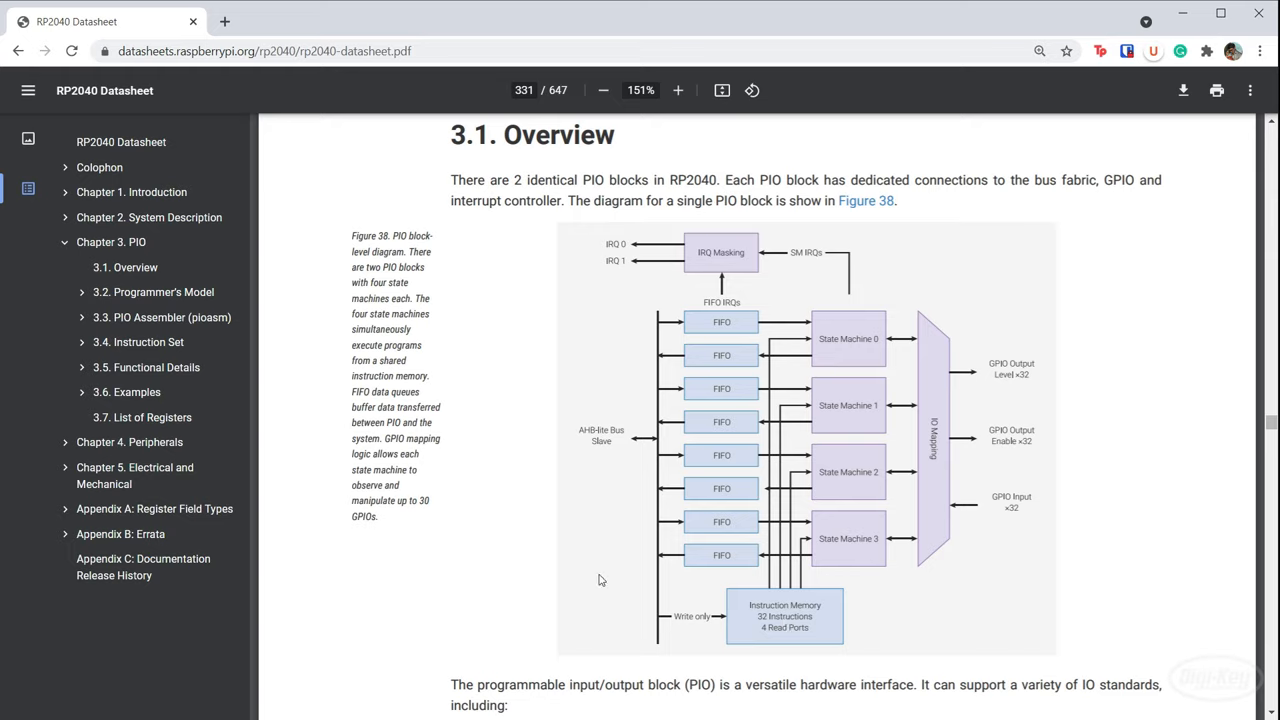
{"action": "mouse_move", "coordinate": [825, 560]}
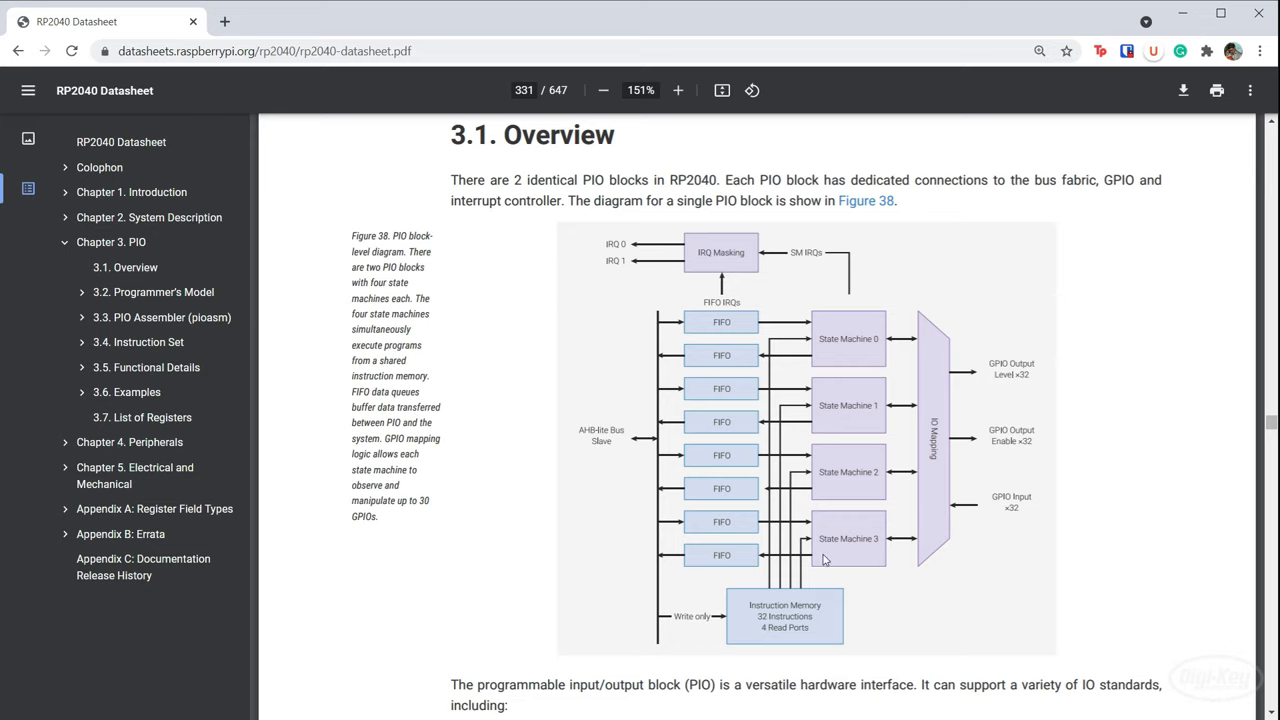
{"action": "mouse_move", "coordinate": [725, 467]}
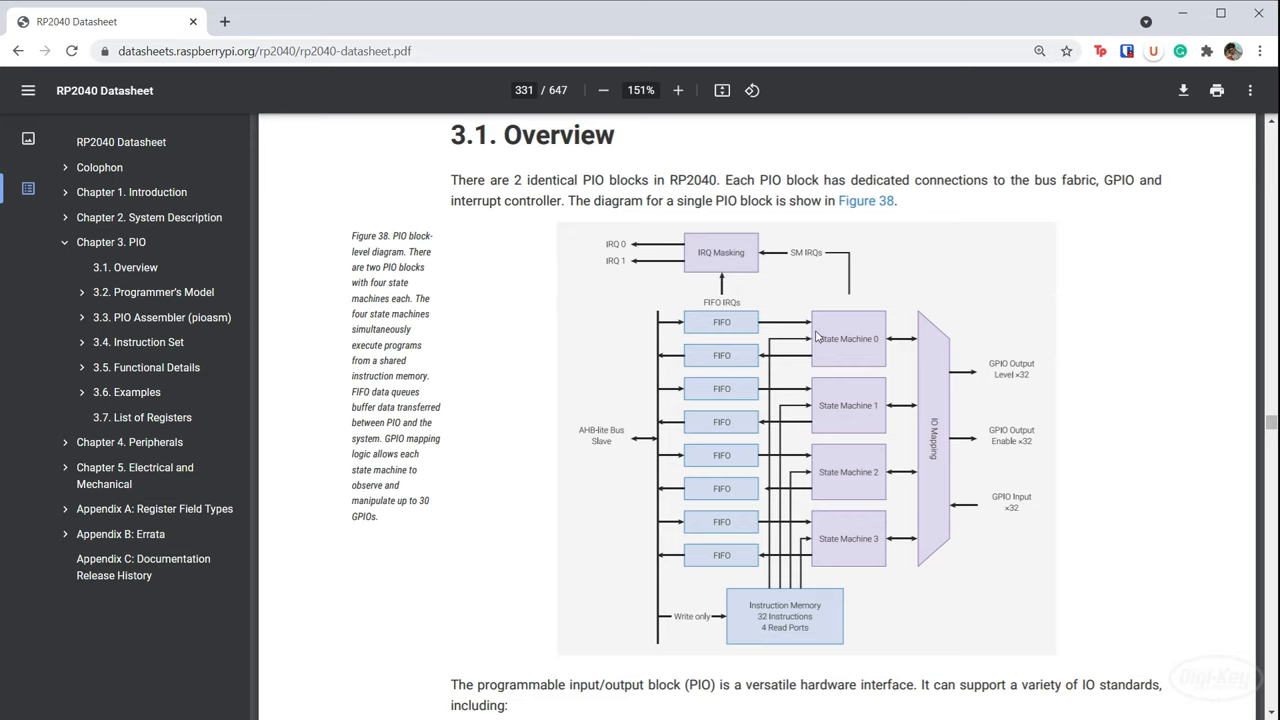
{"action": "mouse_move", "coordinate": [545, 465]}
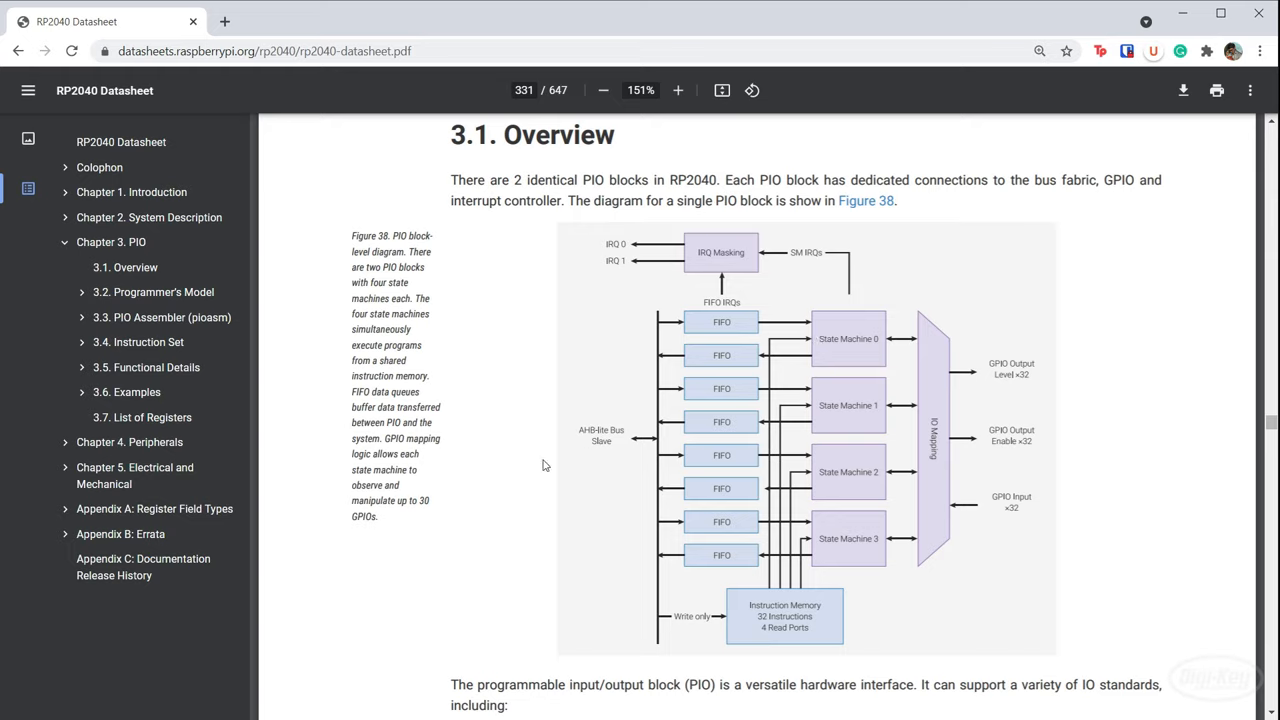
{"action": "mouse_move", "coordinate": [750, 443]}
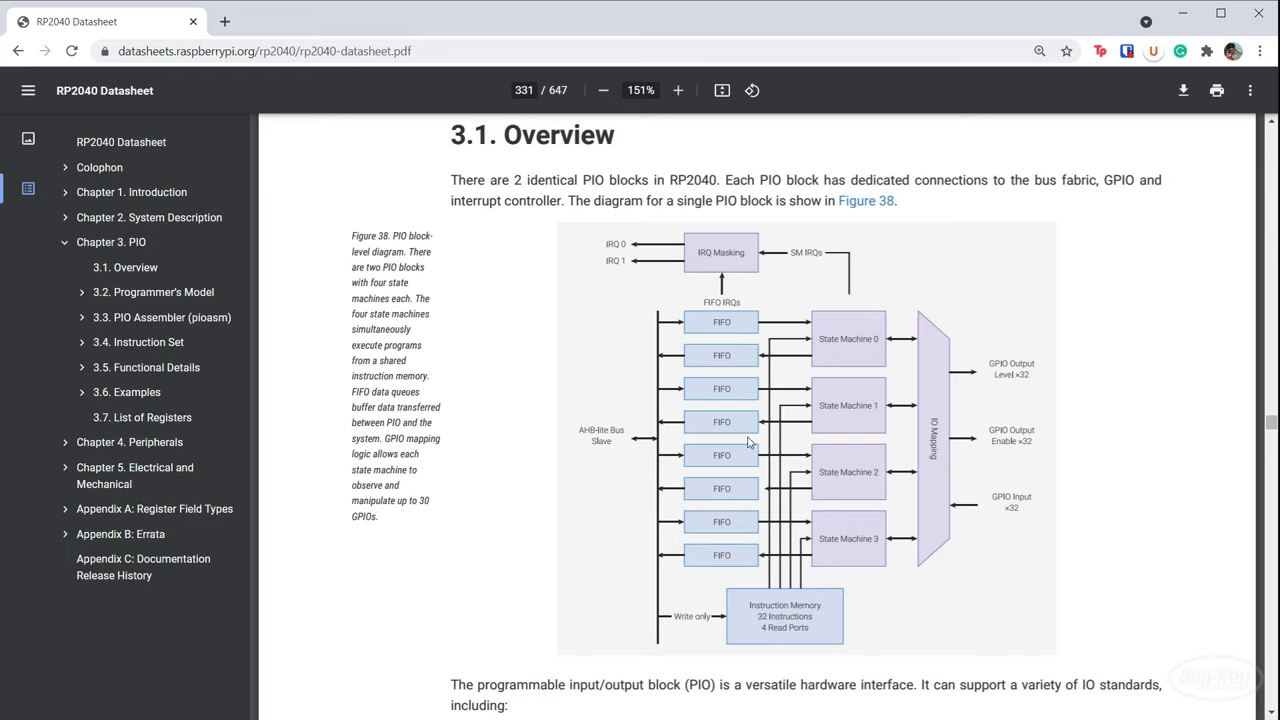
{"action": "mouse_move", "coordinate": [940, 442]}
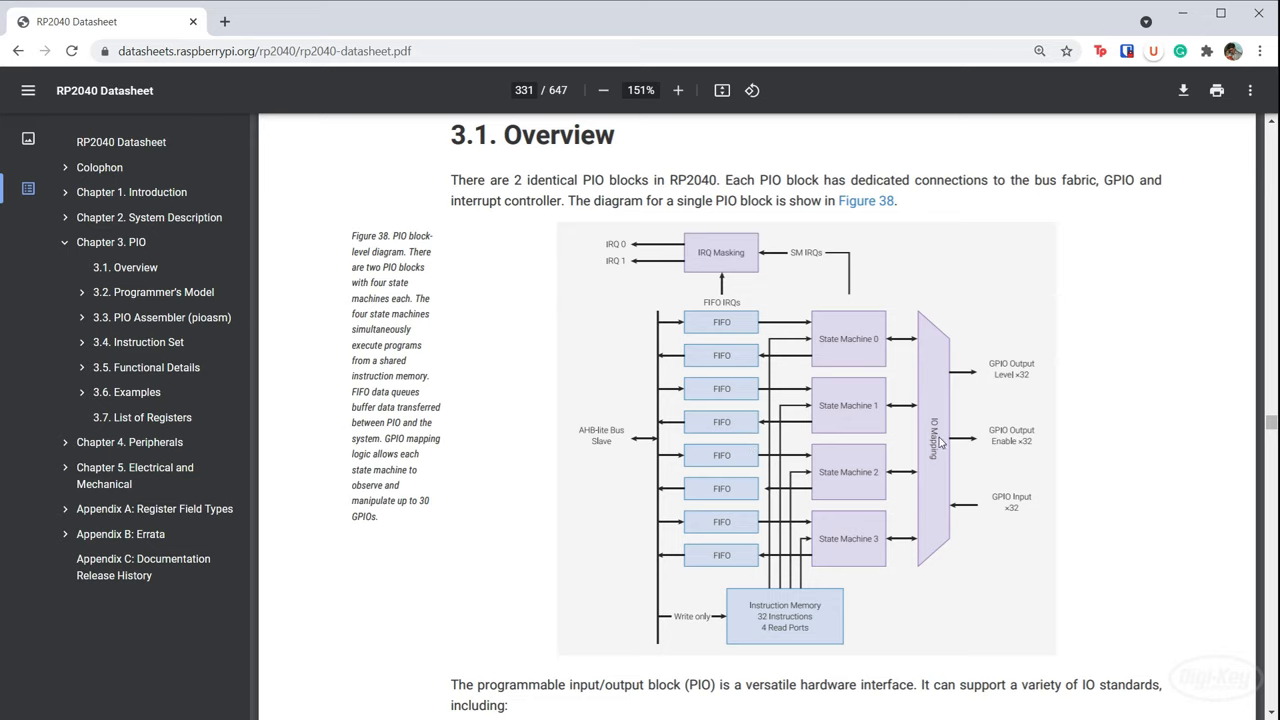
{"action": "mouse_move", "coordinate": [1094, 487]}
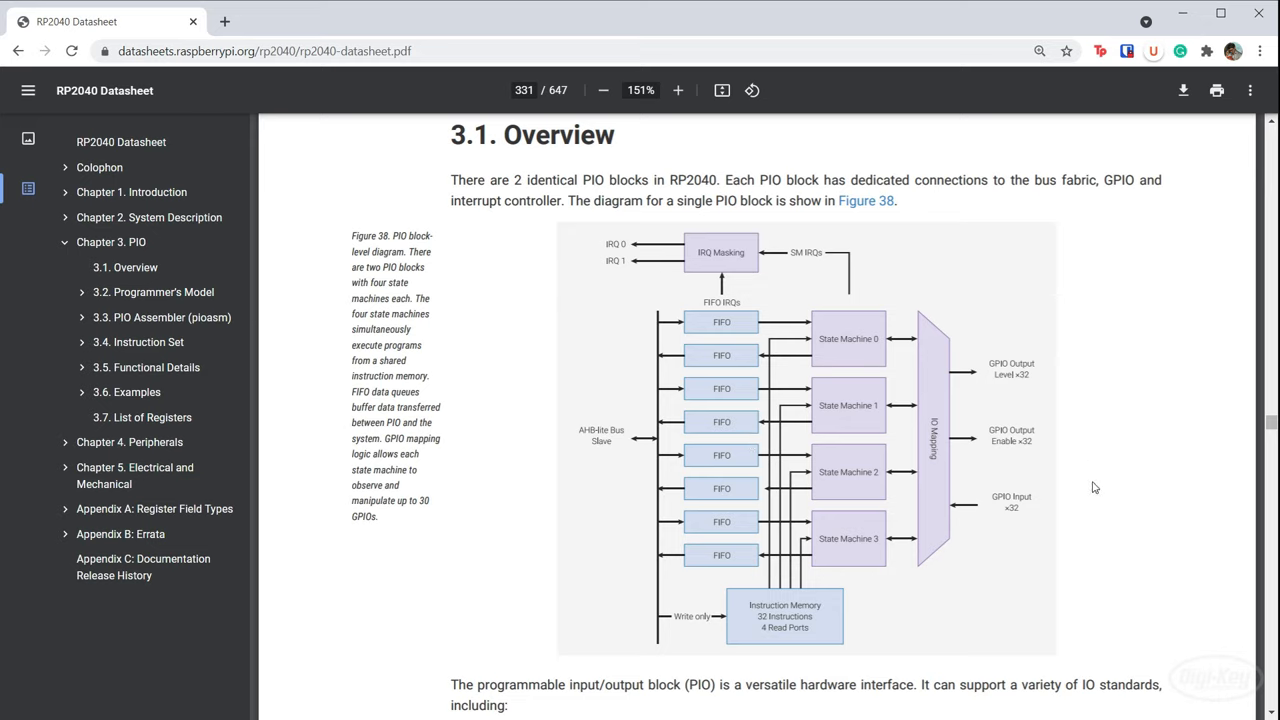
{"action": "mouse_move", "coordinate": [985, 558]}
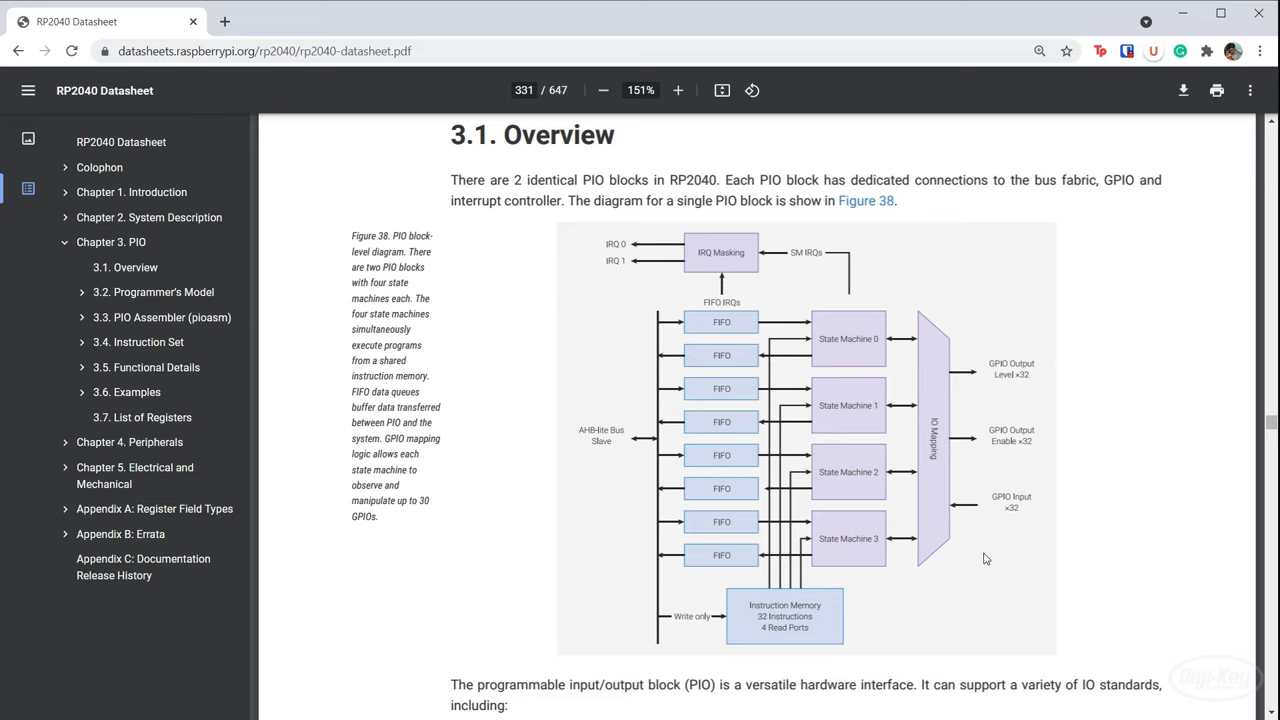
{"action": "mouse_move", "coordinate": [750, 305]}
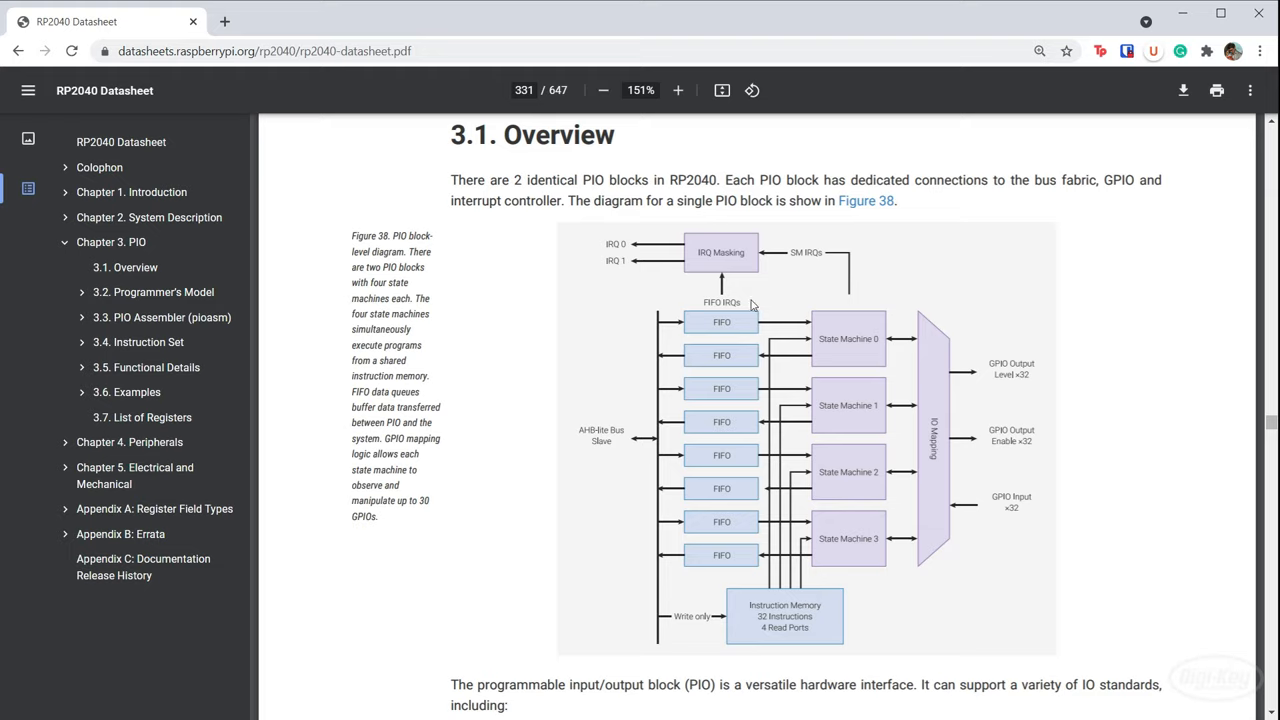
{"action": "mouse_move", "coordinate": [846, 310]}
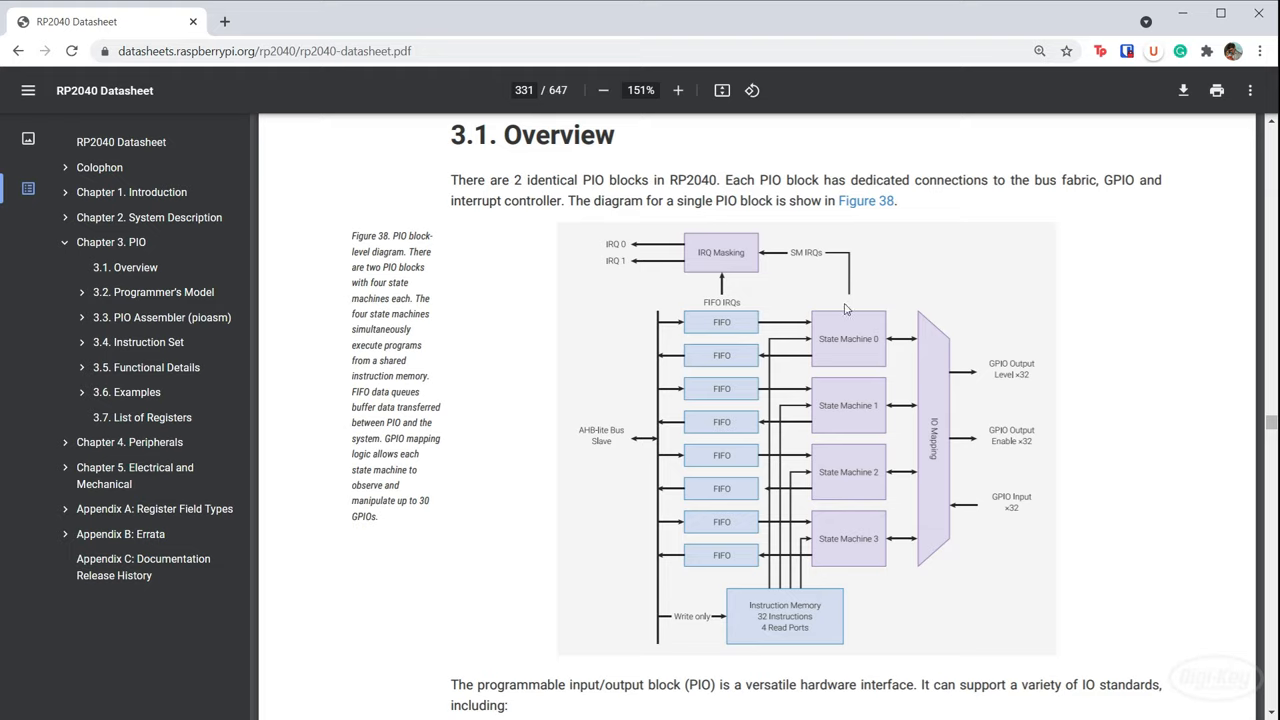
{"action": "mouse_move", "coordinate": [820, 308]}
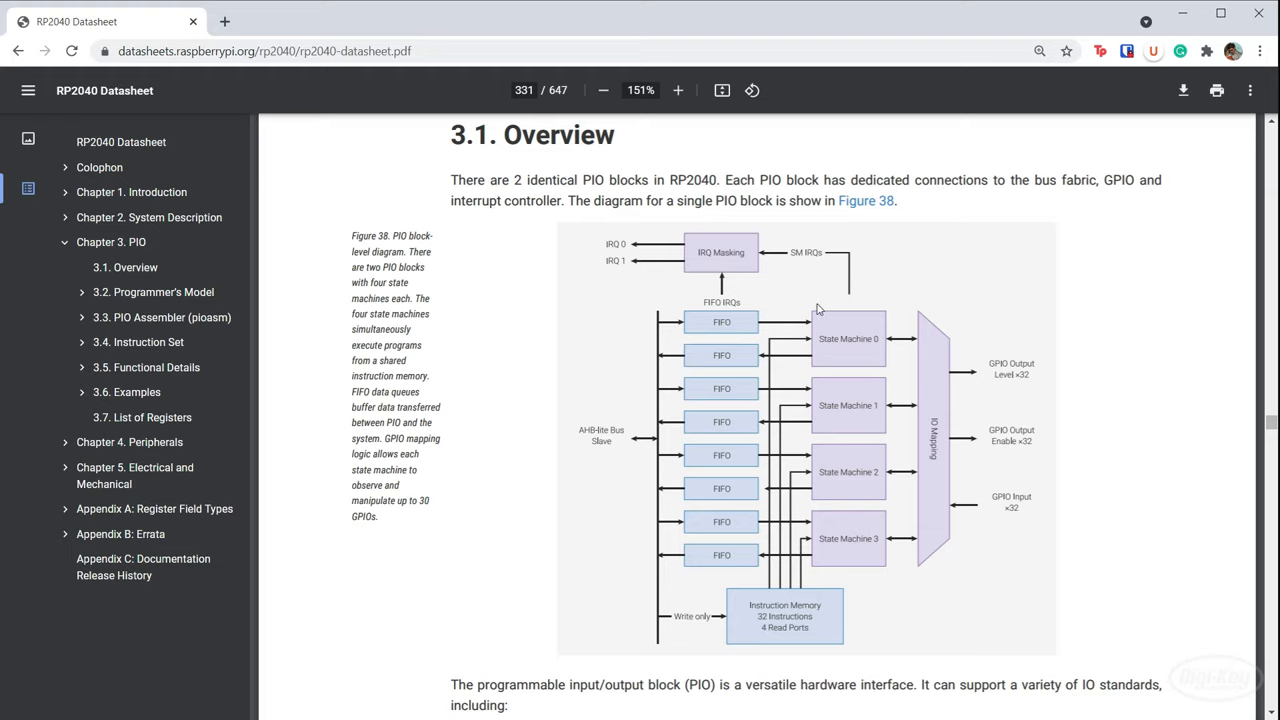
{"action": "scroll", "scroll_direction": "down", "scroll_amount": 3}
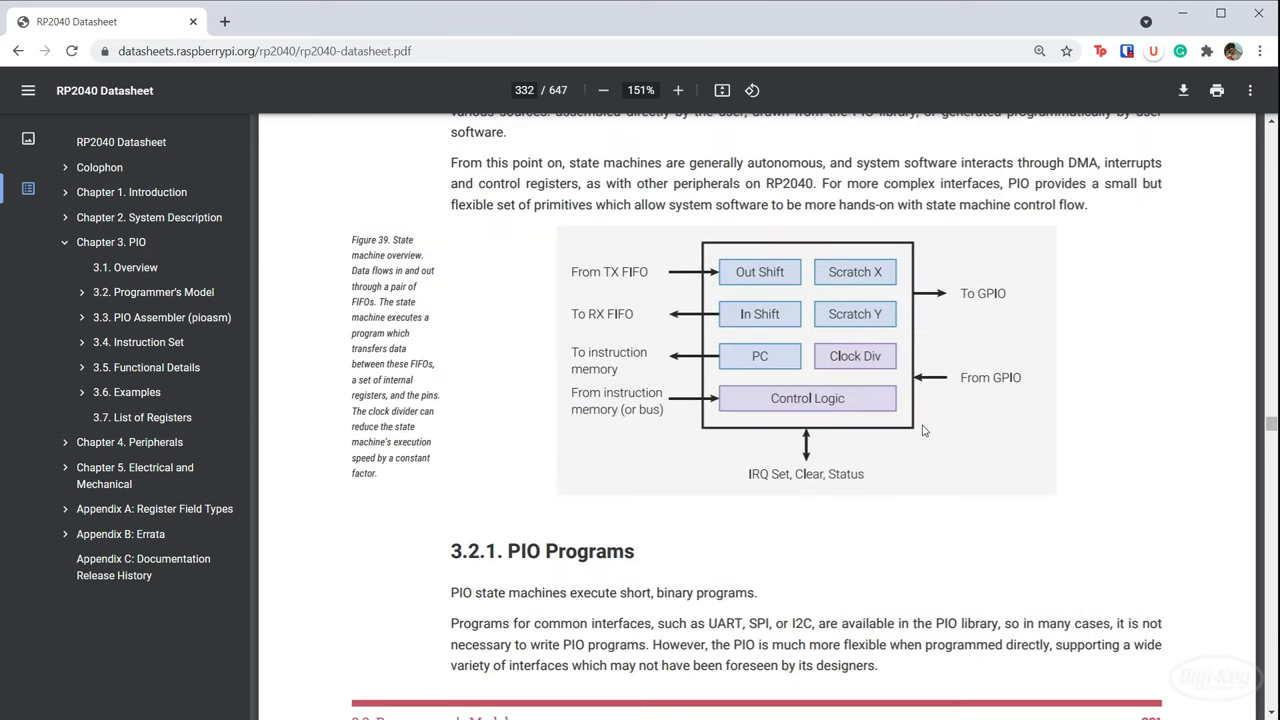
{"action": "mouse_move", "coordinate": [774, 462]}
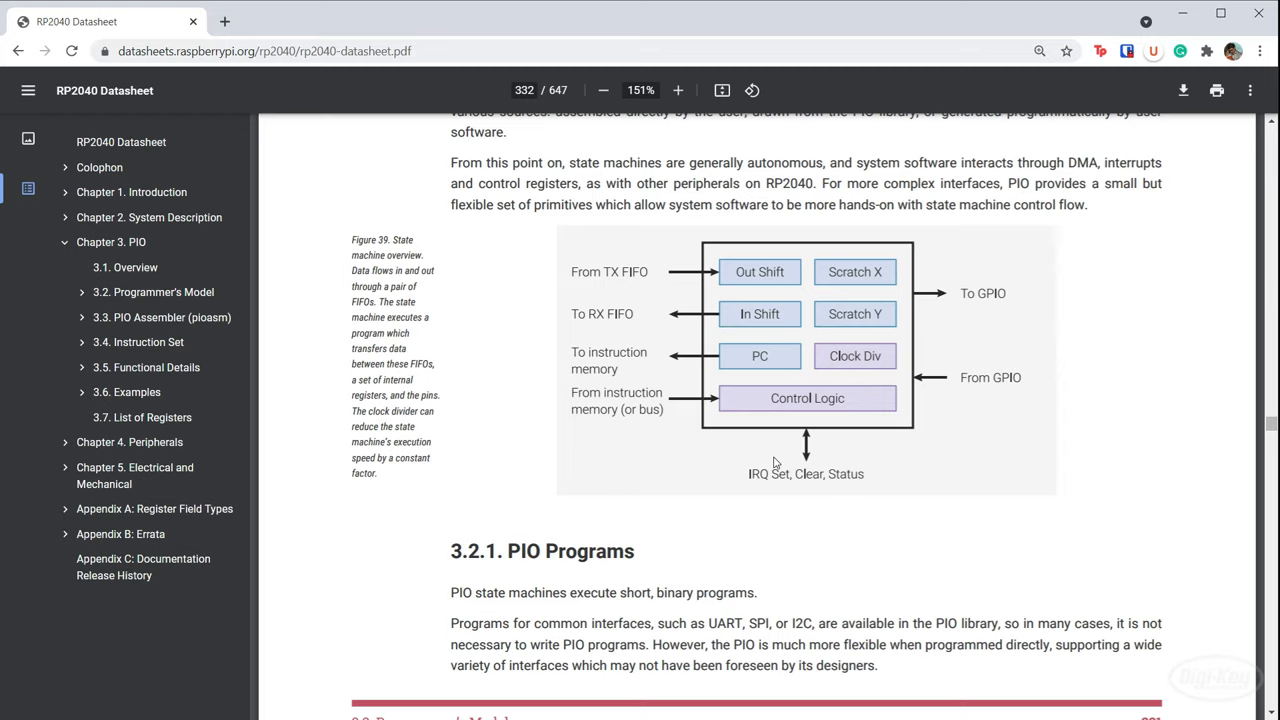
{"action": "mouse_move", "coordinate": [738, 309]}
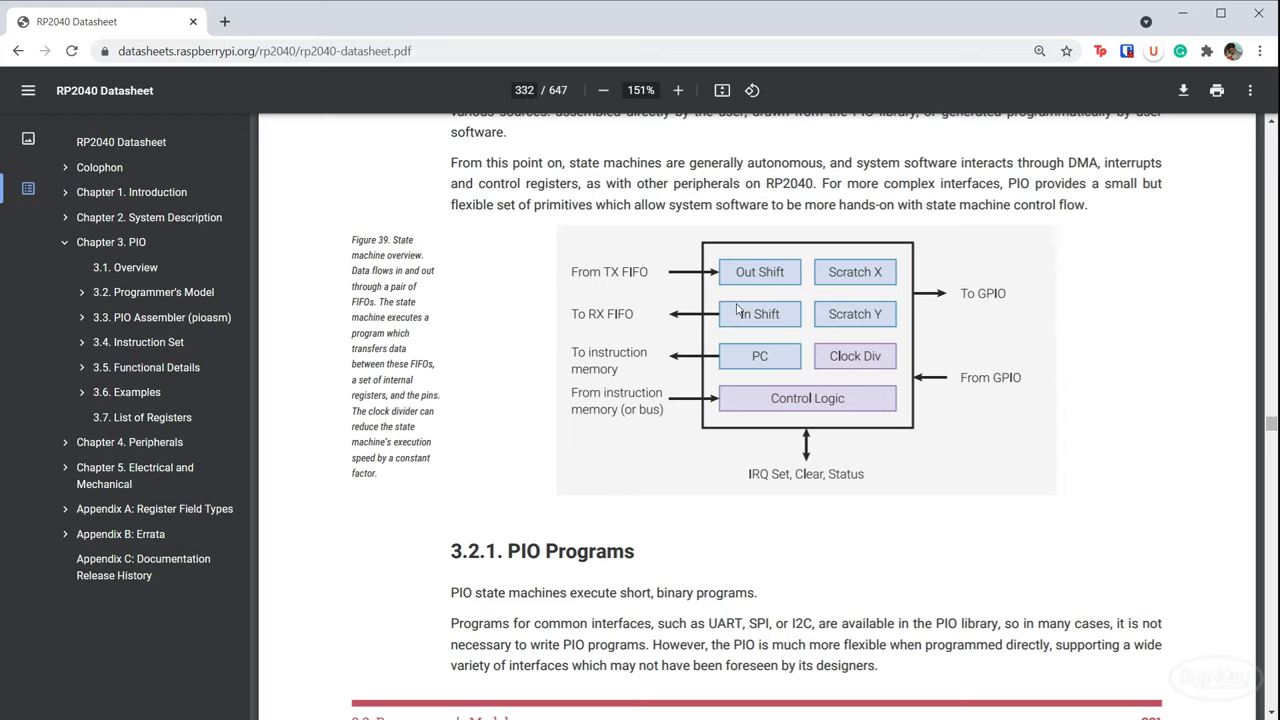
{"action": "mouse_move", "coordinate": [786, 325]}
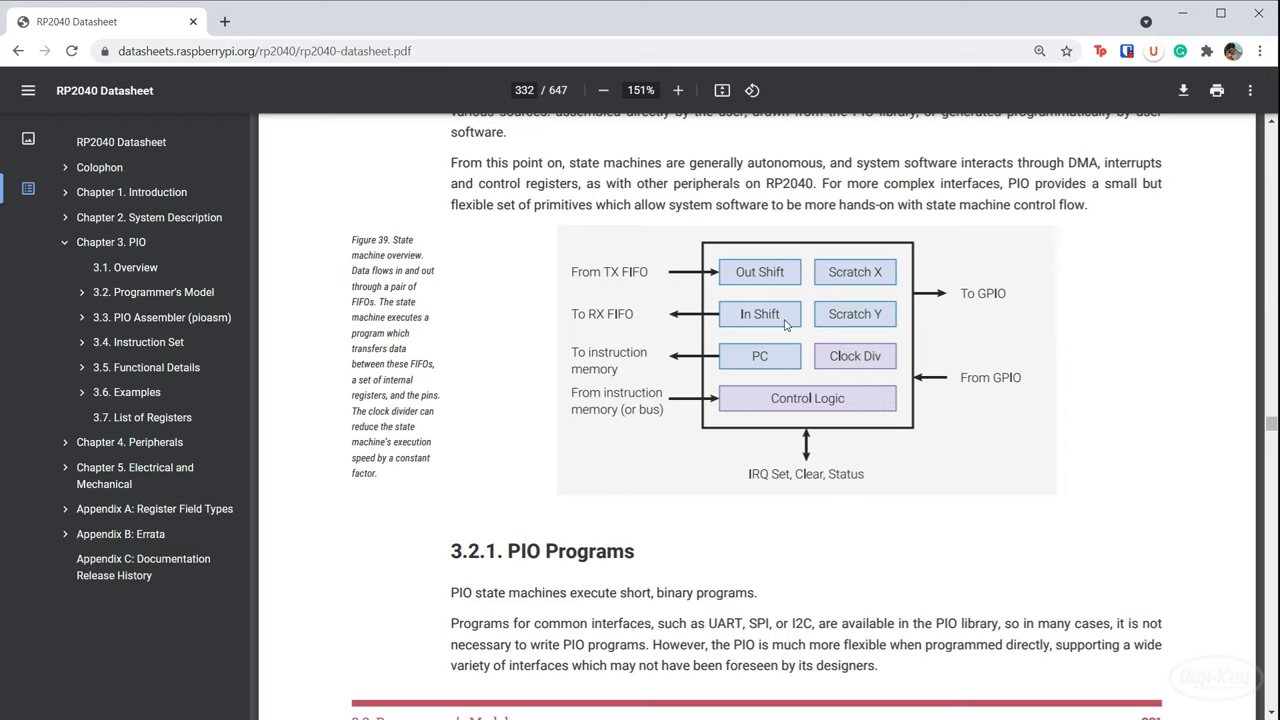
{"action": "mouse_move", "coordinate": [780, 361]}
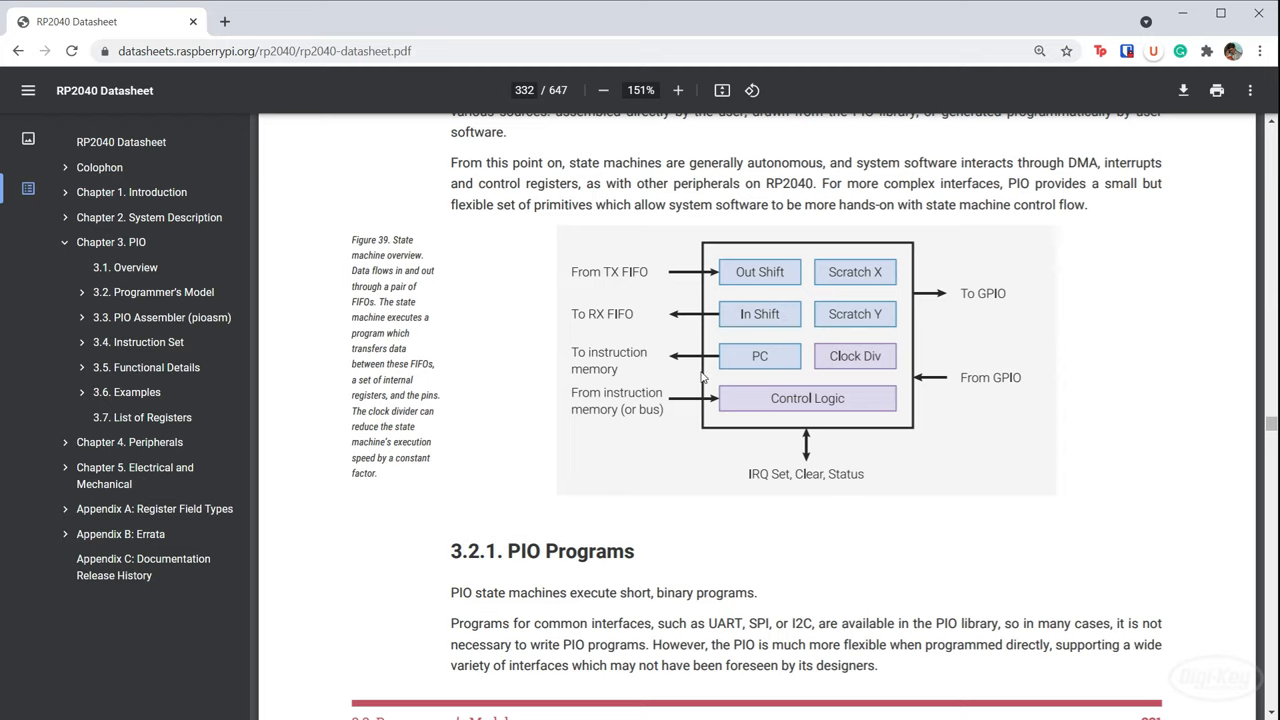
{"action": "mouse_move", "coordinate": [748, 375]}
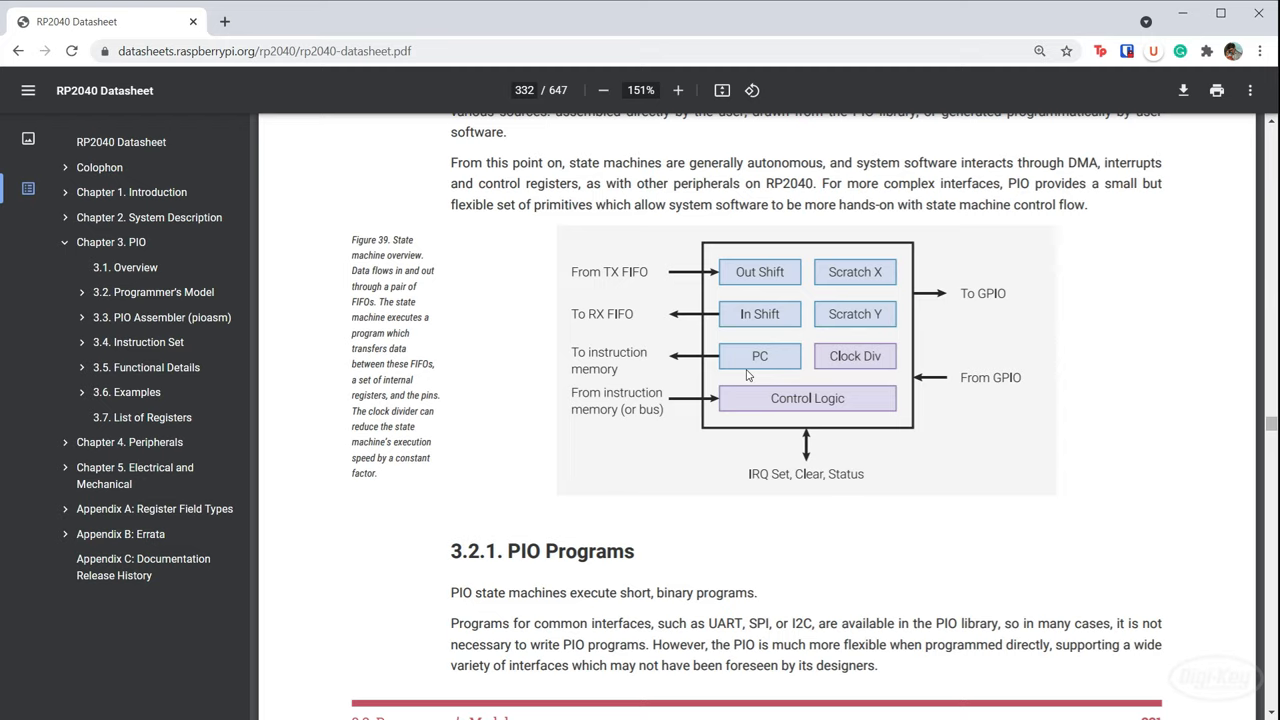
{"action": "mouse_move", "coordinate": [856, 273]}
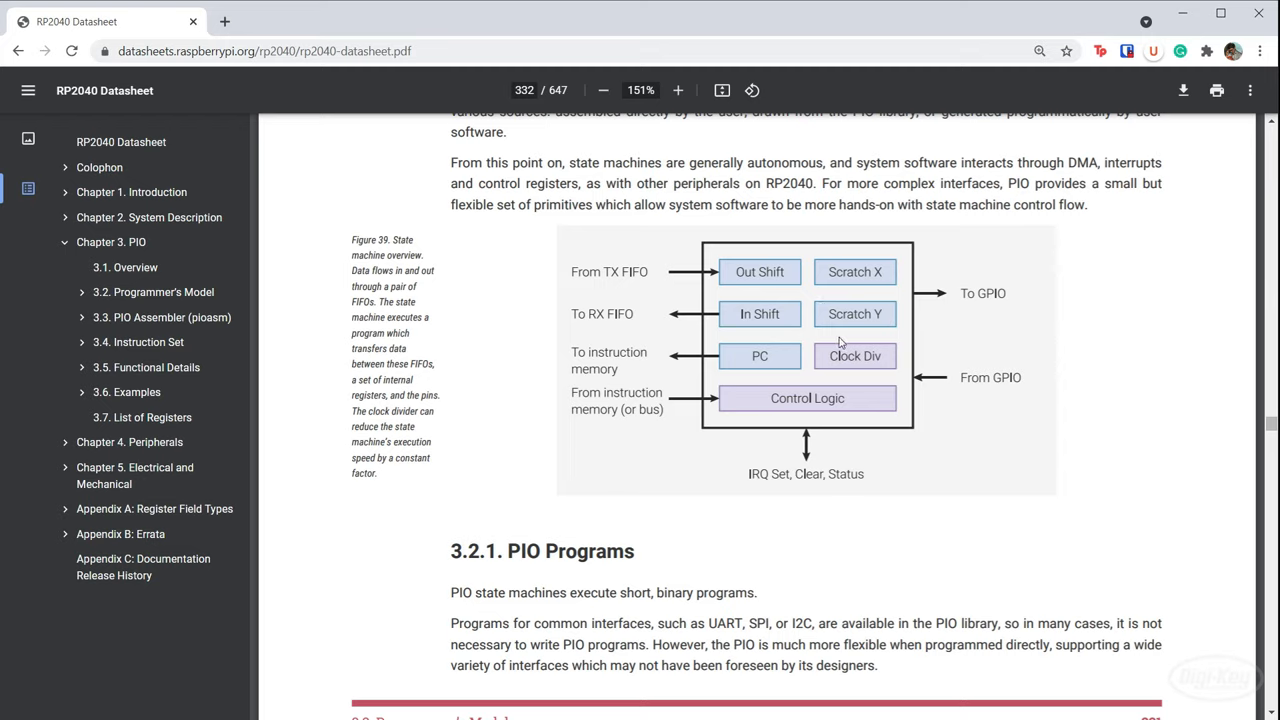
{"action": "mouse_move", "coordinate": [868, 377]}
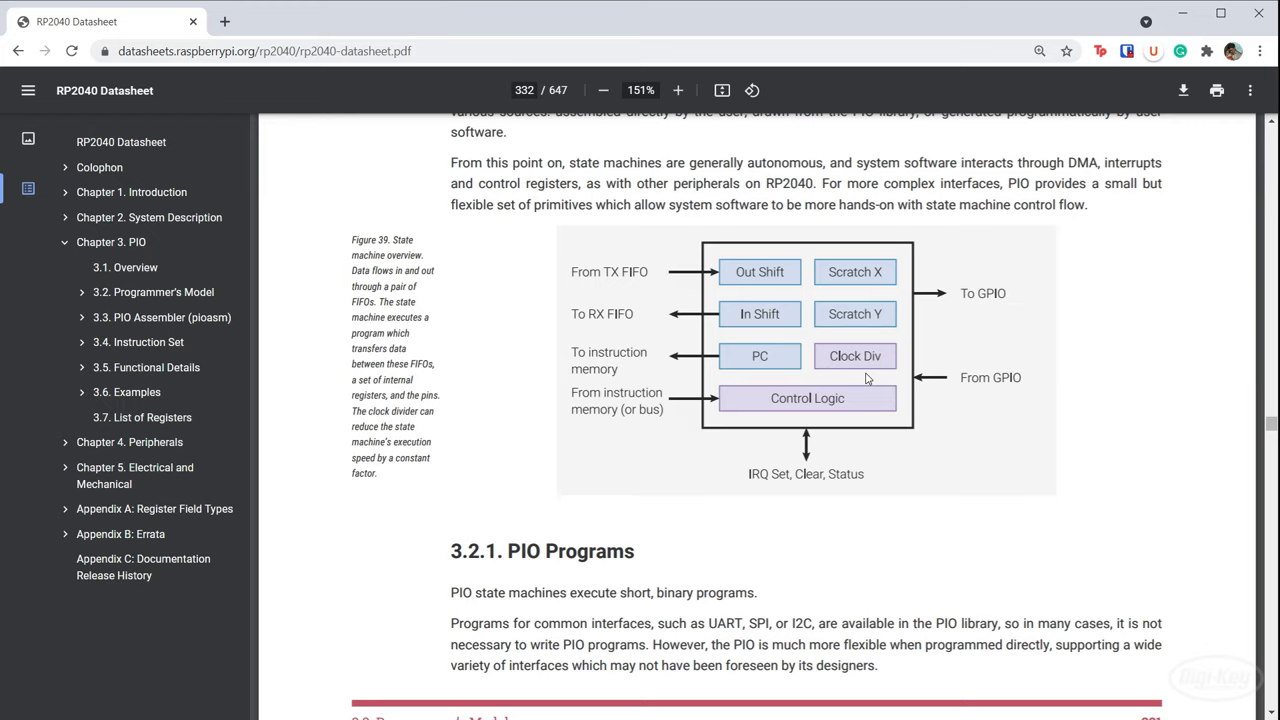
{"action": "mouse_move", "coordinate": [845, 388]}
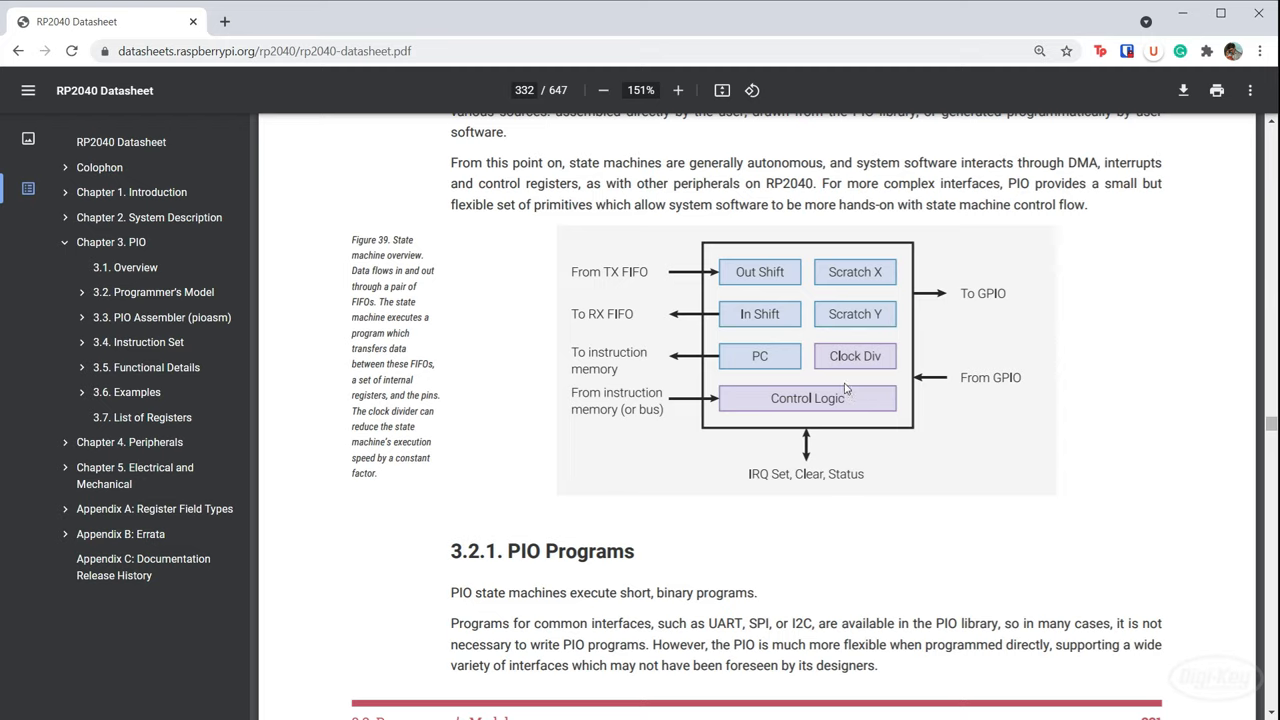
{"action": "mouse_move", "coordinate": [876, 368]}
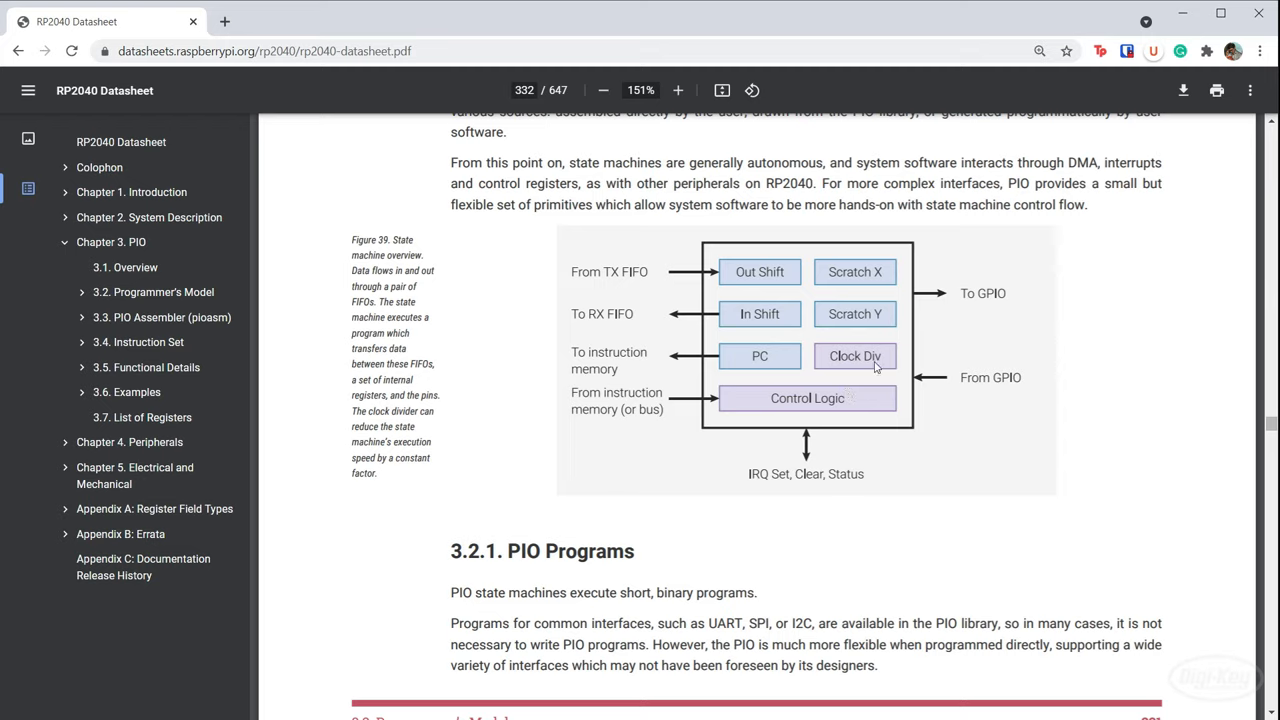
{"action": "mouse_move", "coordinate": [835, 420]}
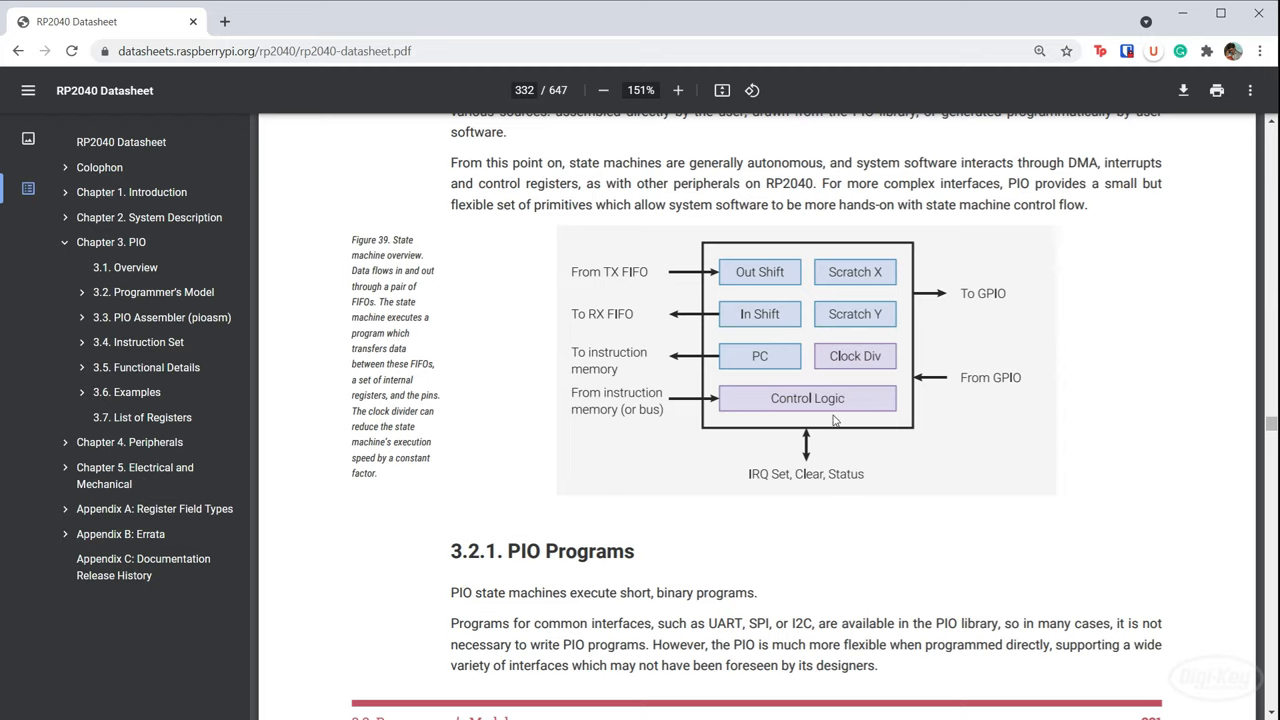
{"action": "mouse_move", "coordinate": [798, 412]}
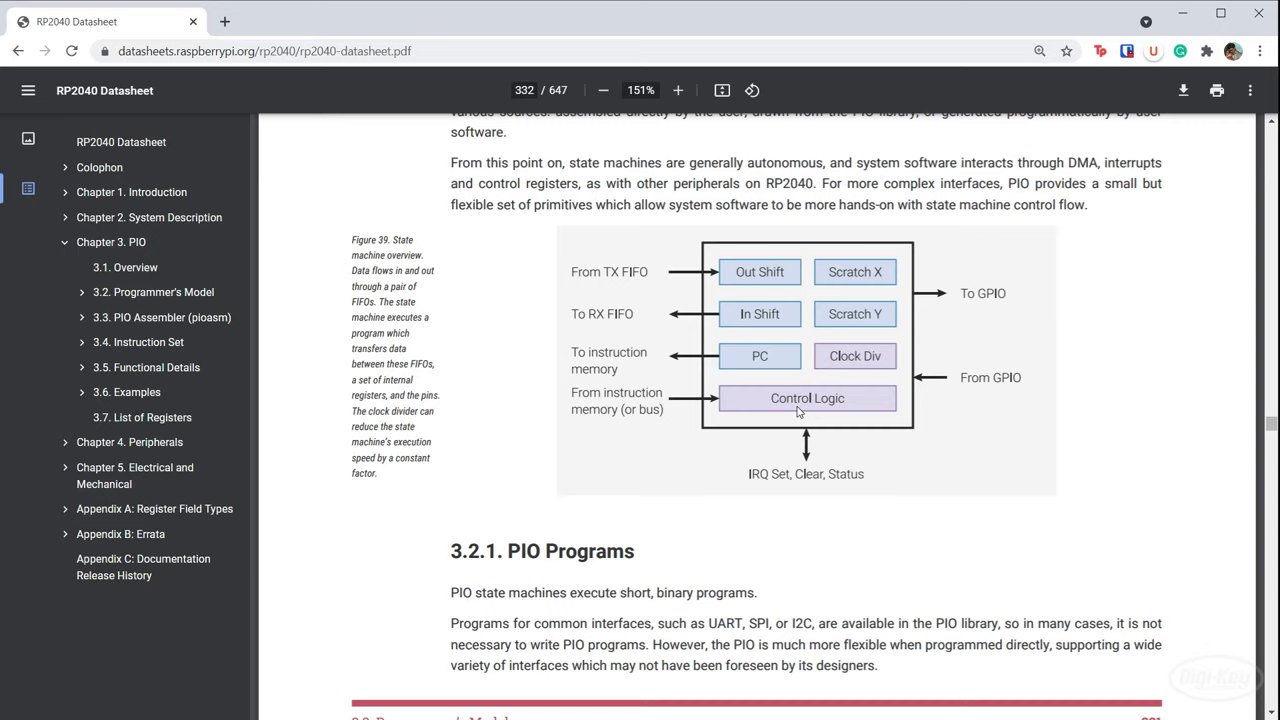
Scroll through section 3.3 PIO Assembler to Table 376, the instruction encoding table
{"action": "scroll", "scroll_direction": "down", "scroll_amount": 3}
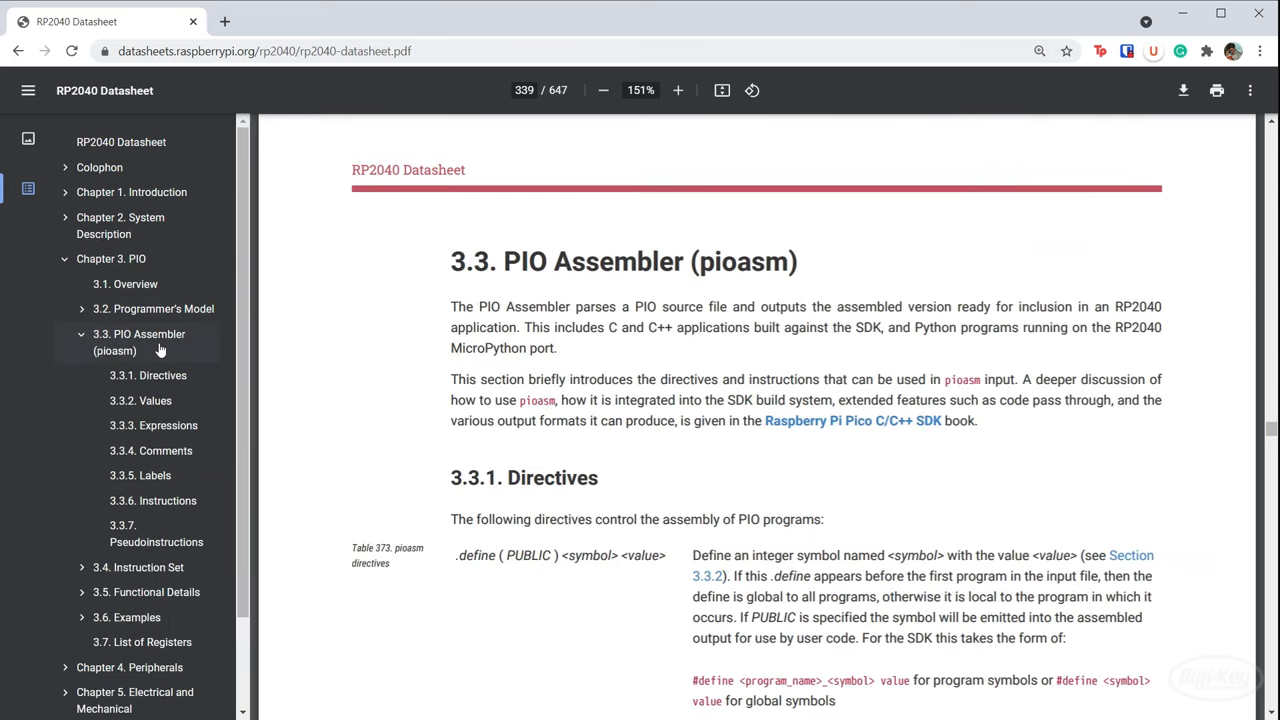
{"action": "scroll", "scroll_direction": "down", "scroll_amount": 3}
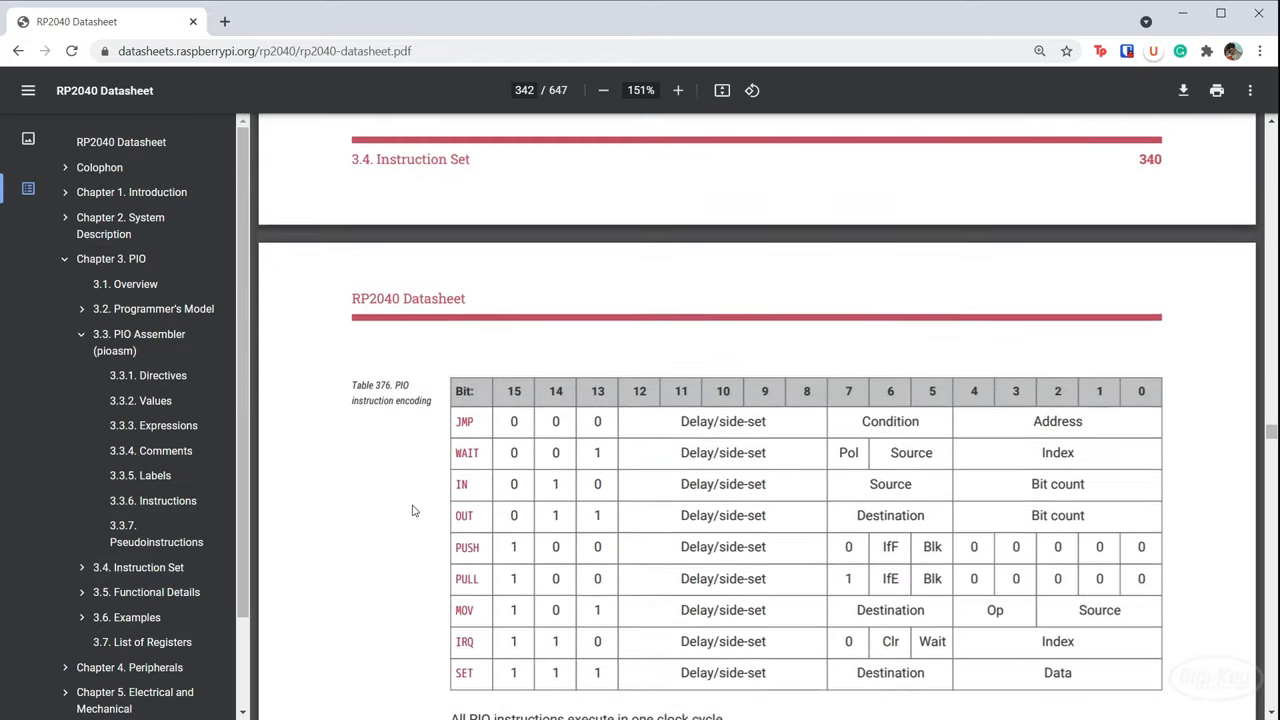
{"action": "scroll", "scroll_direction": "down", "scroll_amount": 3}
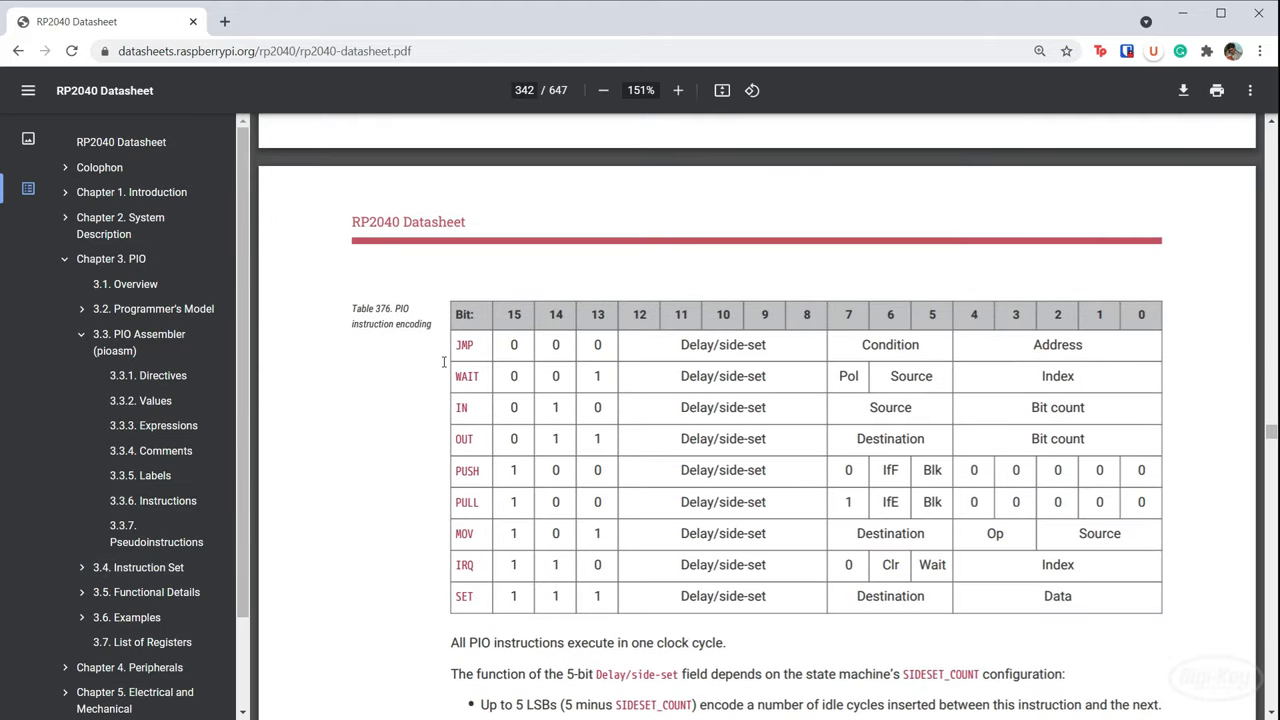
{"action": "mouse_move", "coordinate": [446, 579]}
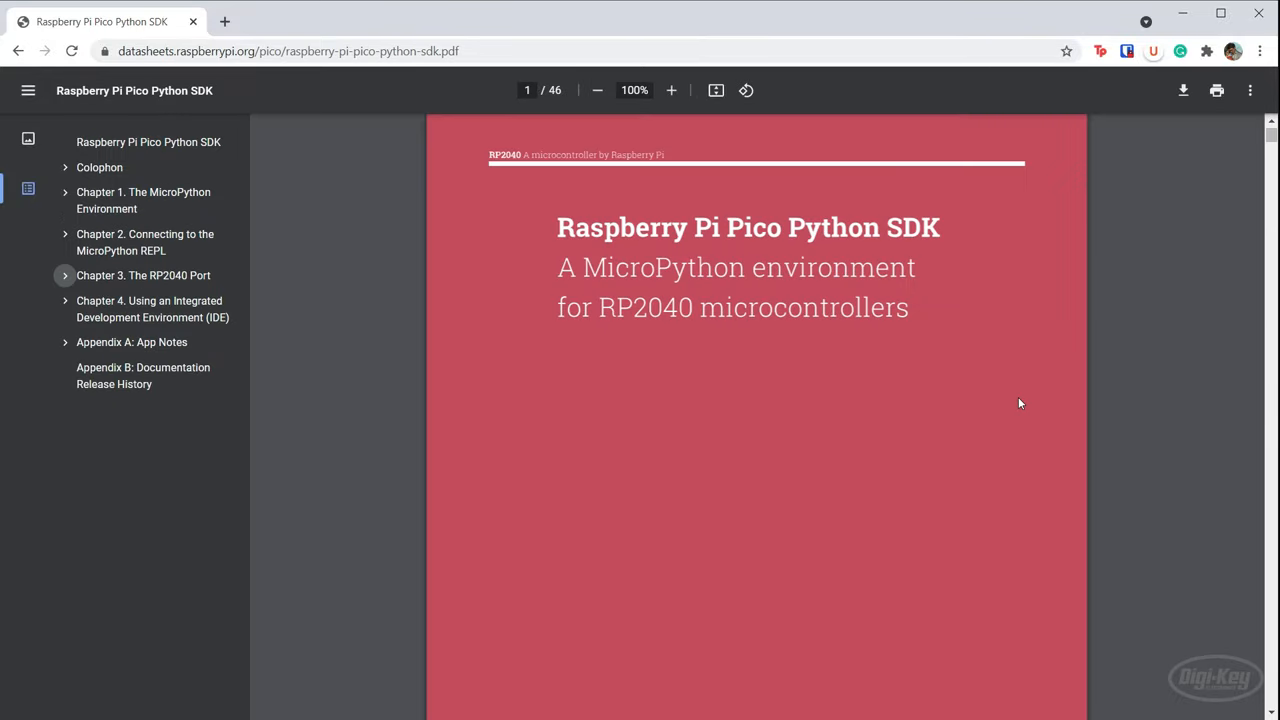
{"action": "mouse_move", "coordinate": [960, 239]}
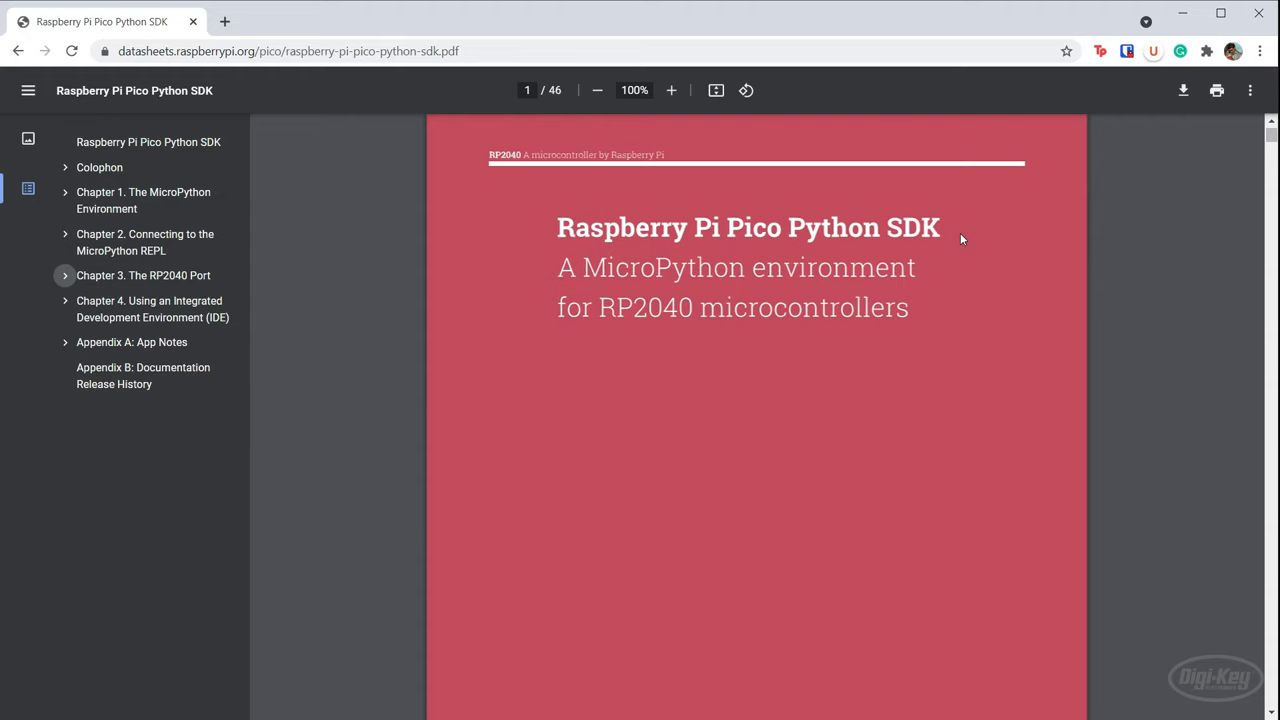
Jump to Chapter 3 PIO Support and scroll to page 19's LED-blink example
{"action": "left_click", "coordinate": [65, 275]}
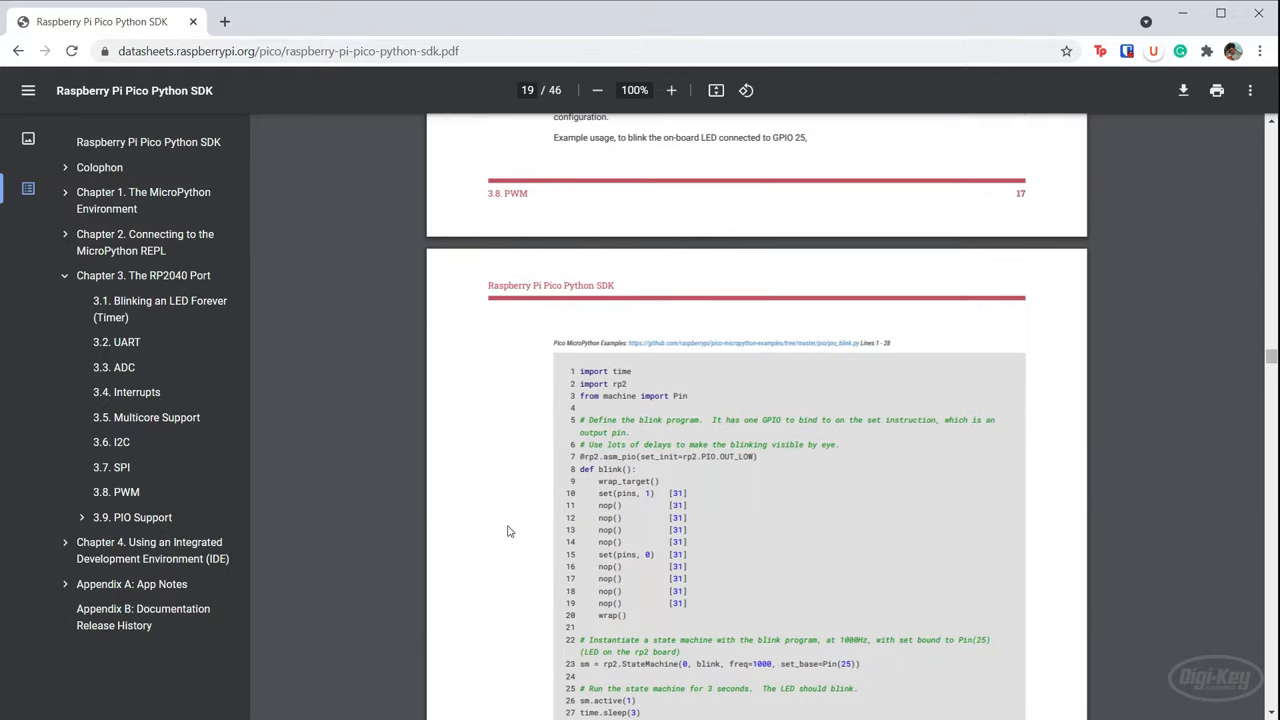
{"action": "scroll", "scroll_direction": "down", "scroll_amount": 3}
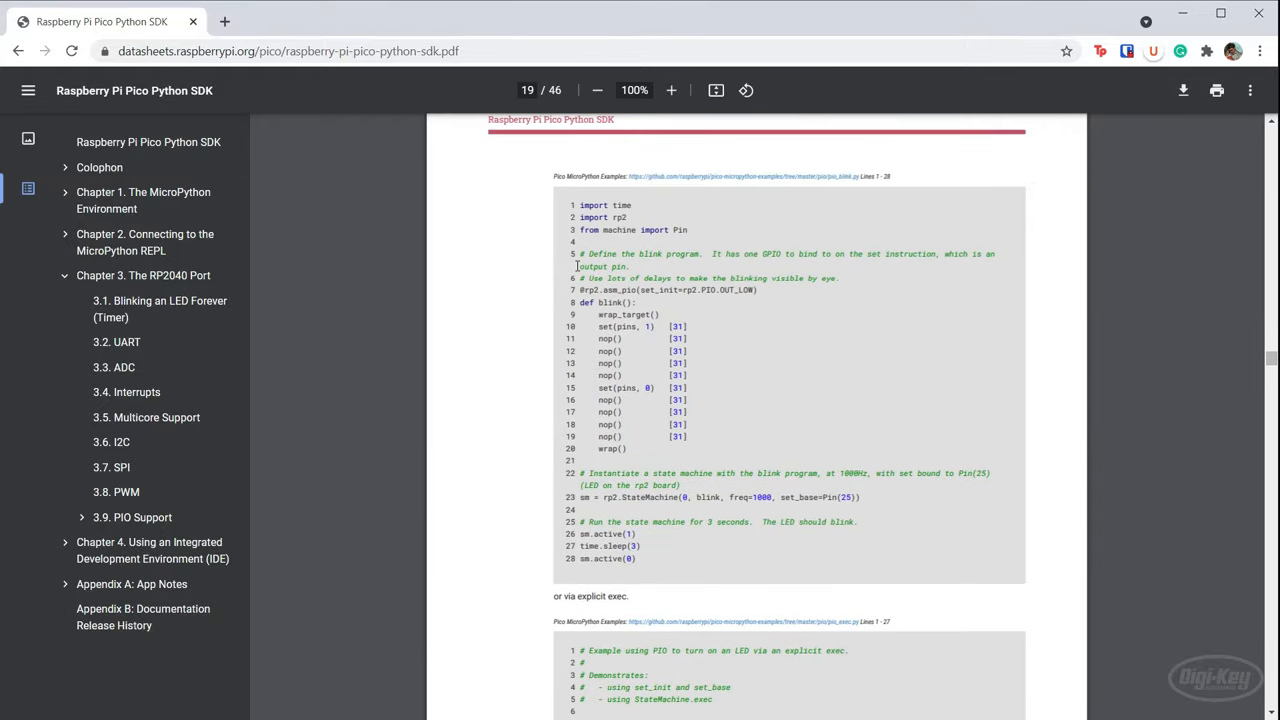
{"action": "mouse_move", "coordinate": [440, 446]}
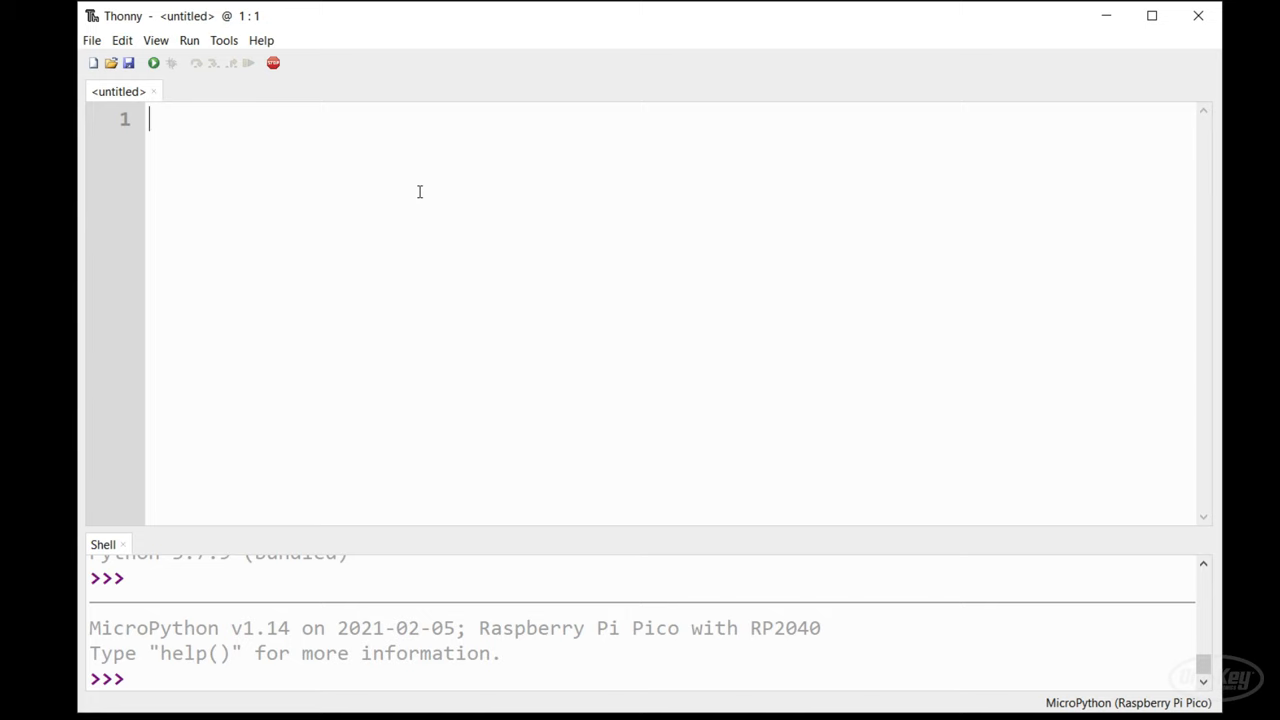
Type the import lines for machine and utime, then add the 10 Hz blink comment block
{"action": "type", "text": "im"}
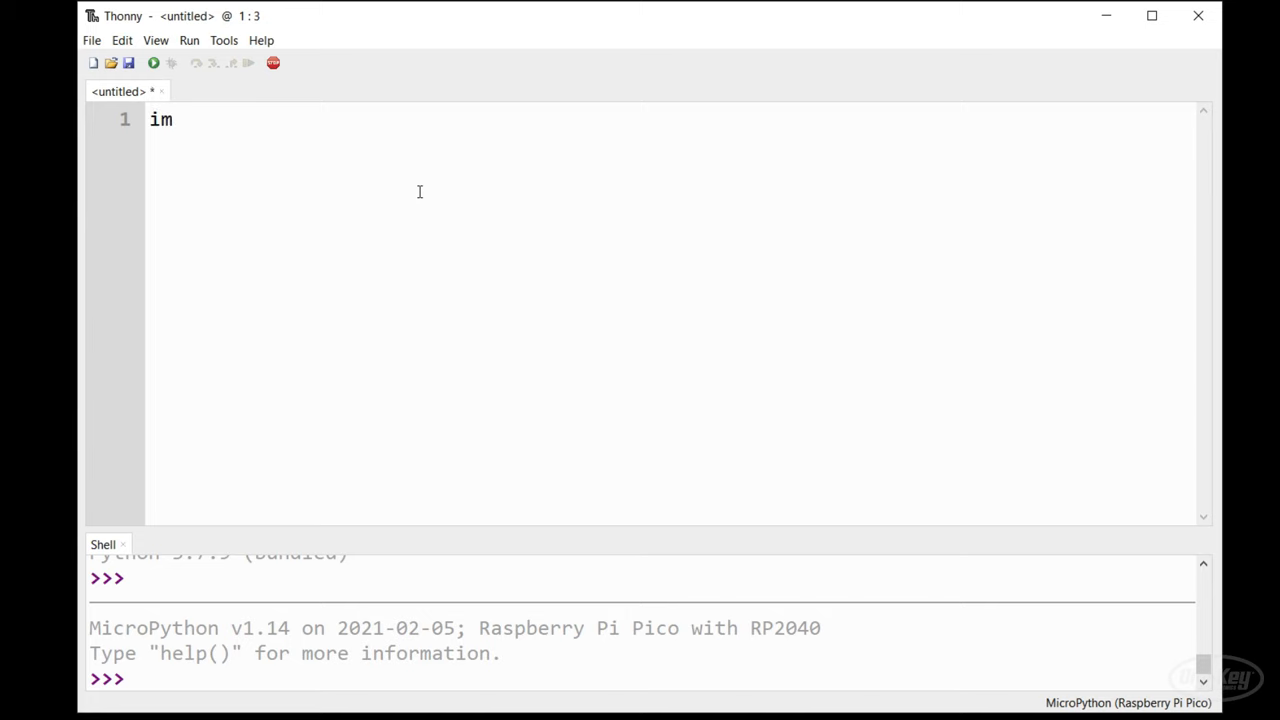
{"action": "type", "text": "port machine"}
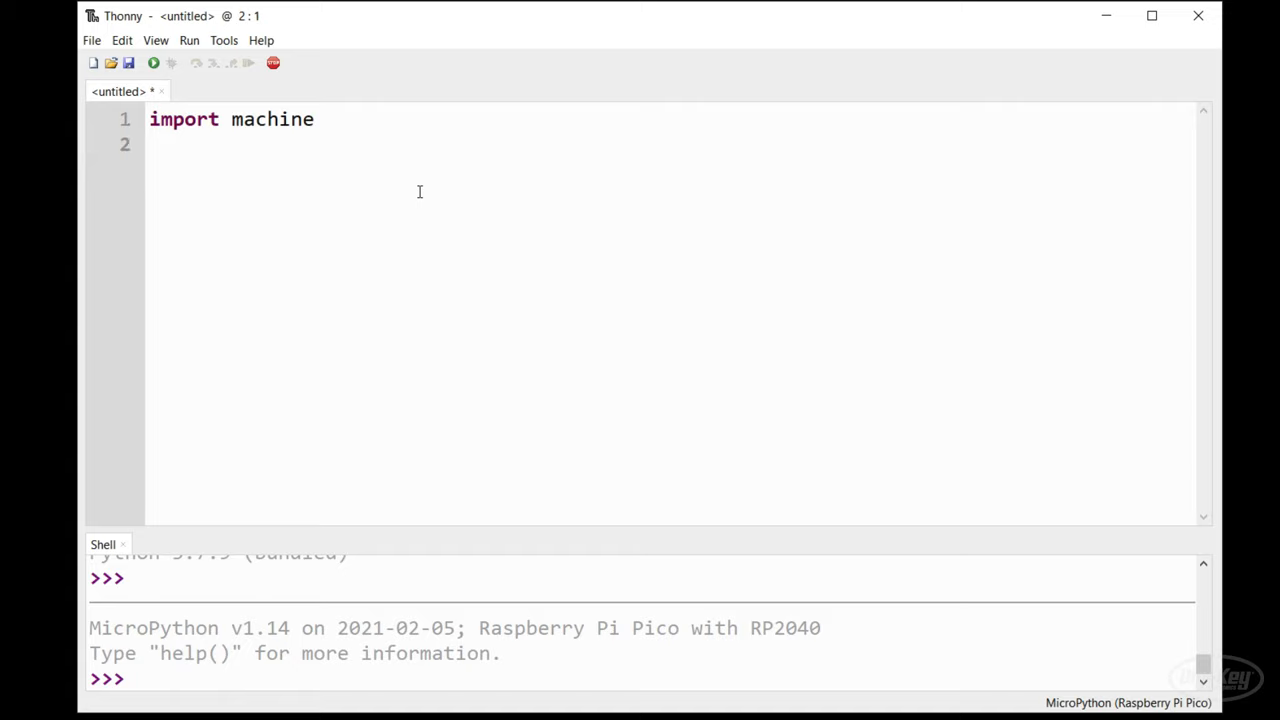
{"action": "type", "text": "import uti"}
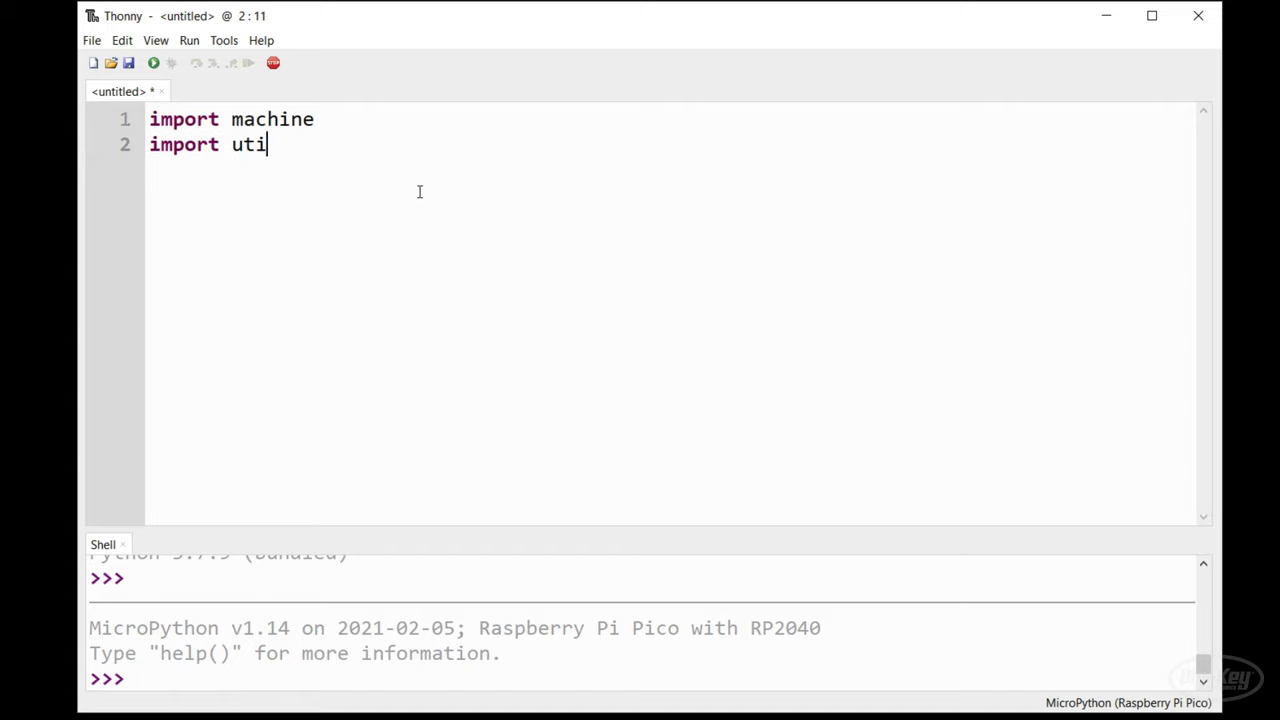
{"action": "type", "text": "me"}
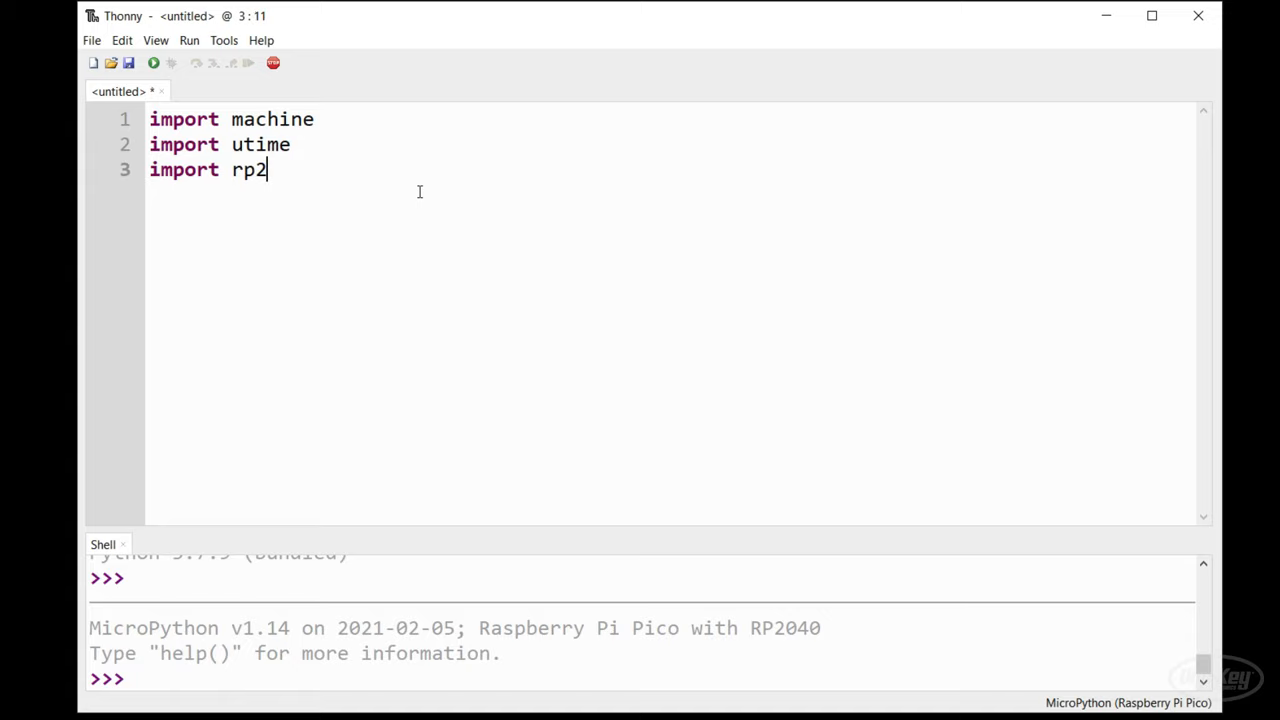
{"action": "key", "text": "Enter"}
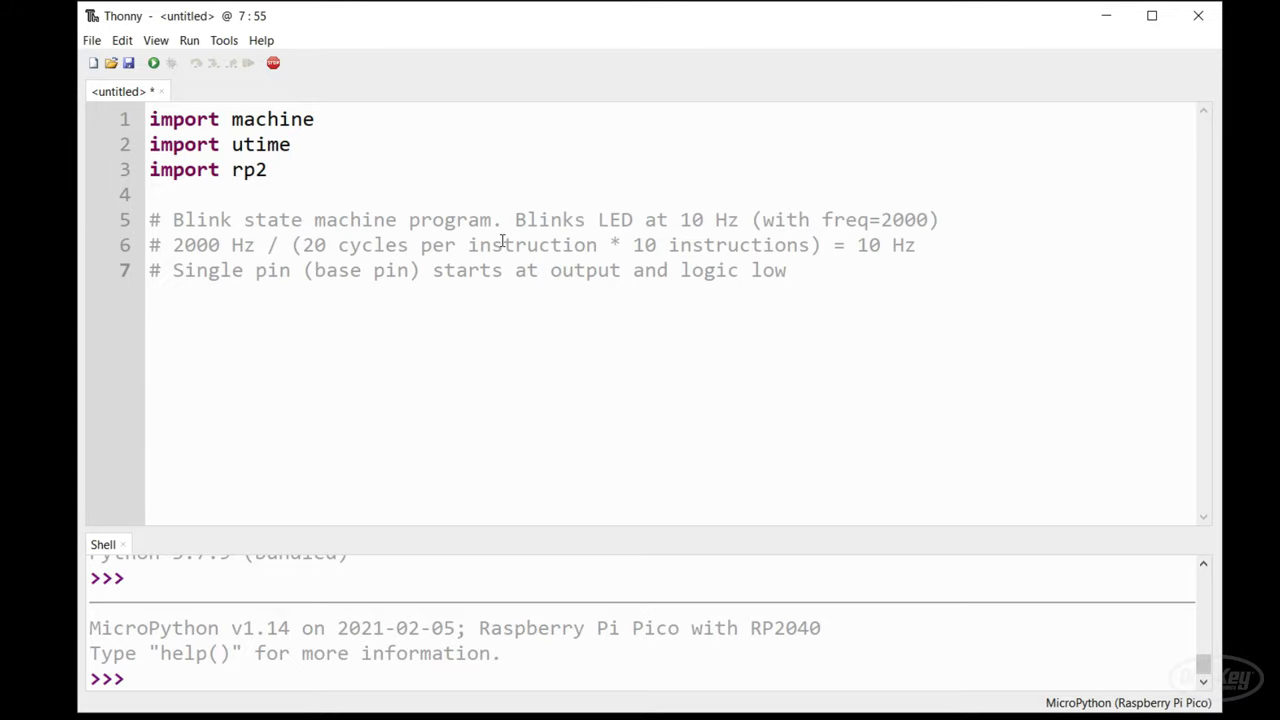
{"action": "type", "text": "@"}
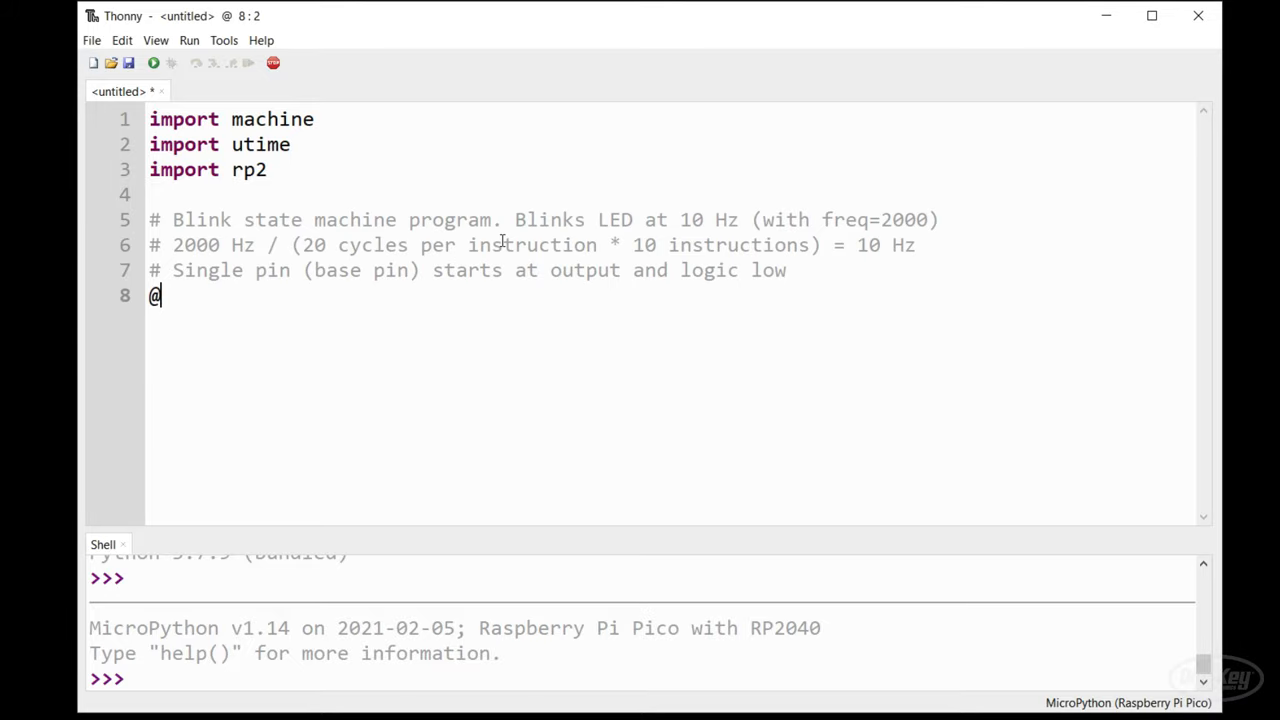
{"action": "type", "text": "rp2.asm"}
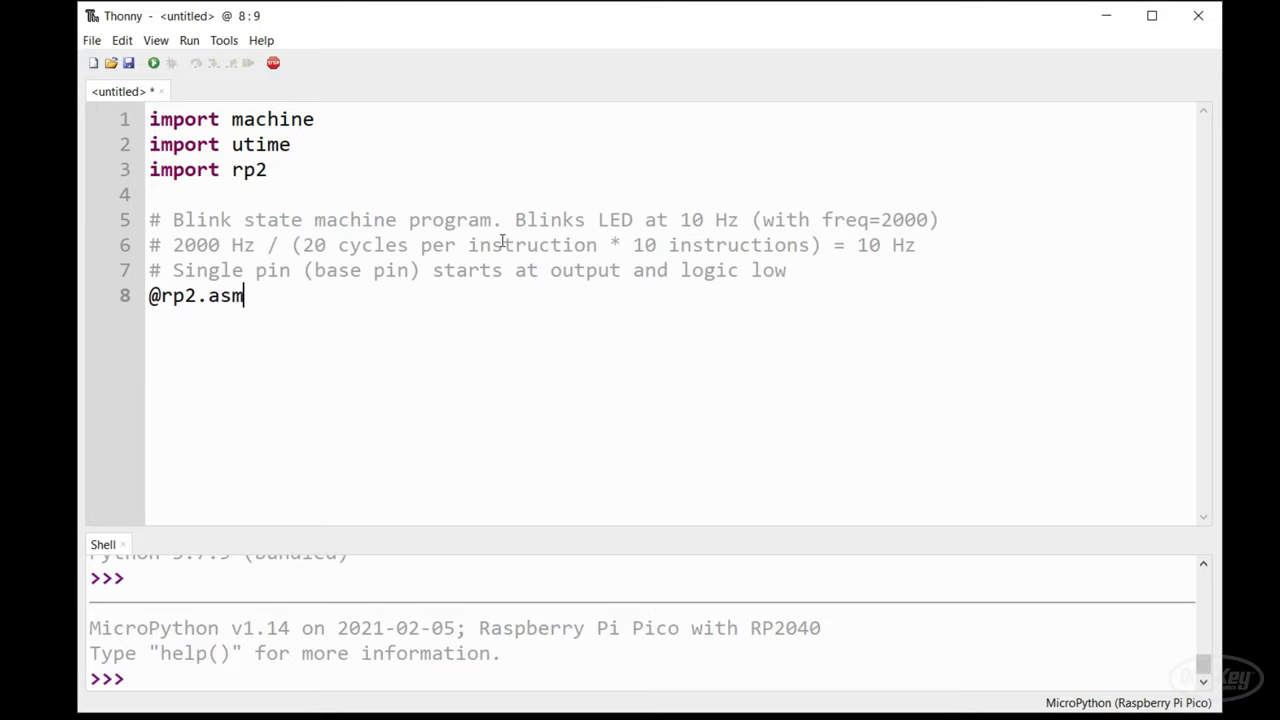
{"action": "type", "text": "_pio("}
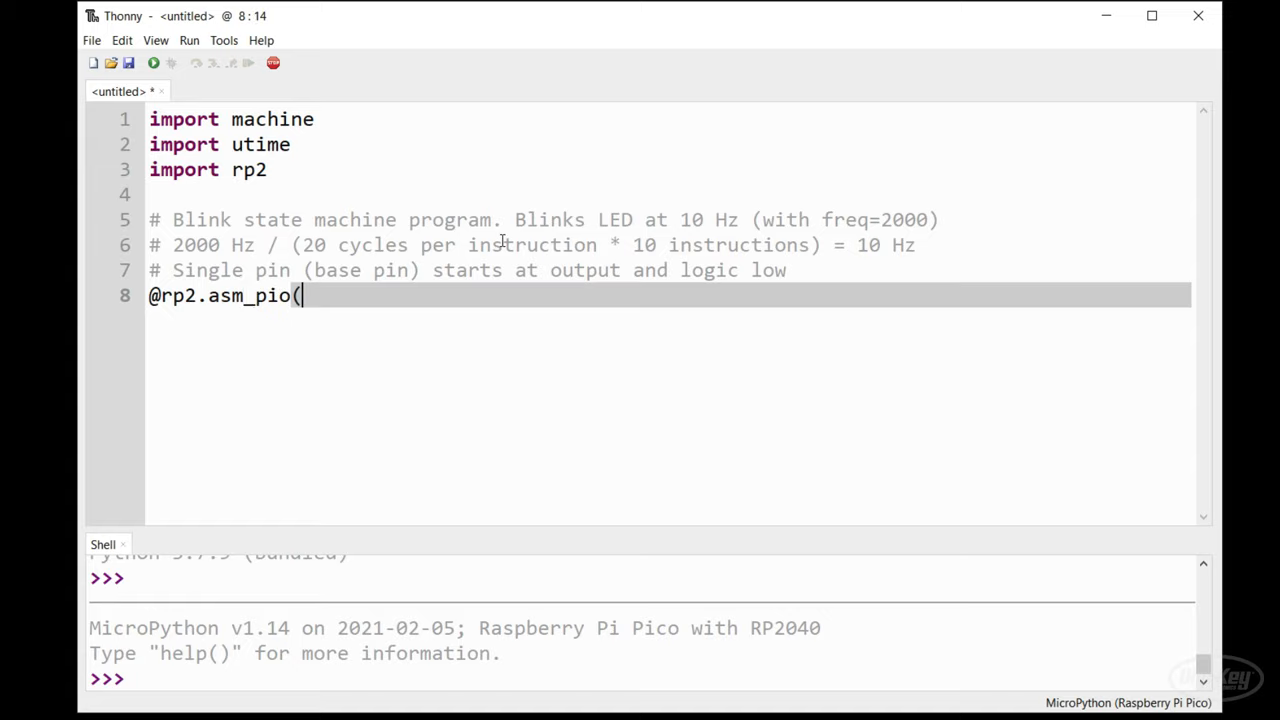
{"action": "type", "text": "set_init="}
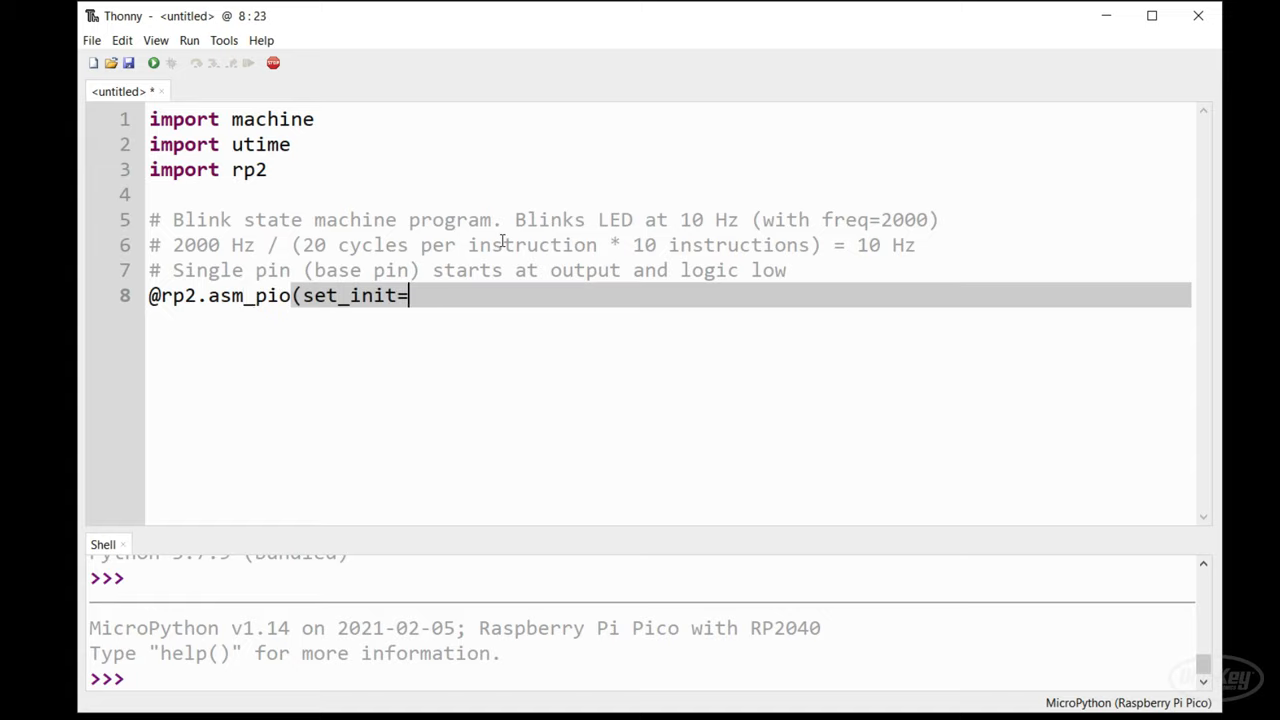
{"action": "type", "text": "rp2.PIO"}
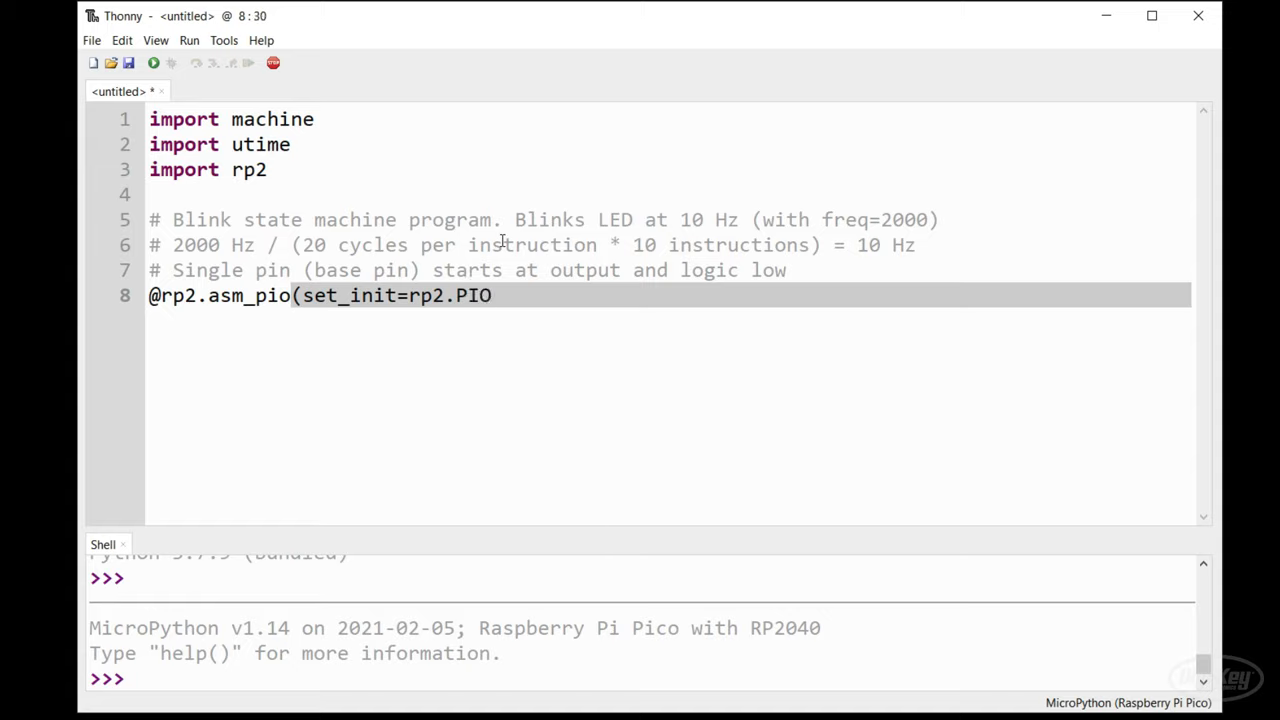
{"action": "type", "text": ".OUT_L"}
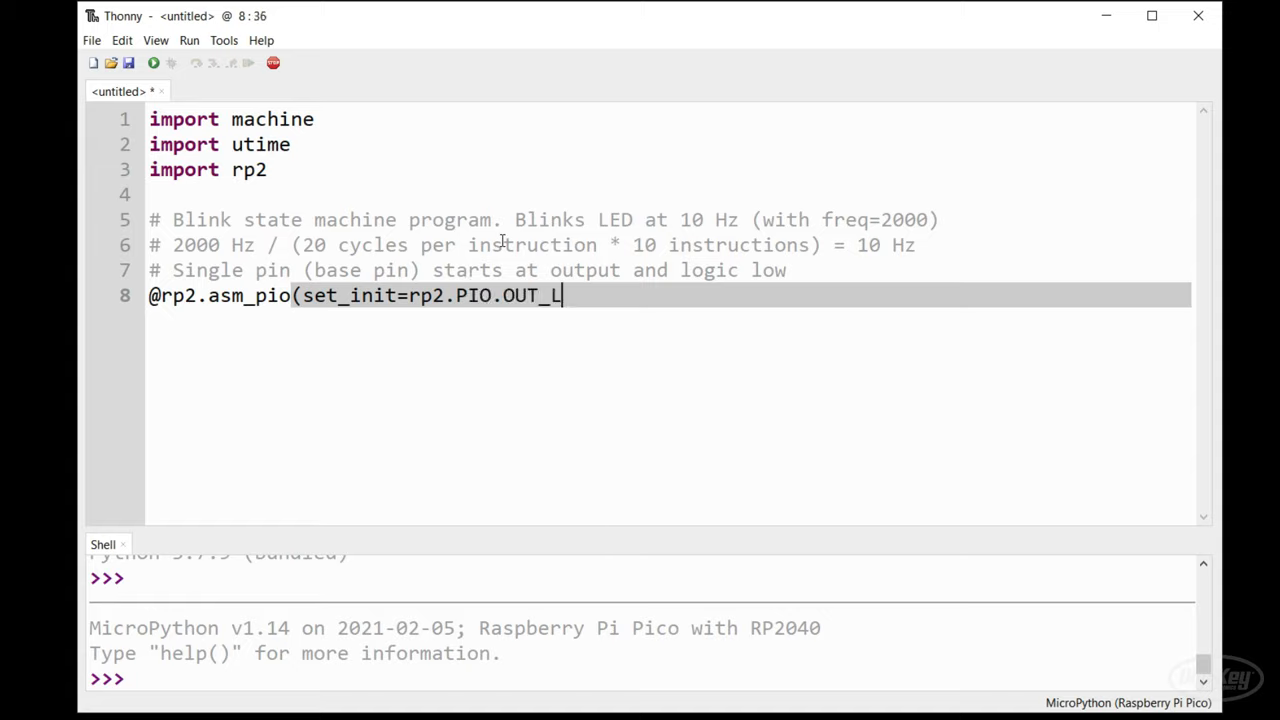
{"action": "type", "text": "OW)"}
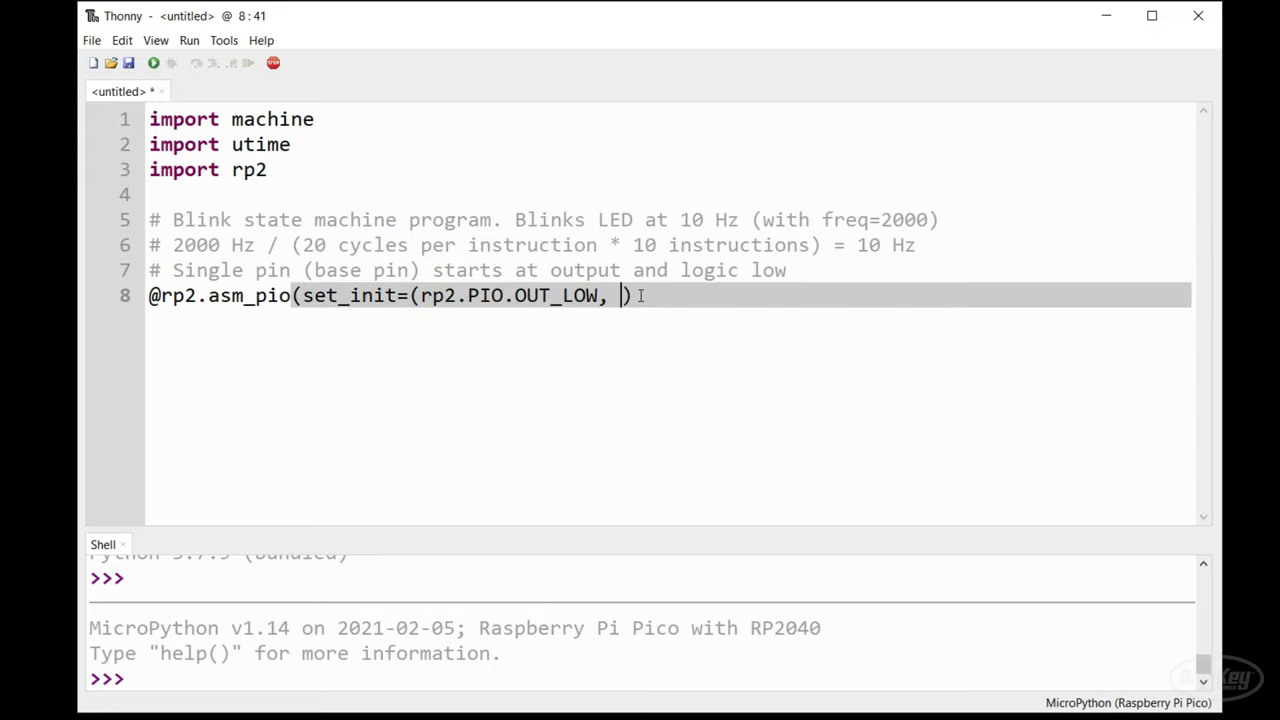
{"action": "type", "text": "rp2.PIO.OUT"}
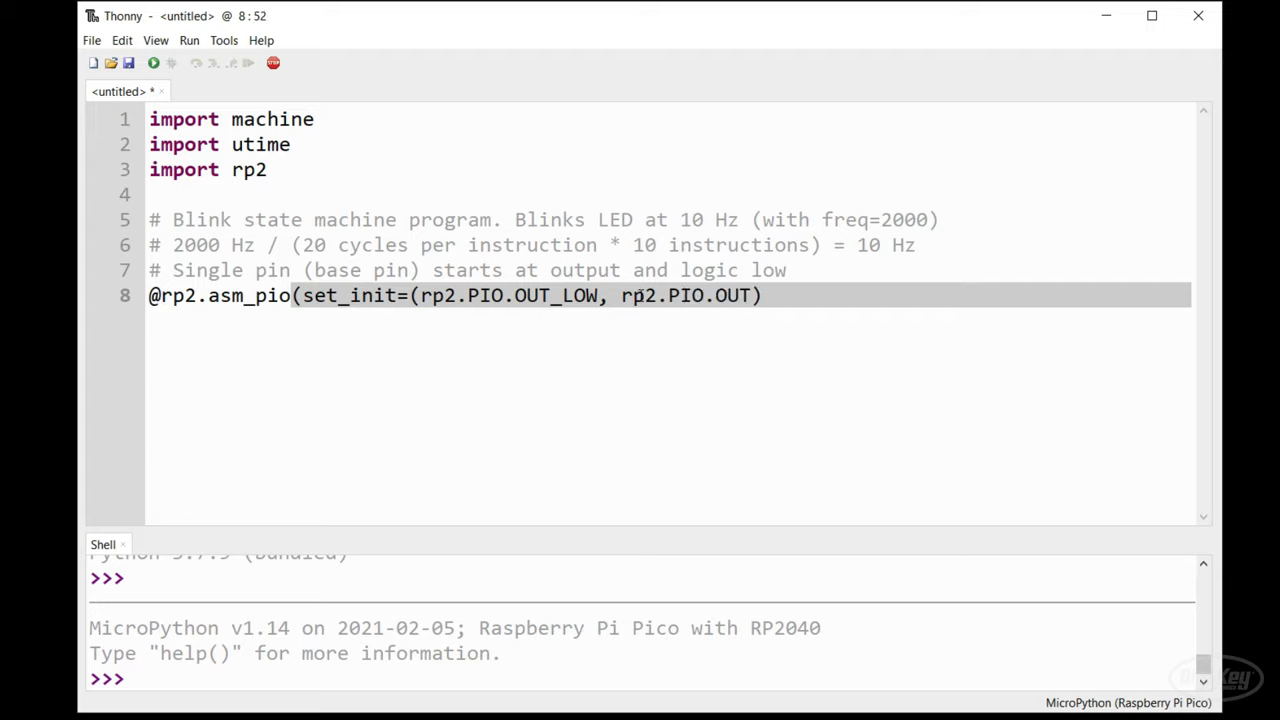
{"action": "type", "text": "_HIGH"}
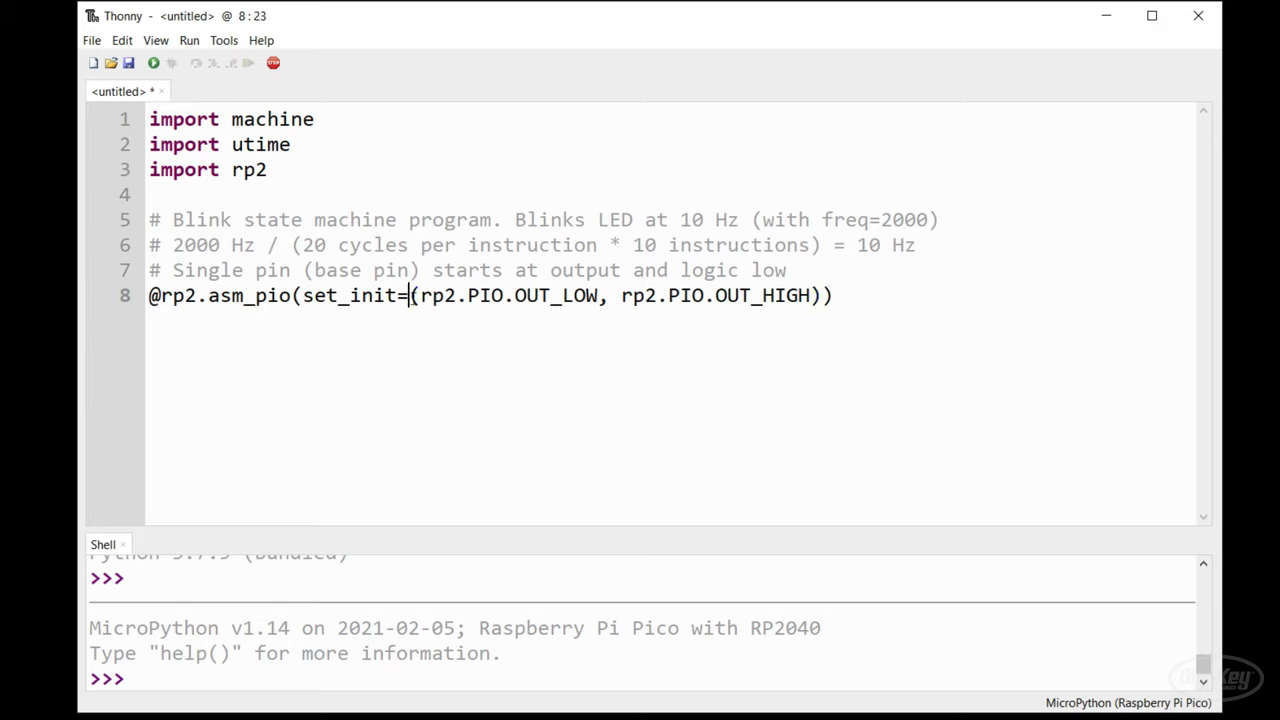
Delete OUT_HIGH so set_init holds only rp2.PIO.OUT_LOW
{"action": "left_click_drag", "start_coordinate": [410, 295], "coordinate": [820, 295]}
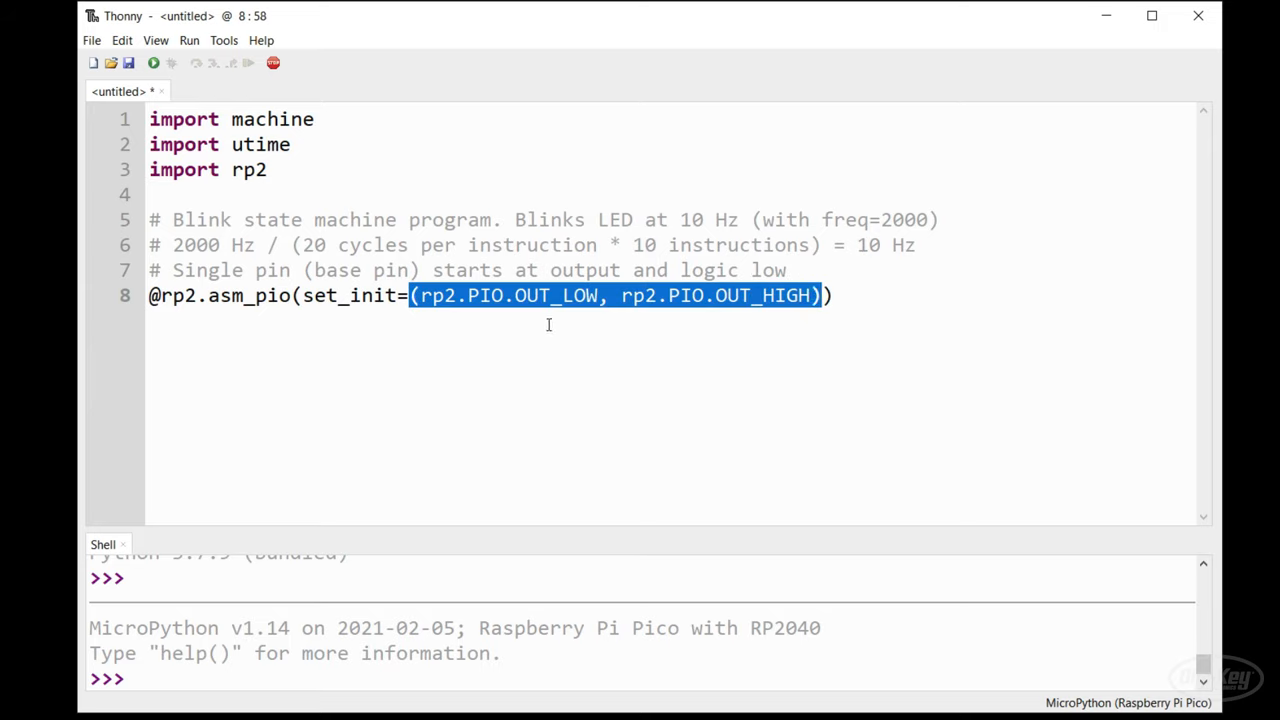
{"action": "left_click", "coordinate": [684, 295]}
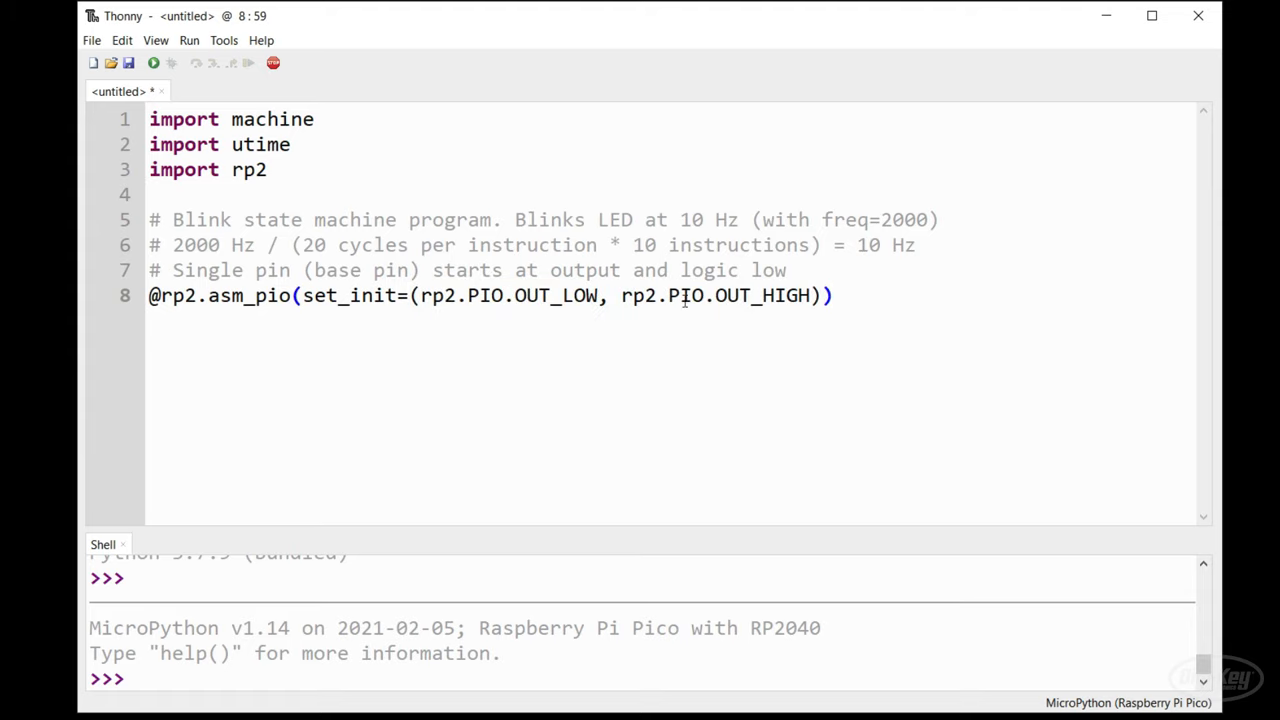
{"action": "double_click", "coordinate": [762, 295]}
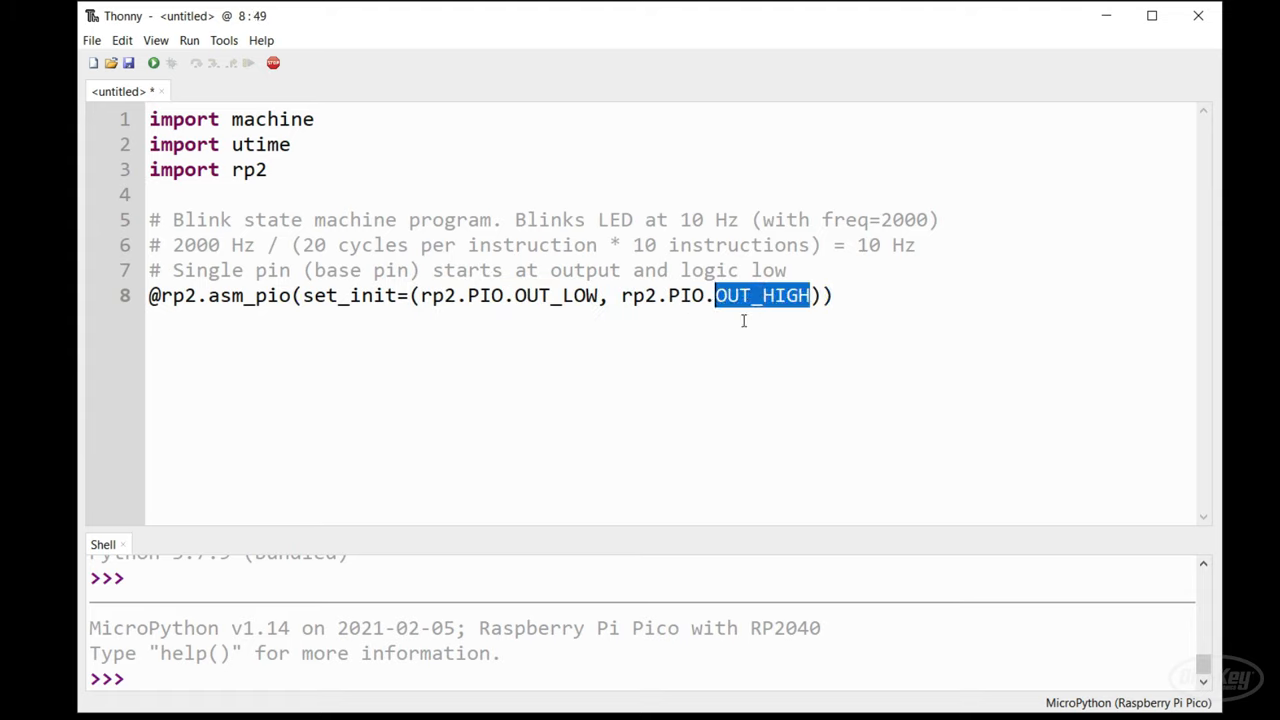
{"action": "mouse_move", "coordinate": [760, 305]}
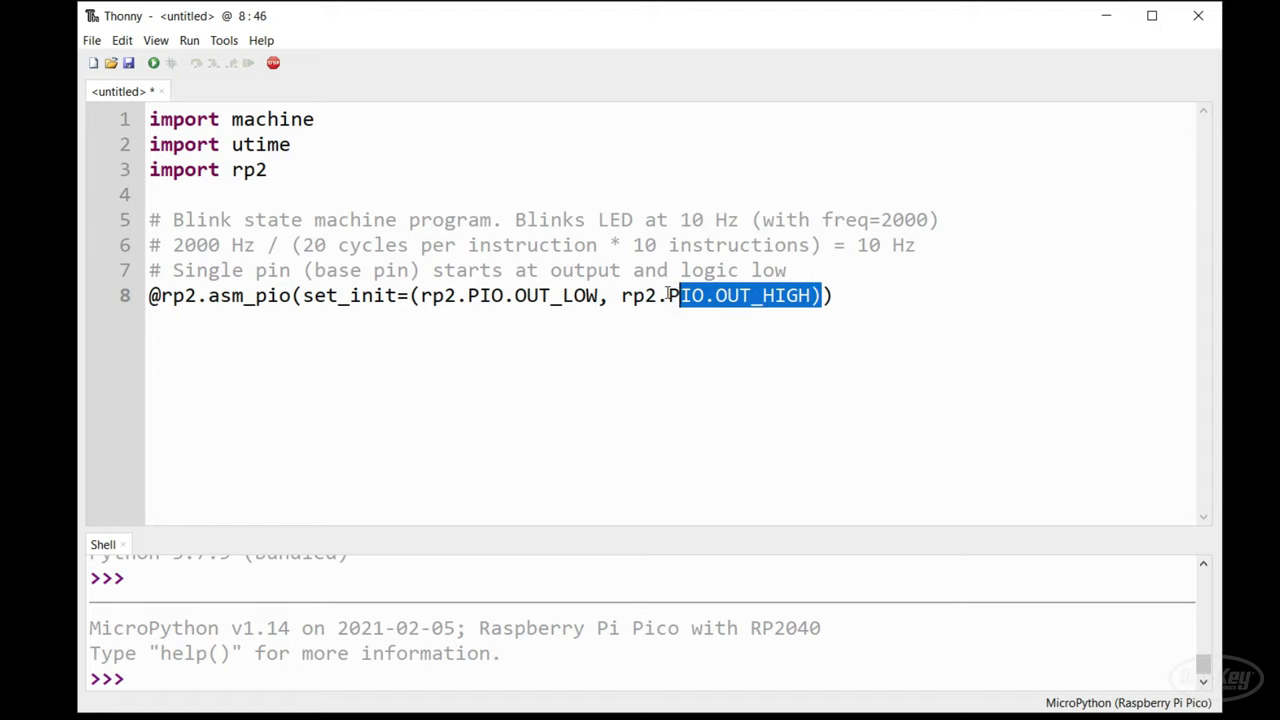
{"action": "key", "text": "Delete"}
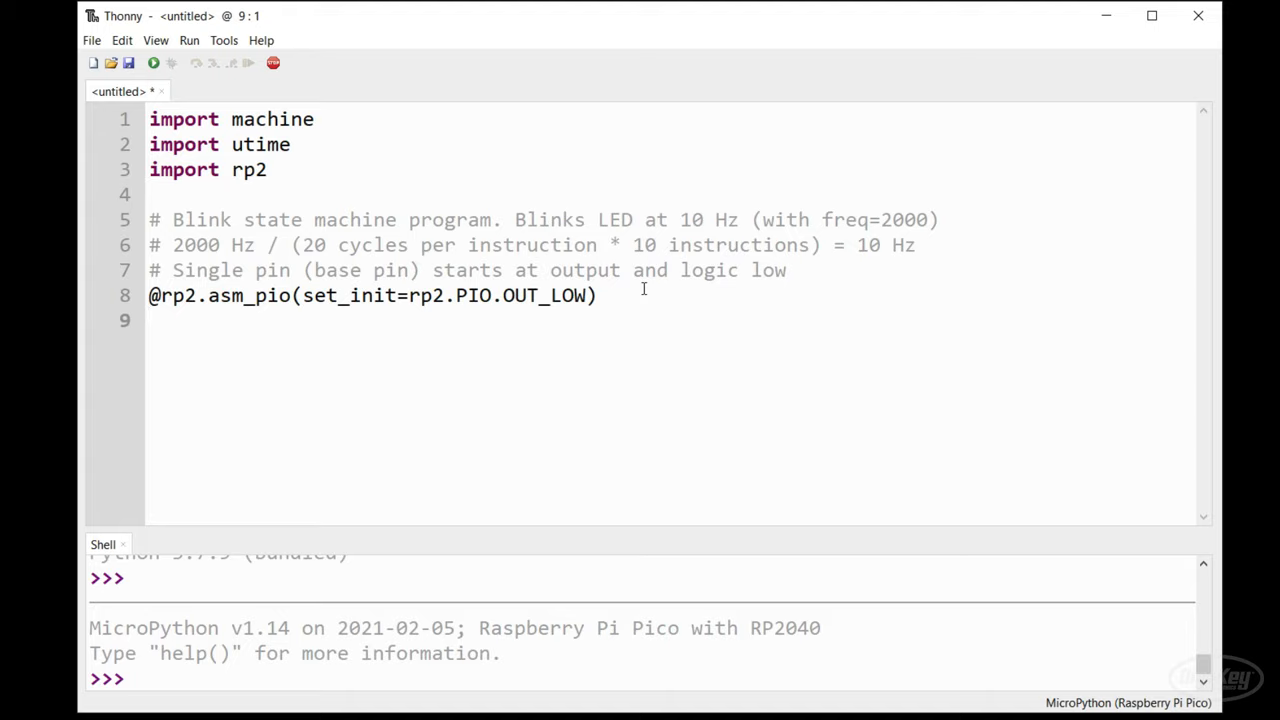
Define blink() containing wrap_target() and wrap(), with a blank line between them
{"action": "type", "text": "def blin"}
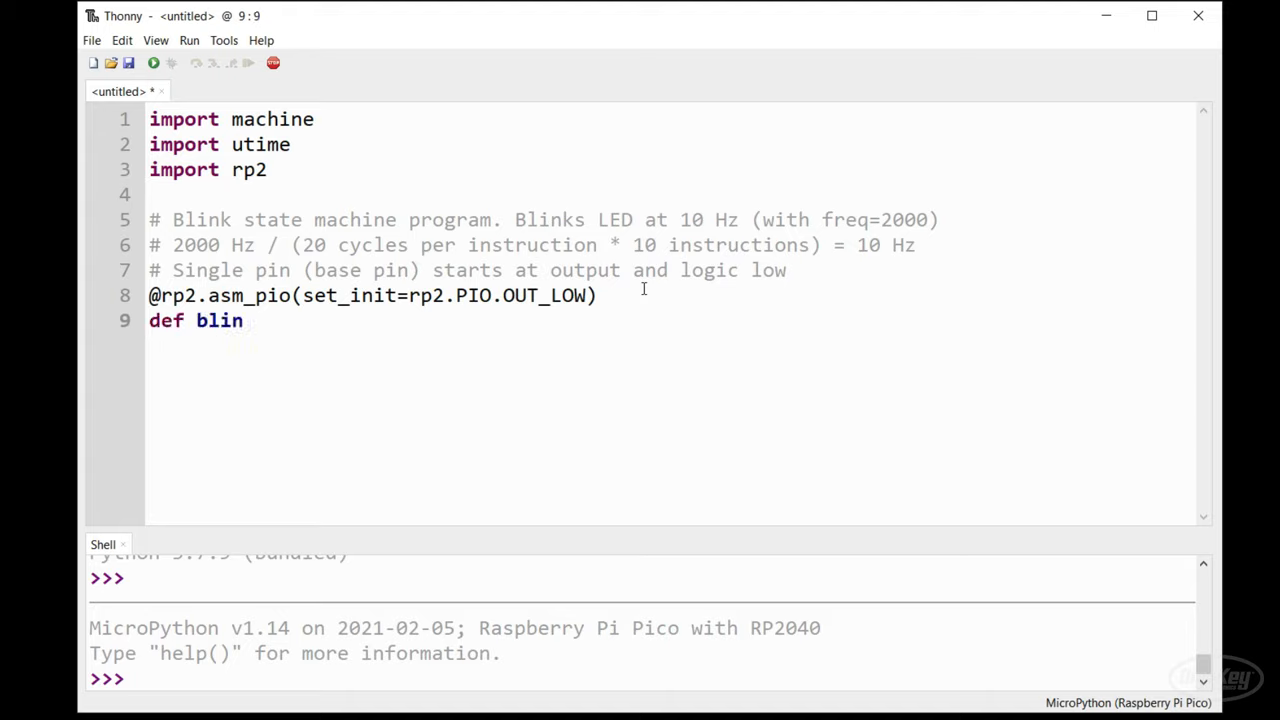
{"action": "type", "text": "k():"}
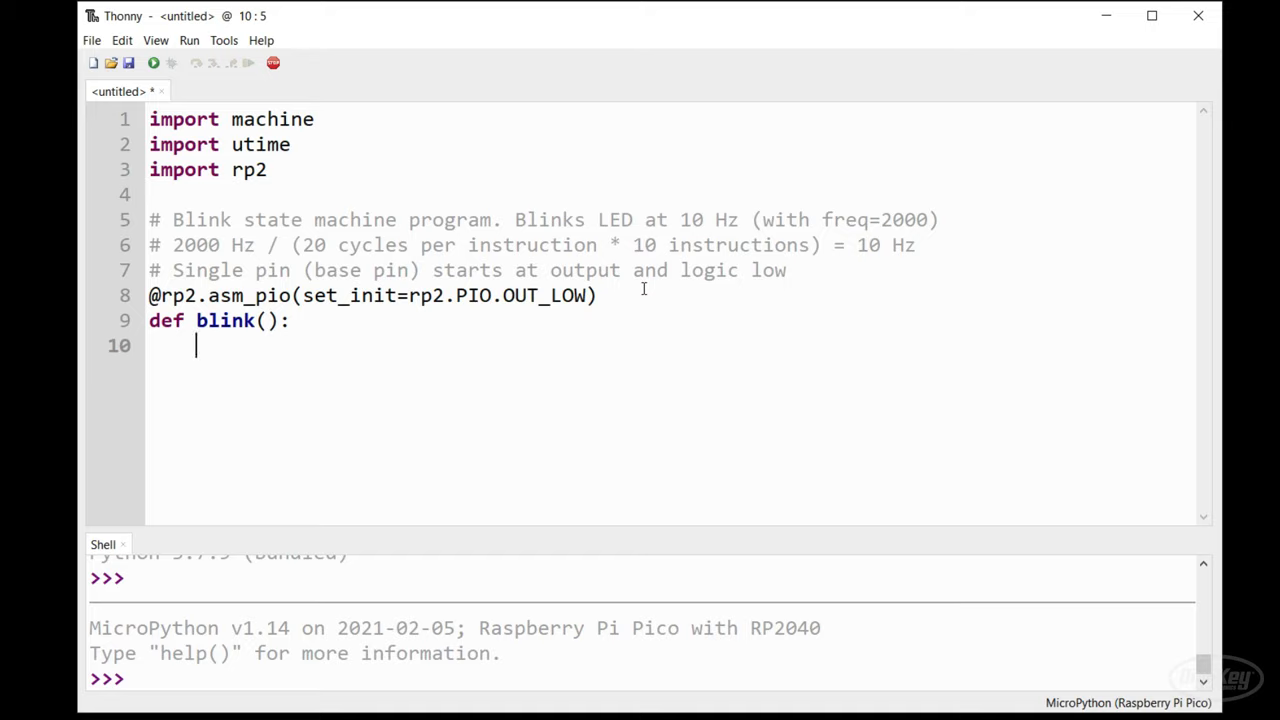
{"action": "type", "text": "wrap_tar"}
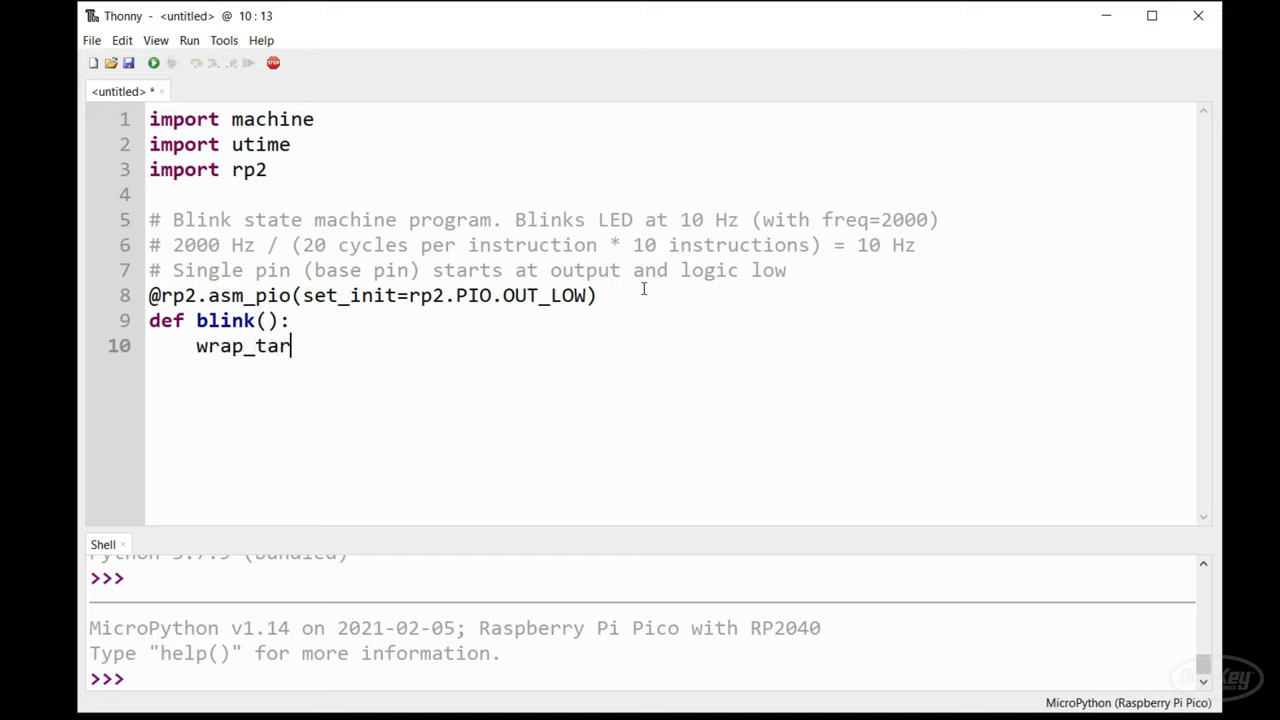
{"action": "type", "text": "get()"}
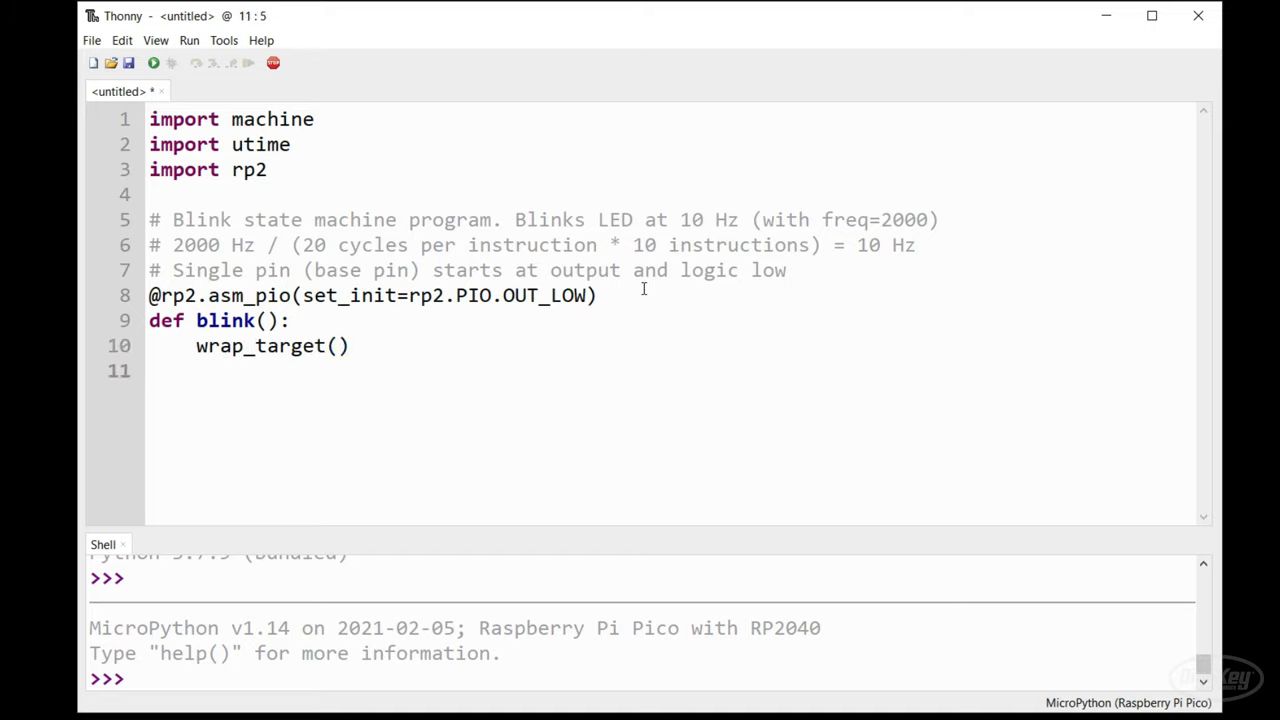
{"action": "type", "text": "wrap"}
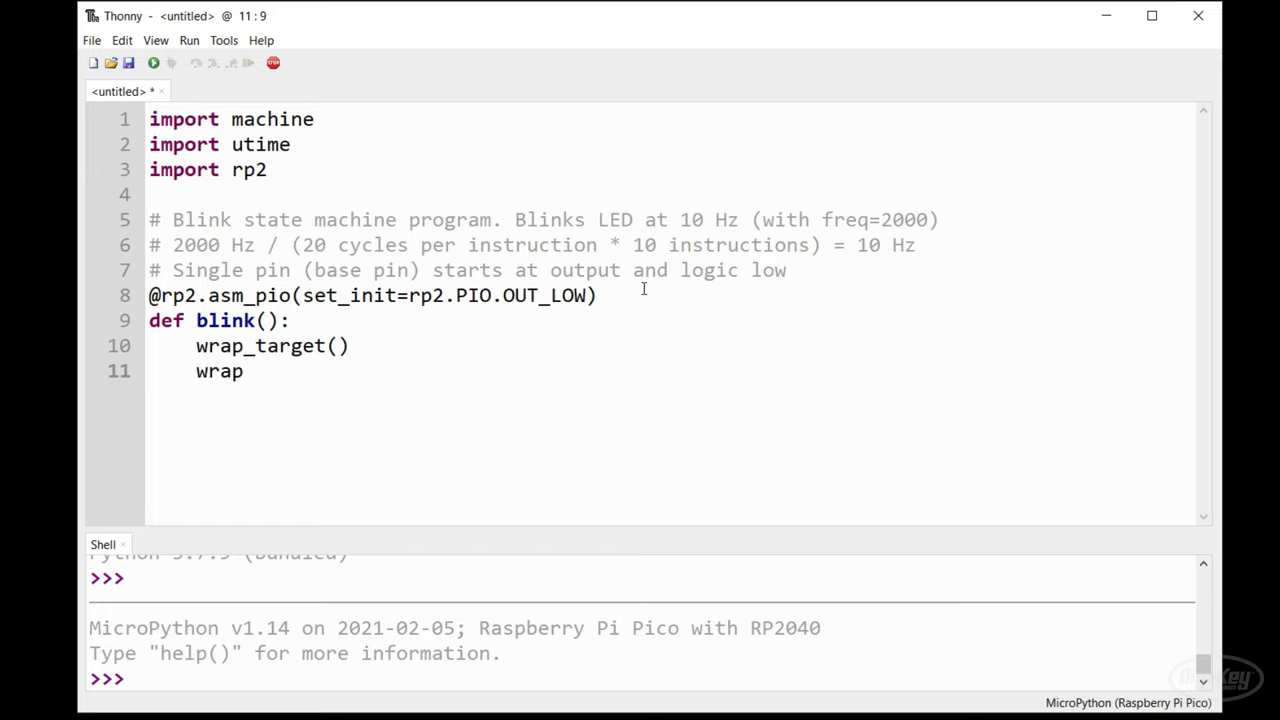
{"action": "type", "text": "()"}
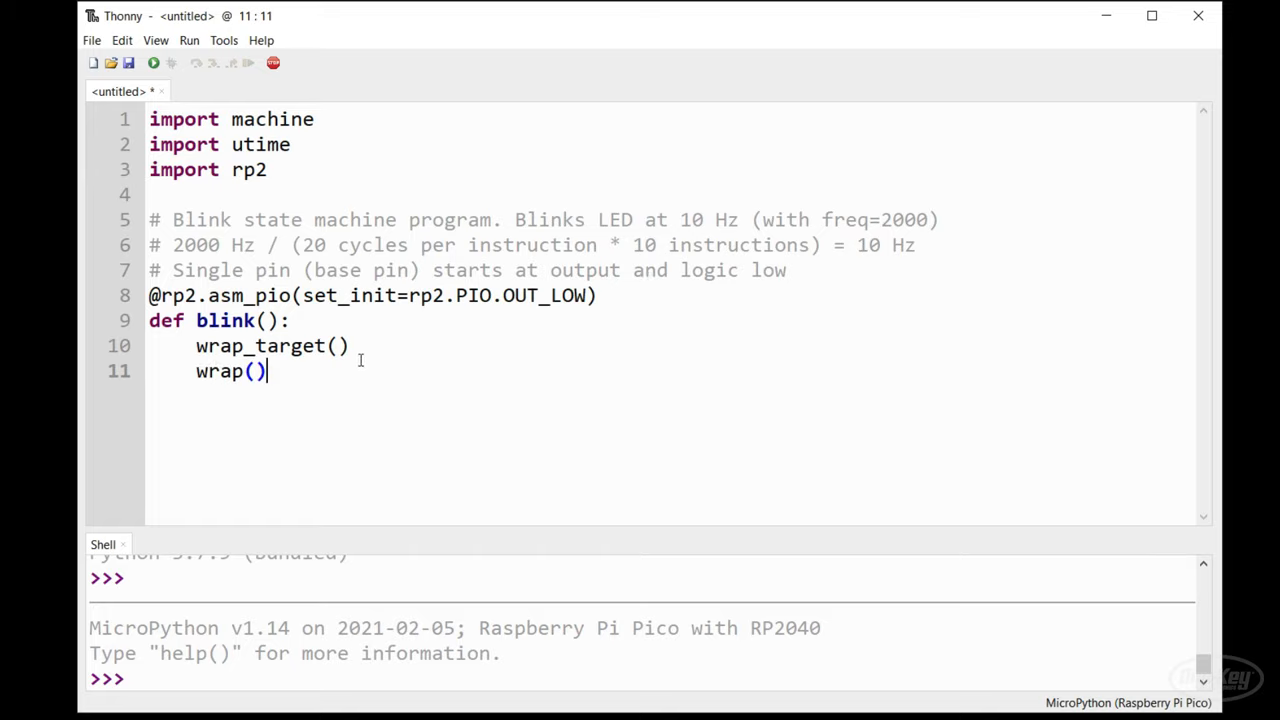
{"action": "double_click", "coordinate": [218, 371]}
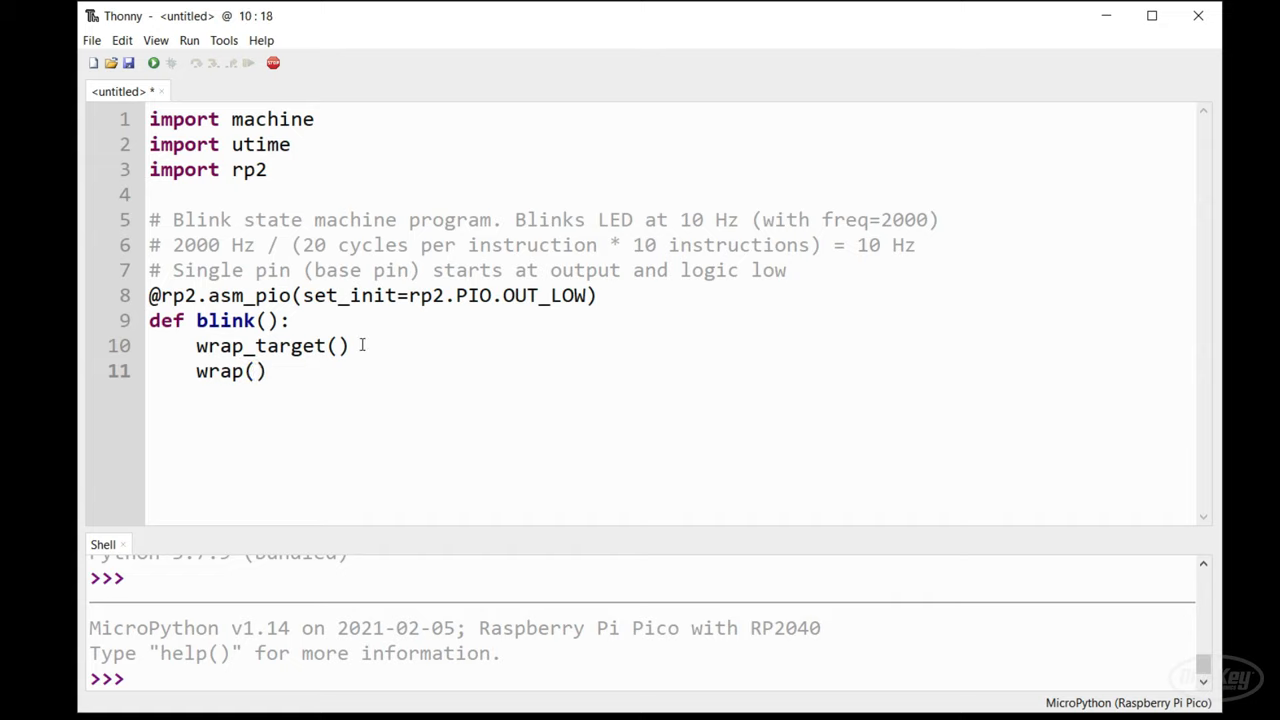
{"action": "key", "text": "Return"}
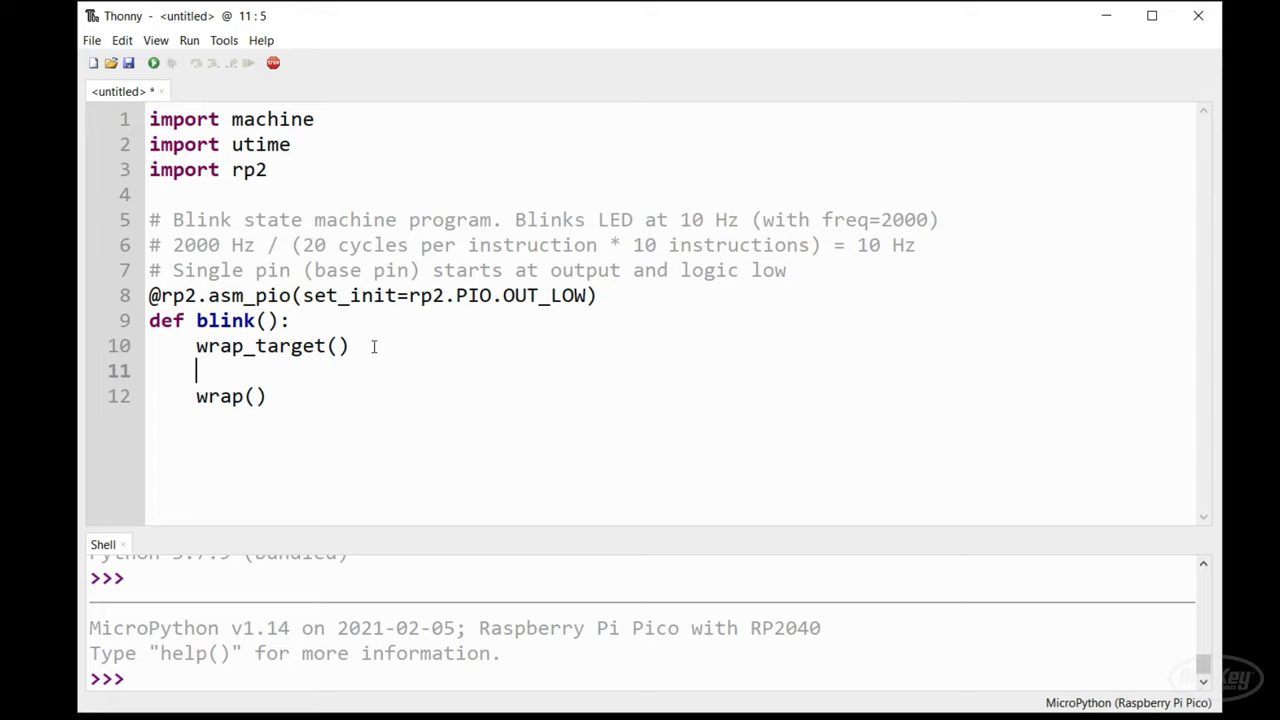
Write set(pins, 1) [19] on the blank line inside blink()
{"action": "type", "text": "set(p"}
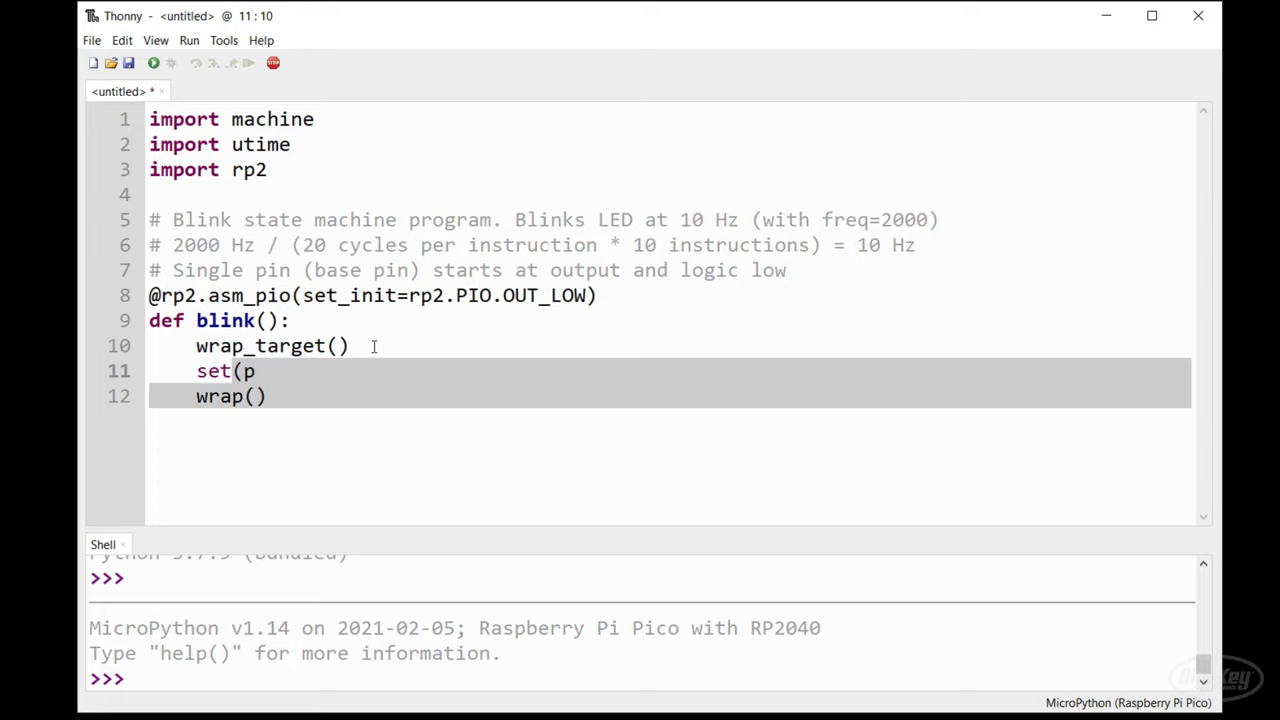
{"action": "type", "text": "ins, 1)"}
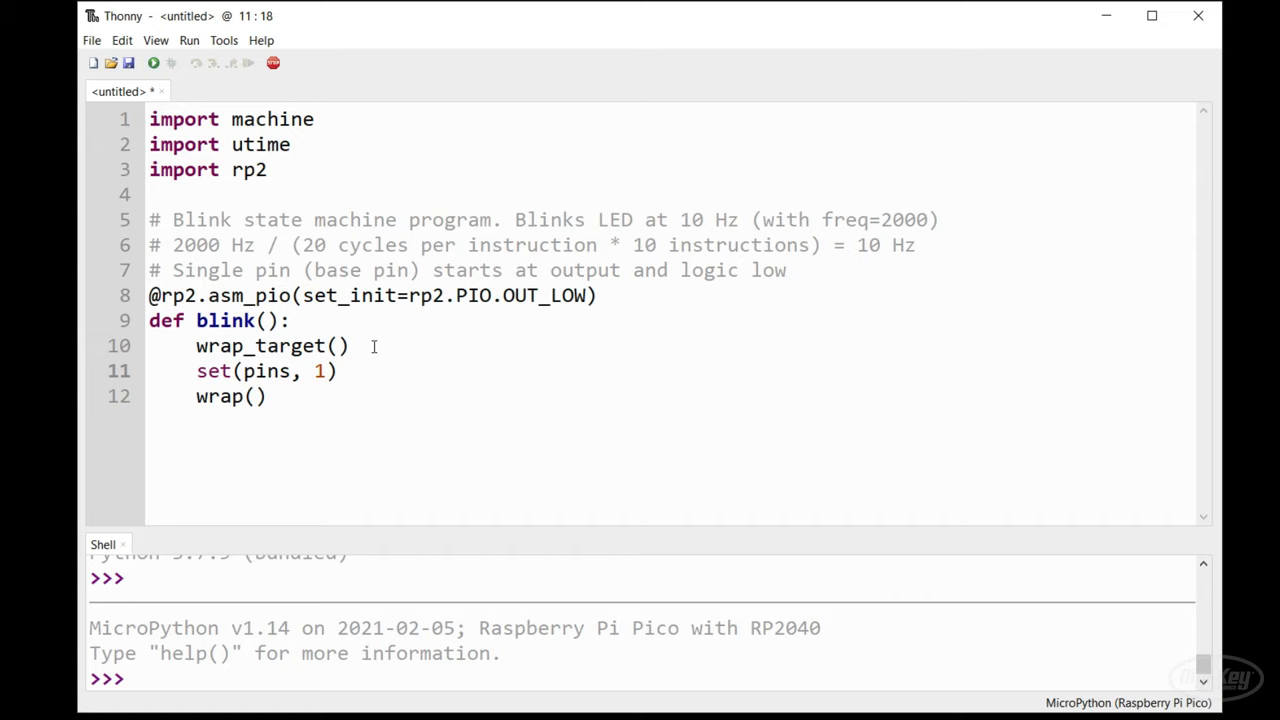
{"action": "double_click", "coordinate": [318, 371]}
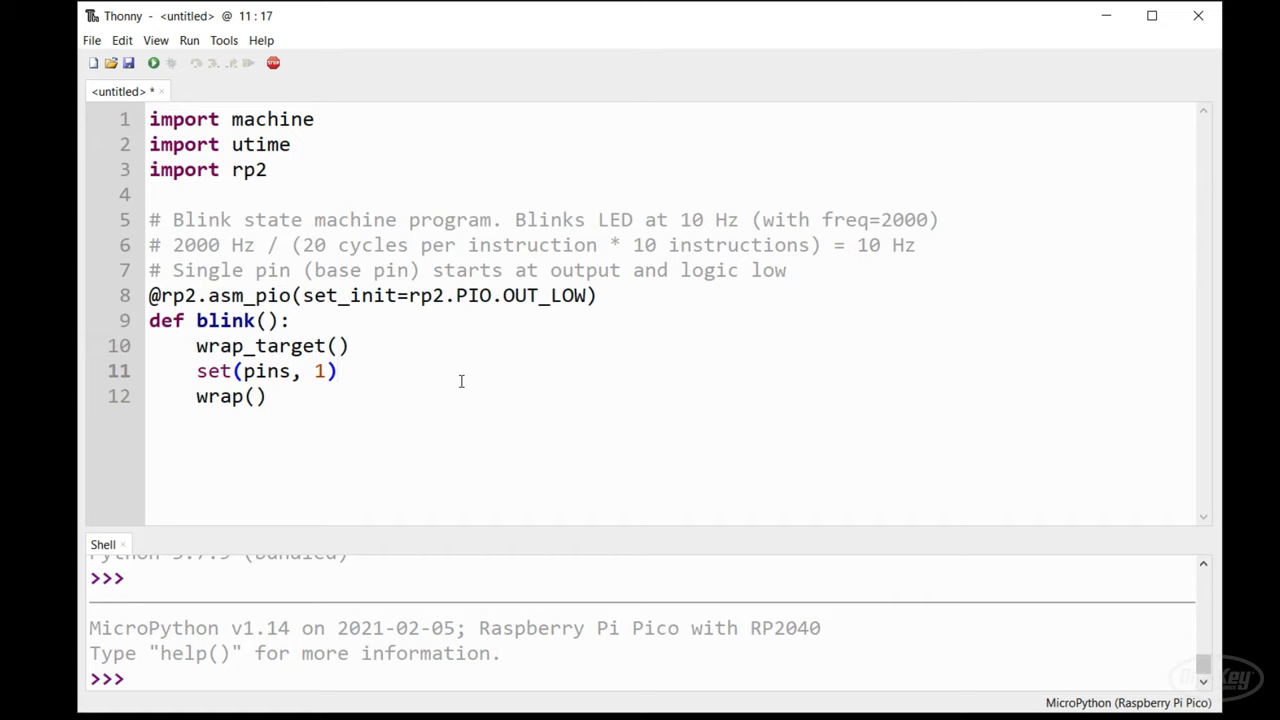
{"action": "left_click", "coordinate": [338, 371]}
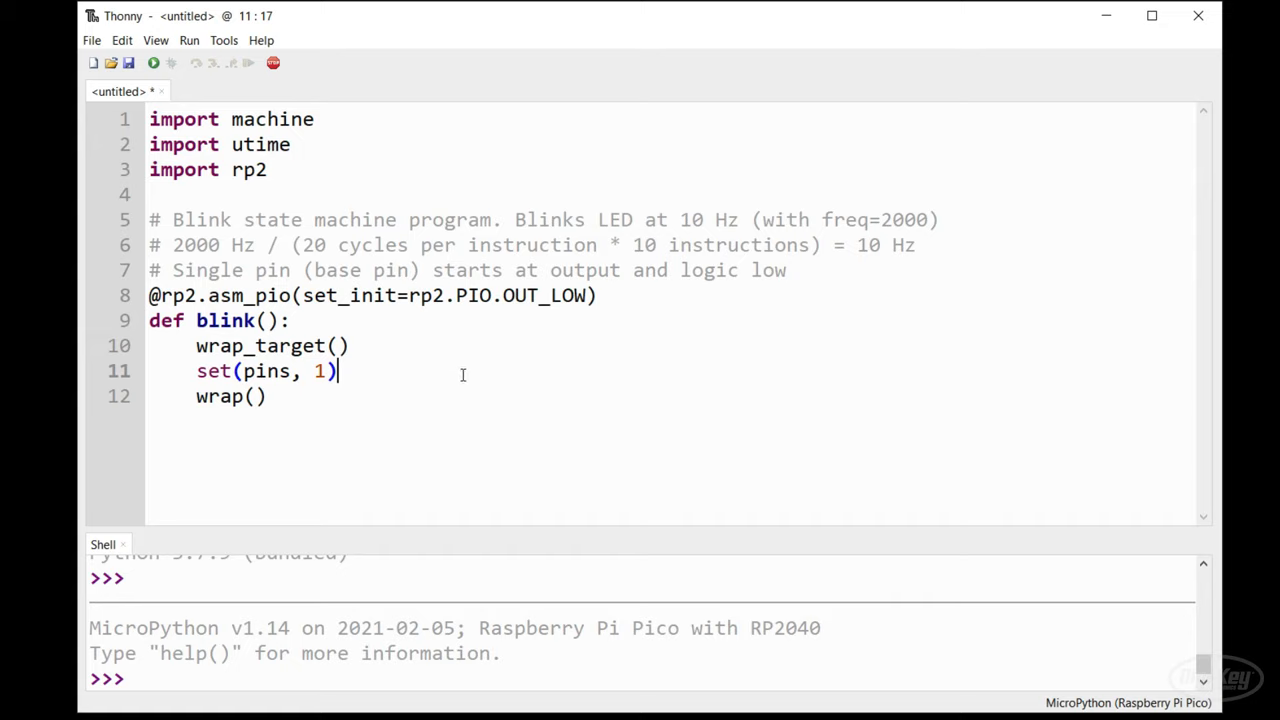
{"action": "mouse_move", "coordinate": [189, 257]}
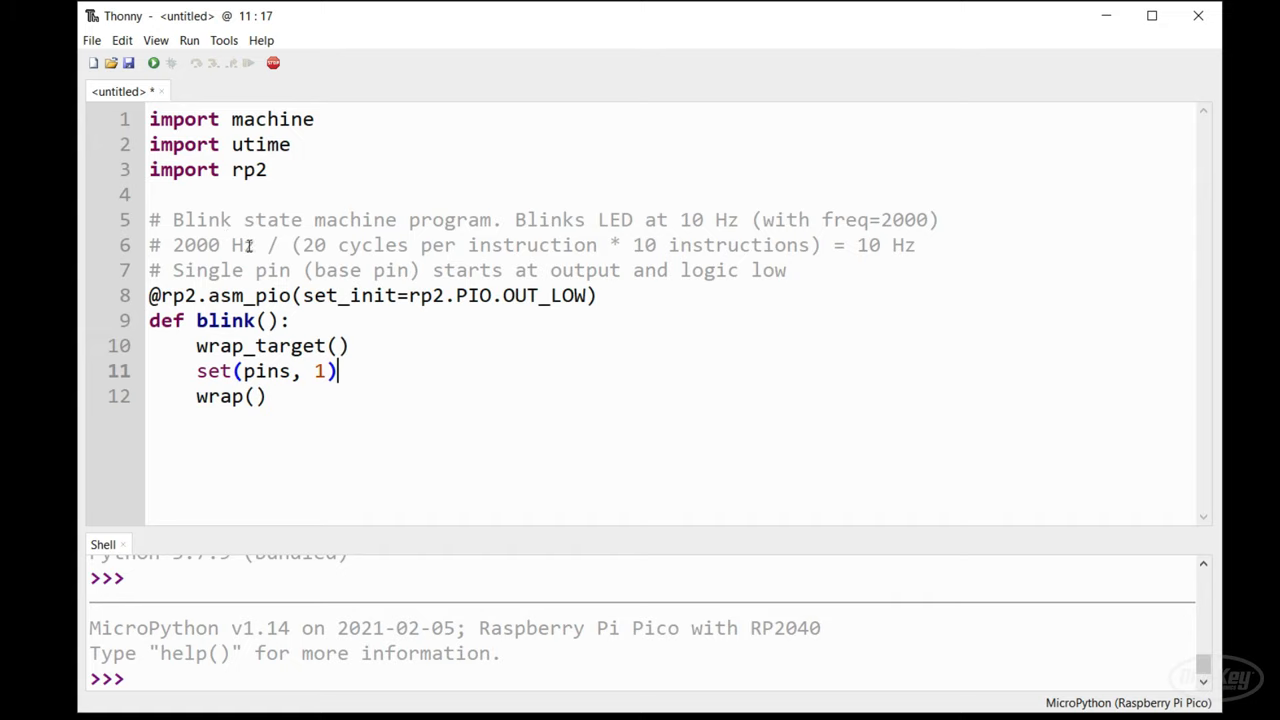
{"action": "mouse_move", "coordinate": [447, 390]}
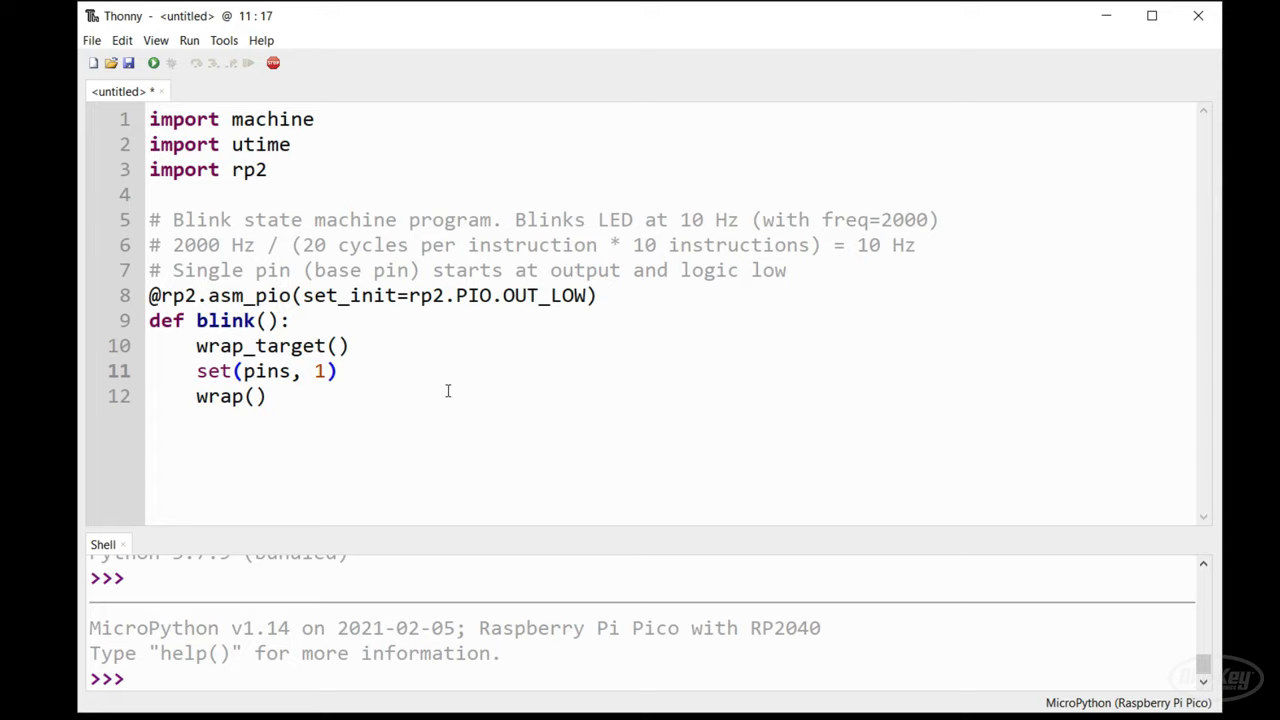
{"action": "type", "text": "[19"}
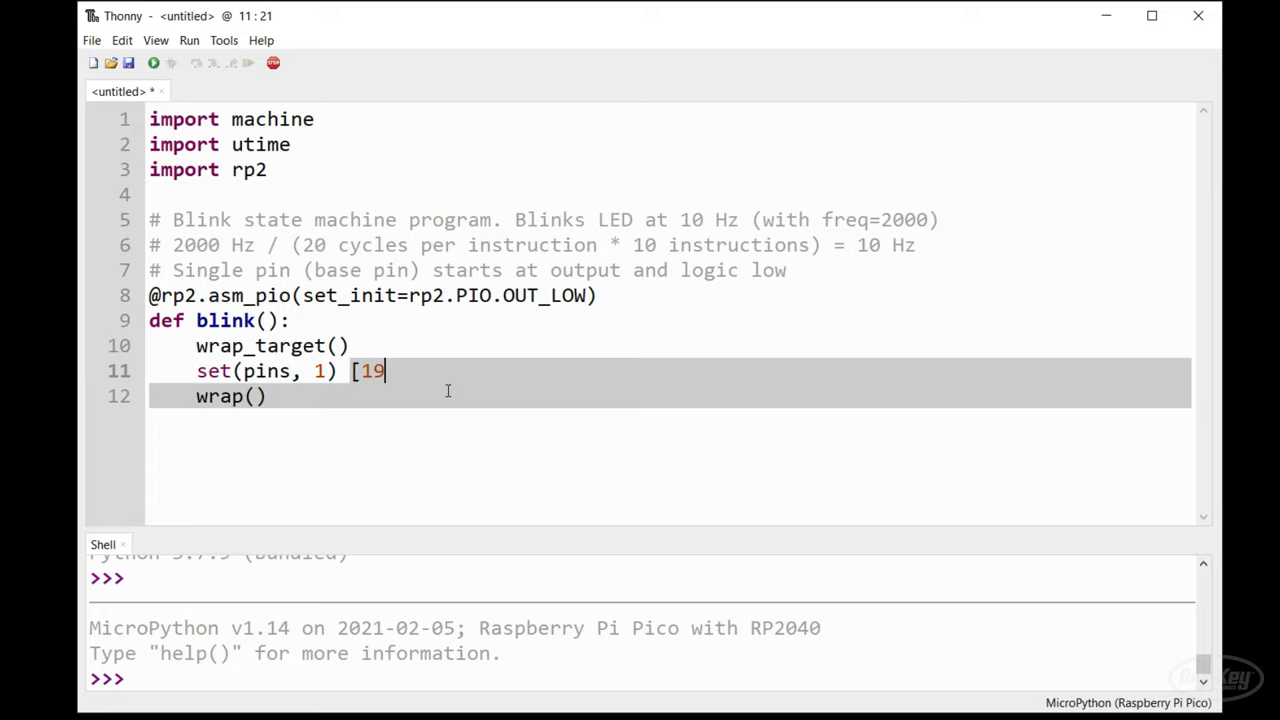
{"action": "type", "text": "]"}
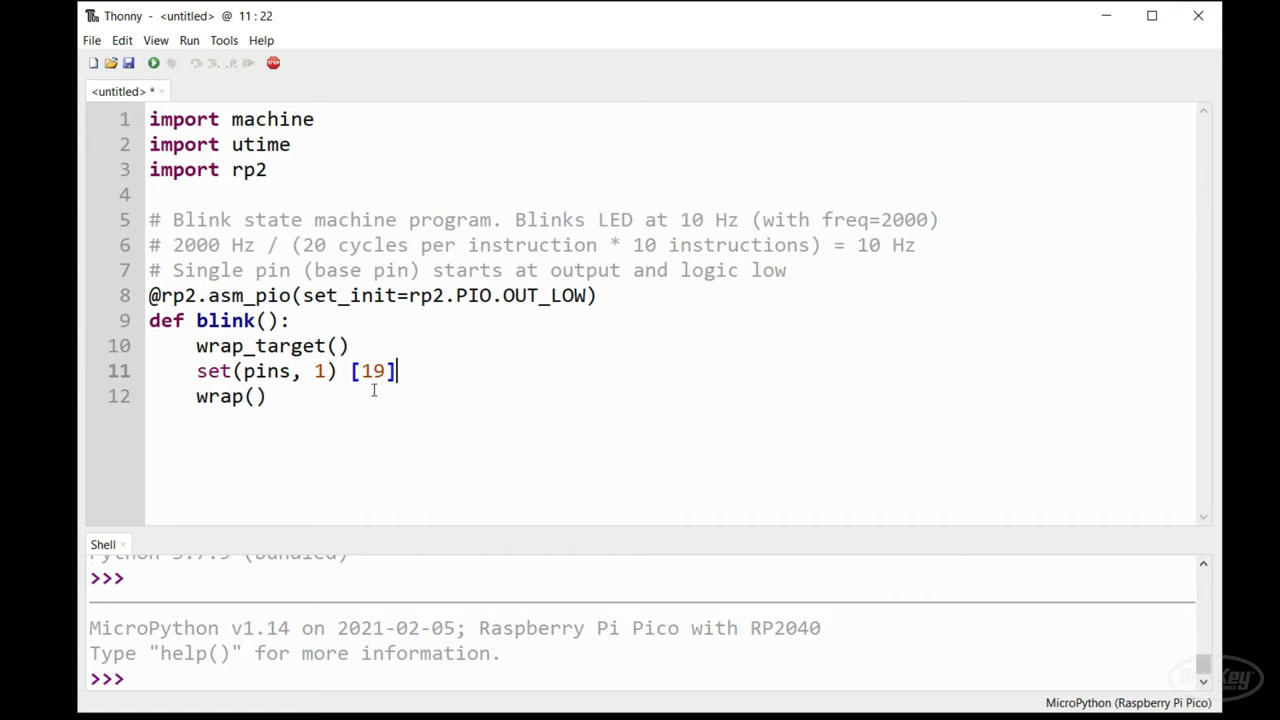
{"action": "mouse_move", "coordinate": [402, 371]}
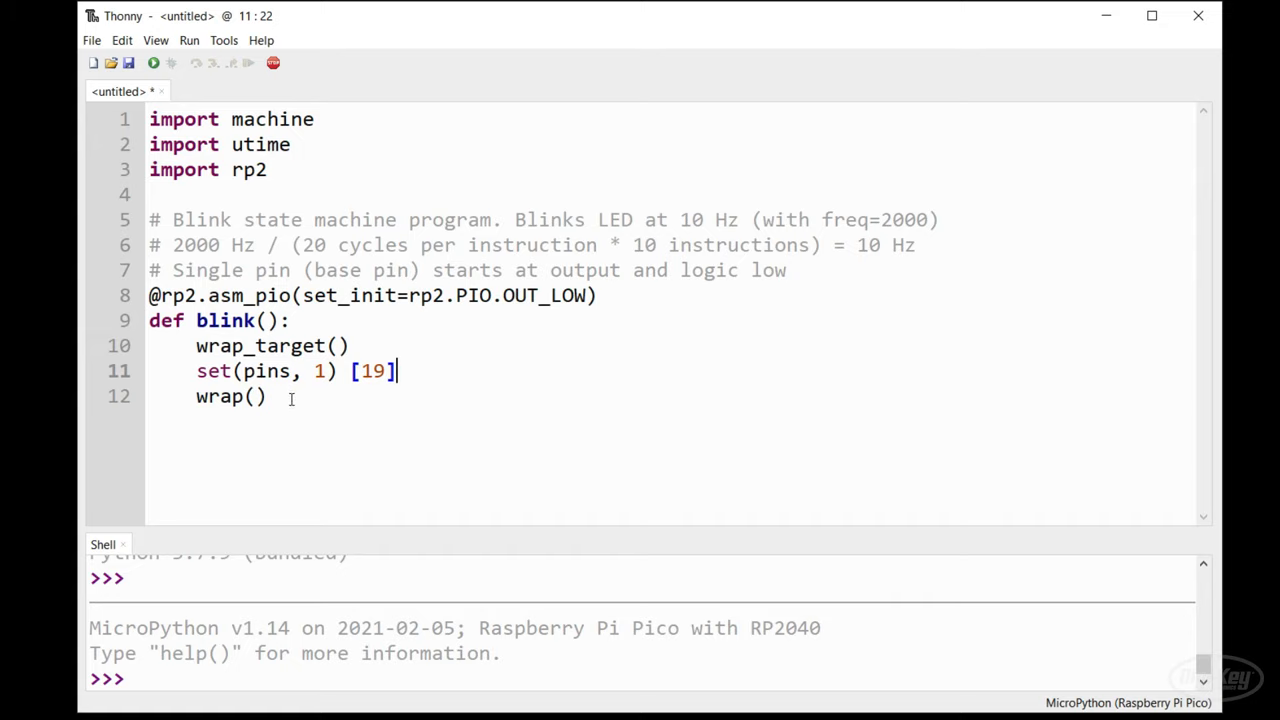
{"action": "mouse_move", "coordinate": [158, 348]}
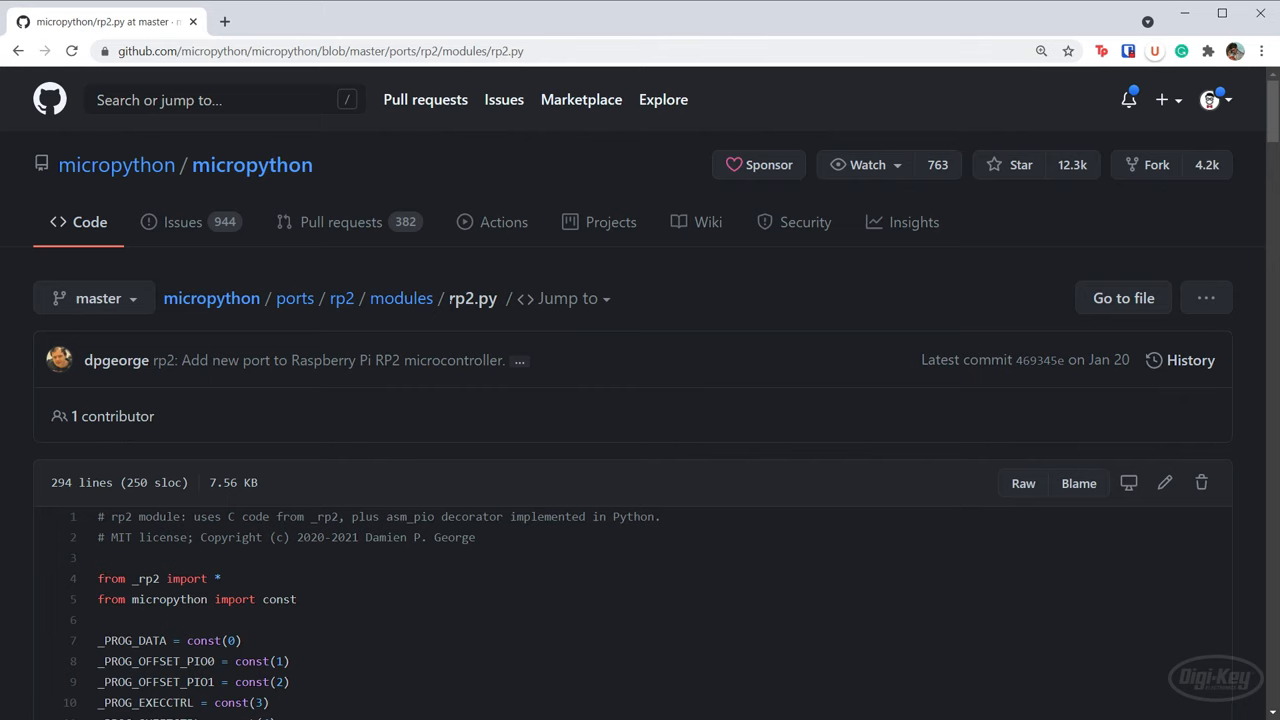
{"action": "mouse_move", "coordinate": [335, 335]}
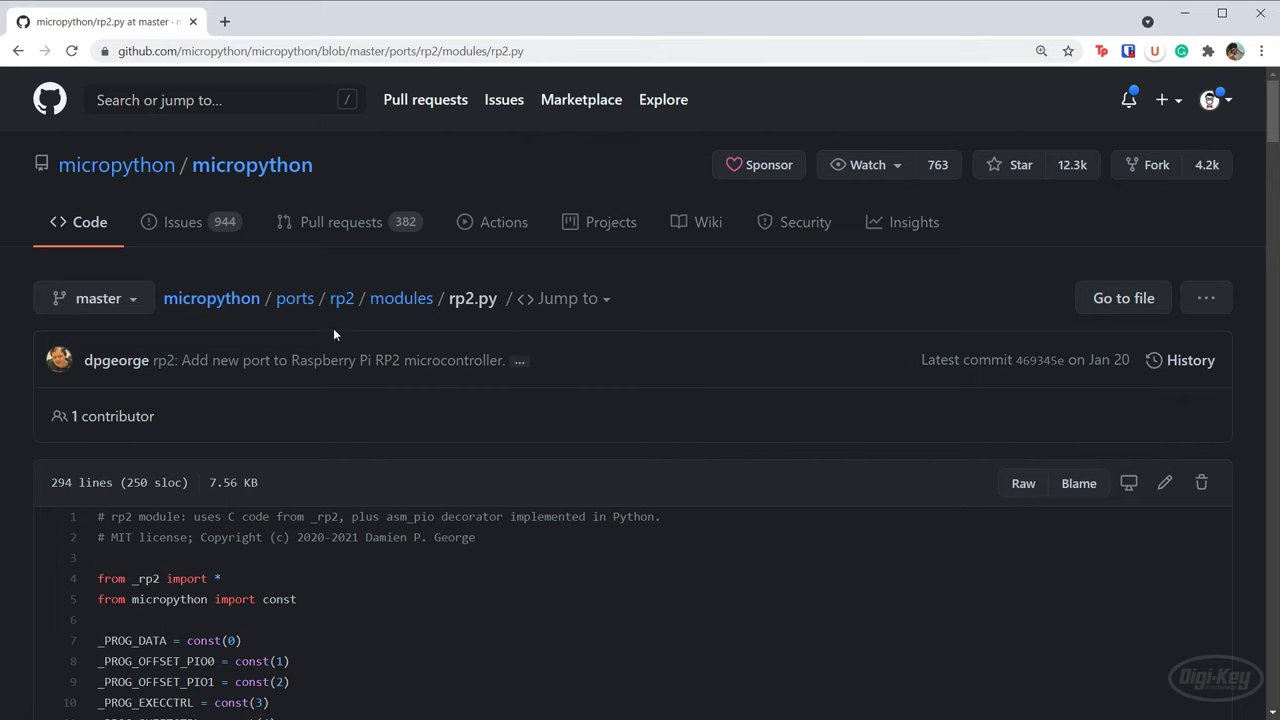
{"action": "mouse_move", "coordinate": [498, 328]}
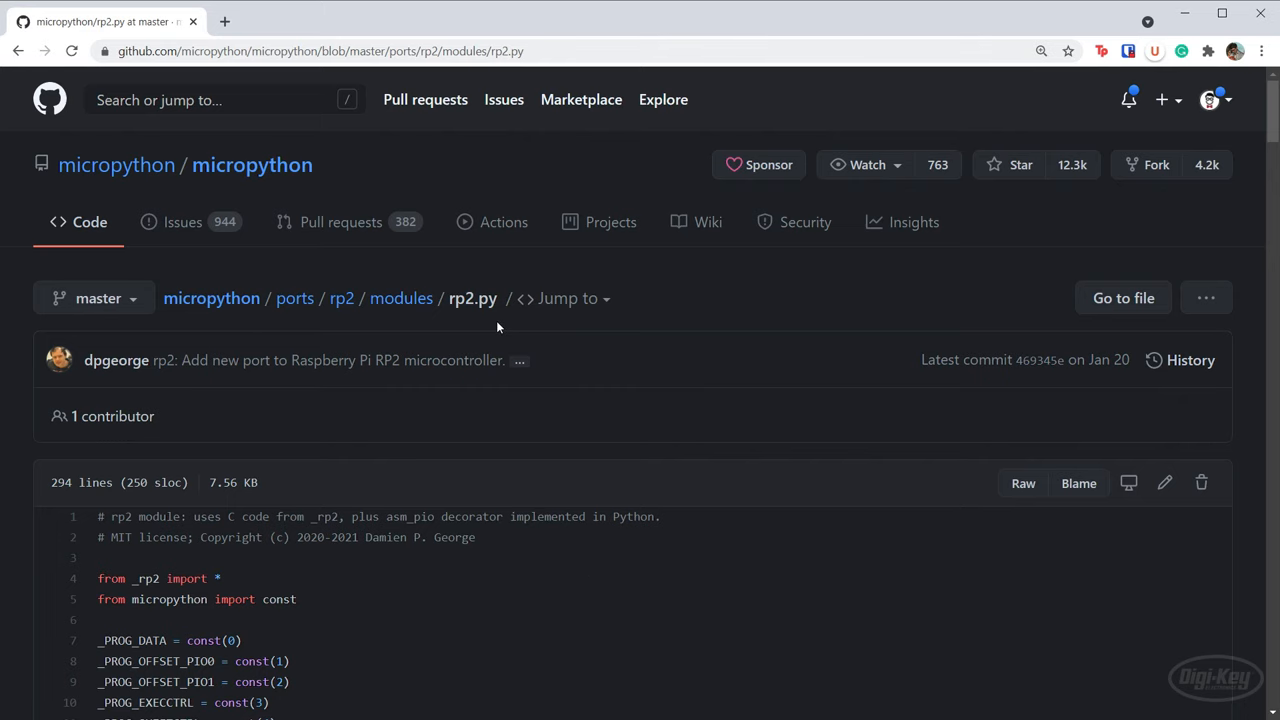
Scroll through rp2.py on GitHub to review methods like wrap, nop and jmp
{"action": "scroll", "scroll_direction": "down", "scroll_amount": 3}
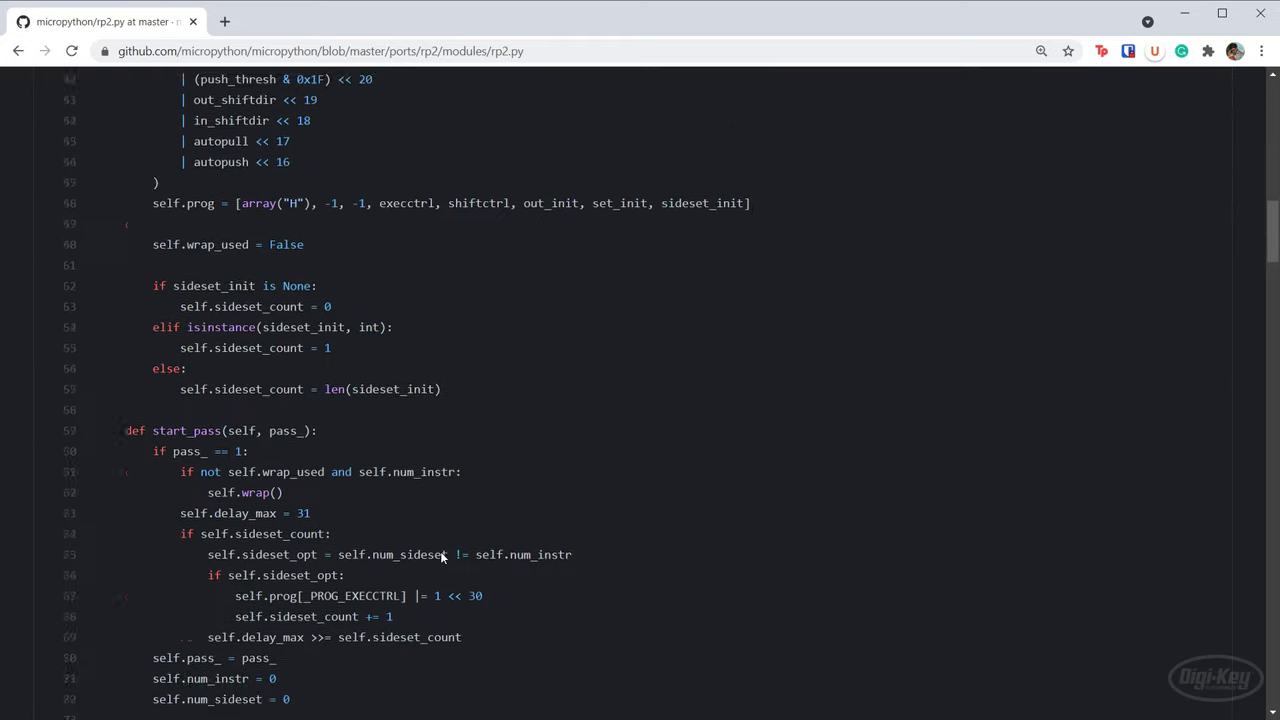
{"action": "scroll", "scroll_direction": "down", "scroll_amount": 3}
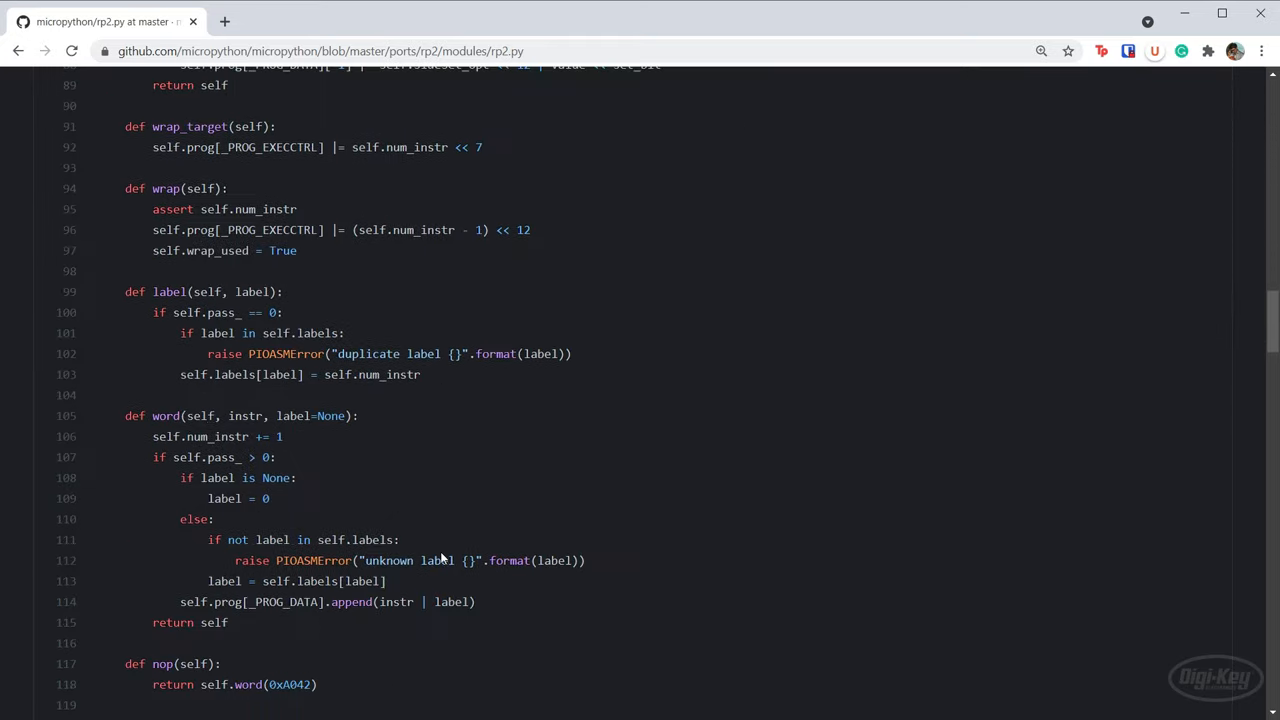
{"action": "scroll", "scroll_direction": "down", "scroll_amount": 3}
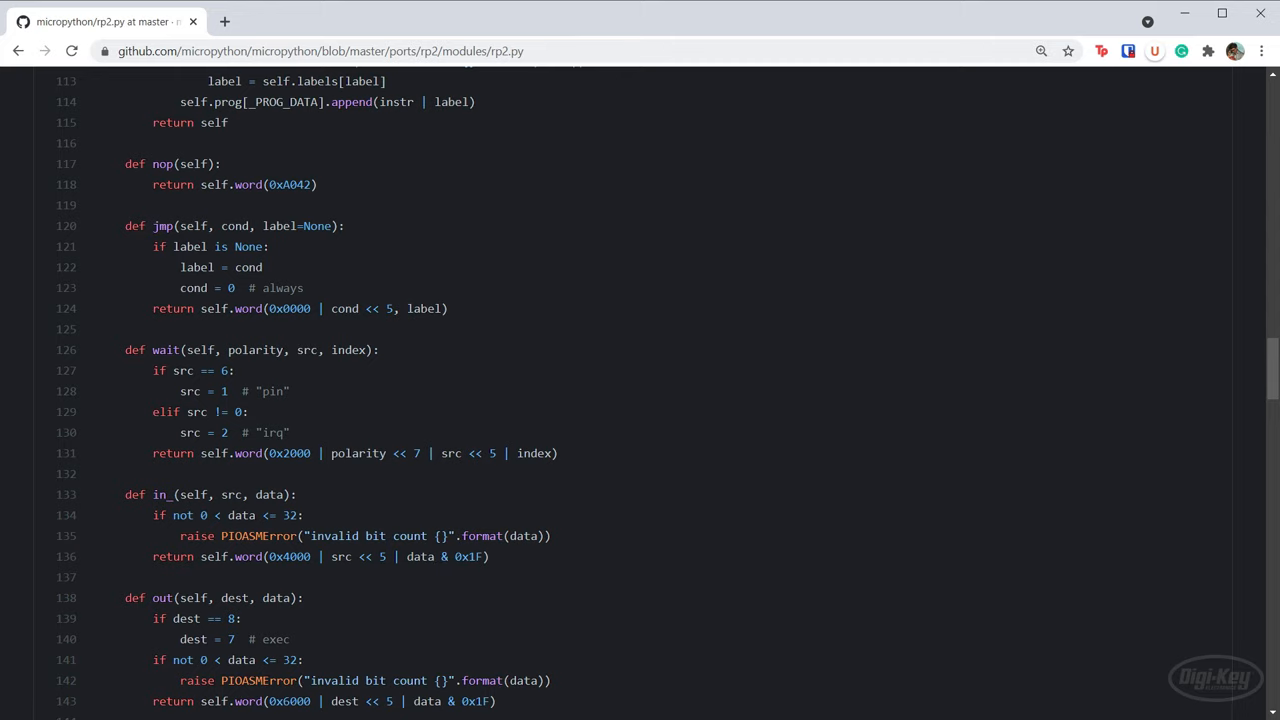
{"action": "scroll", "scroll_direction": "down", "scroll_amount": 3}
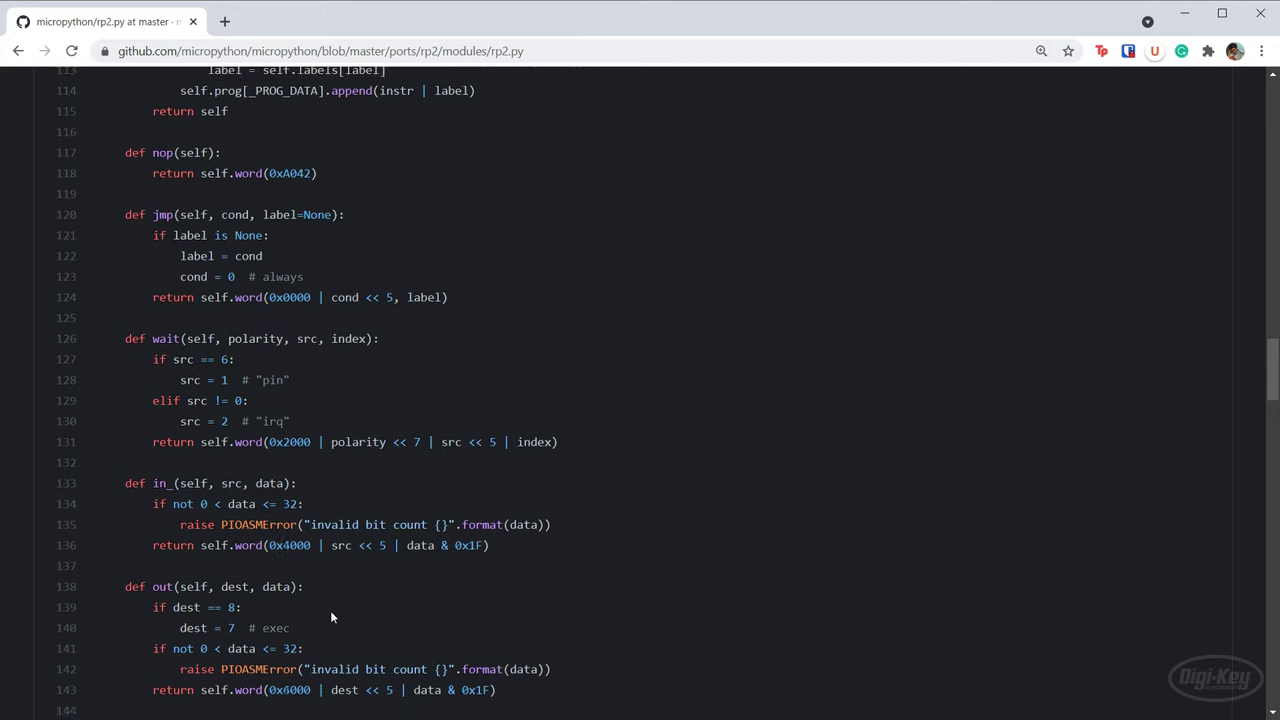
{"action": "scroll", "scroll_direction": "down", "scroll_amount": 3}
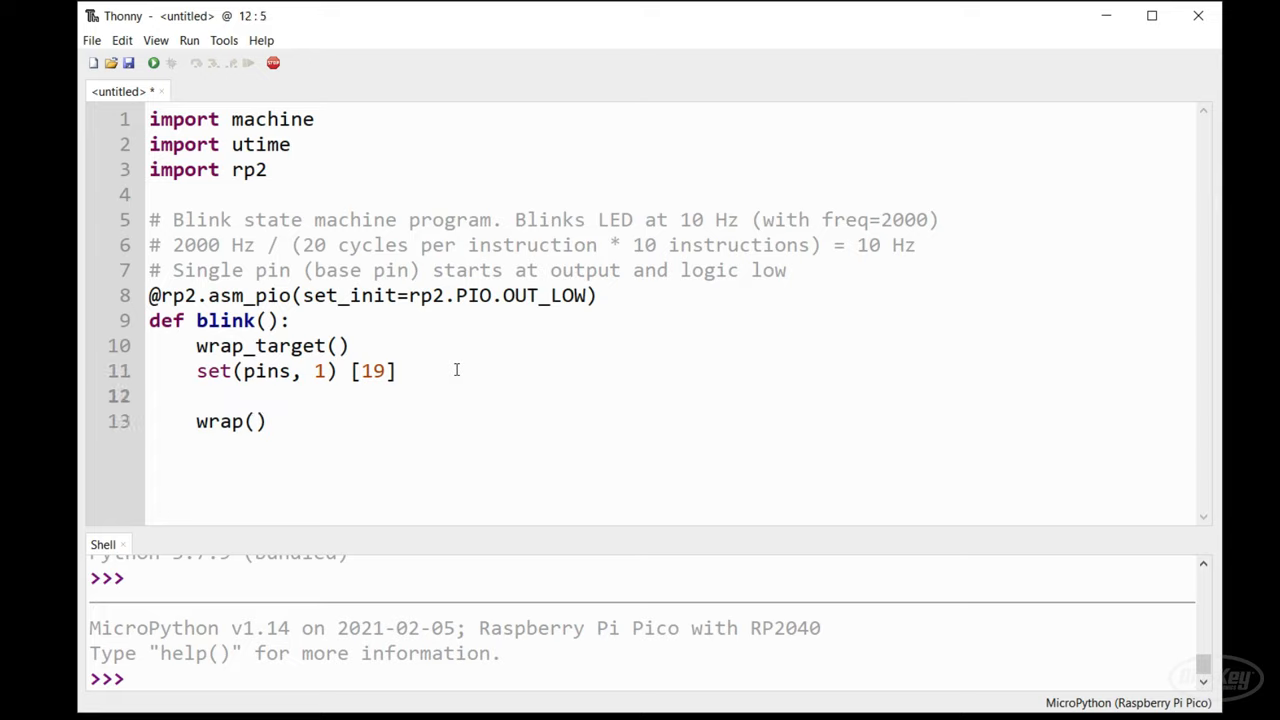
Add nop() [19] delay lines and set(pins, 0) to the blink program
{"action": "type", "text": "nop()"}
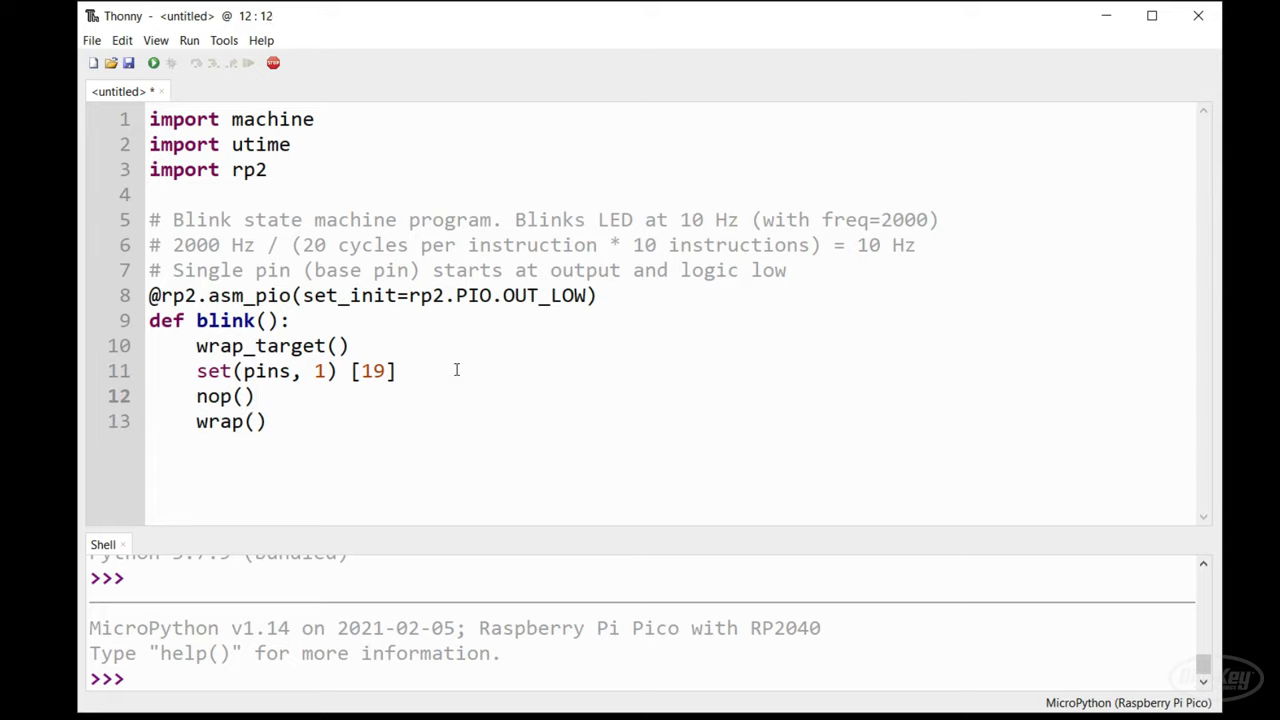
{"action": "type", "text": "[19"}
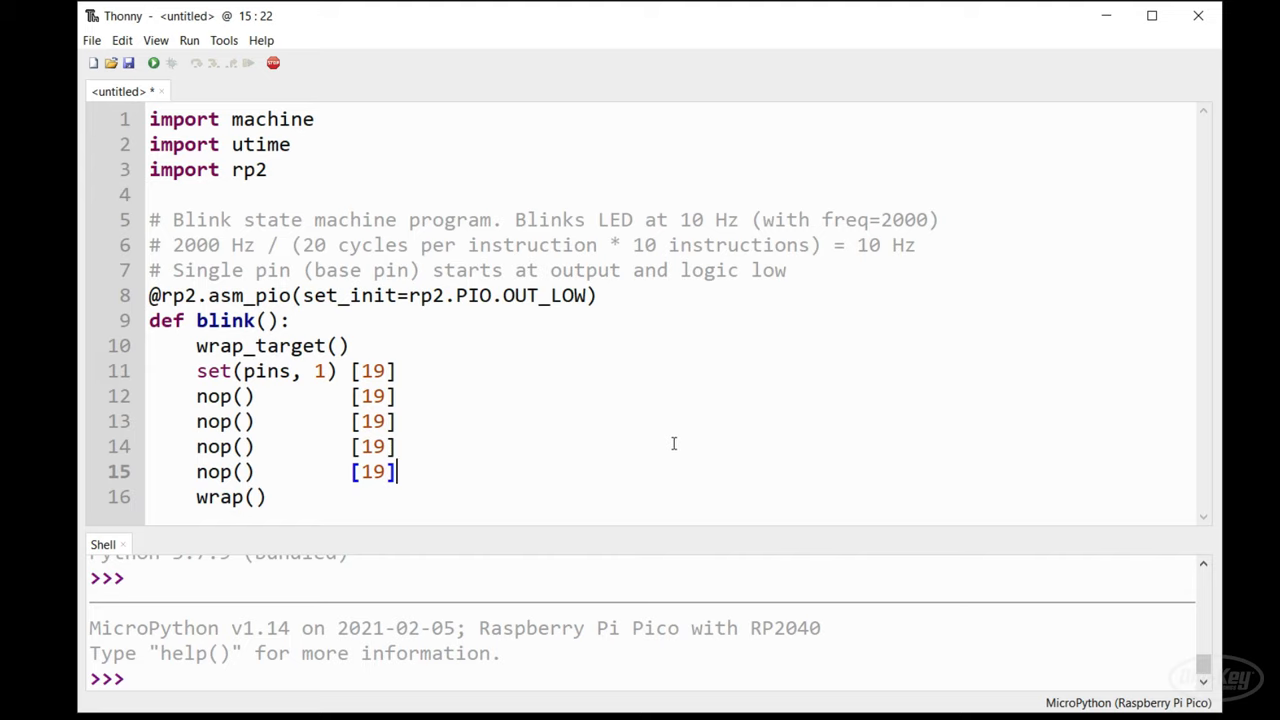
{"action": "mouse_move", "coordinate": [440, 472]}
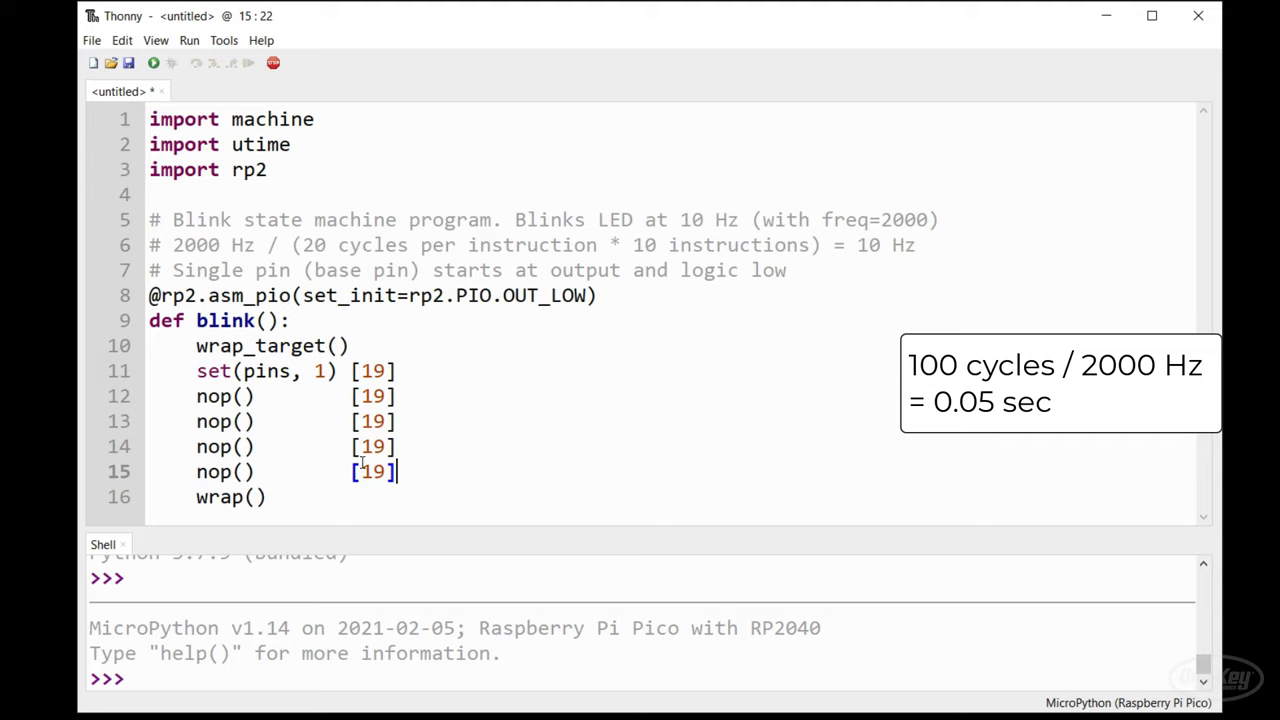
{"action": "mouse_move", "coordinate": [363, 462]}
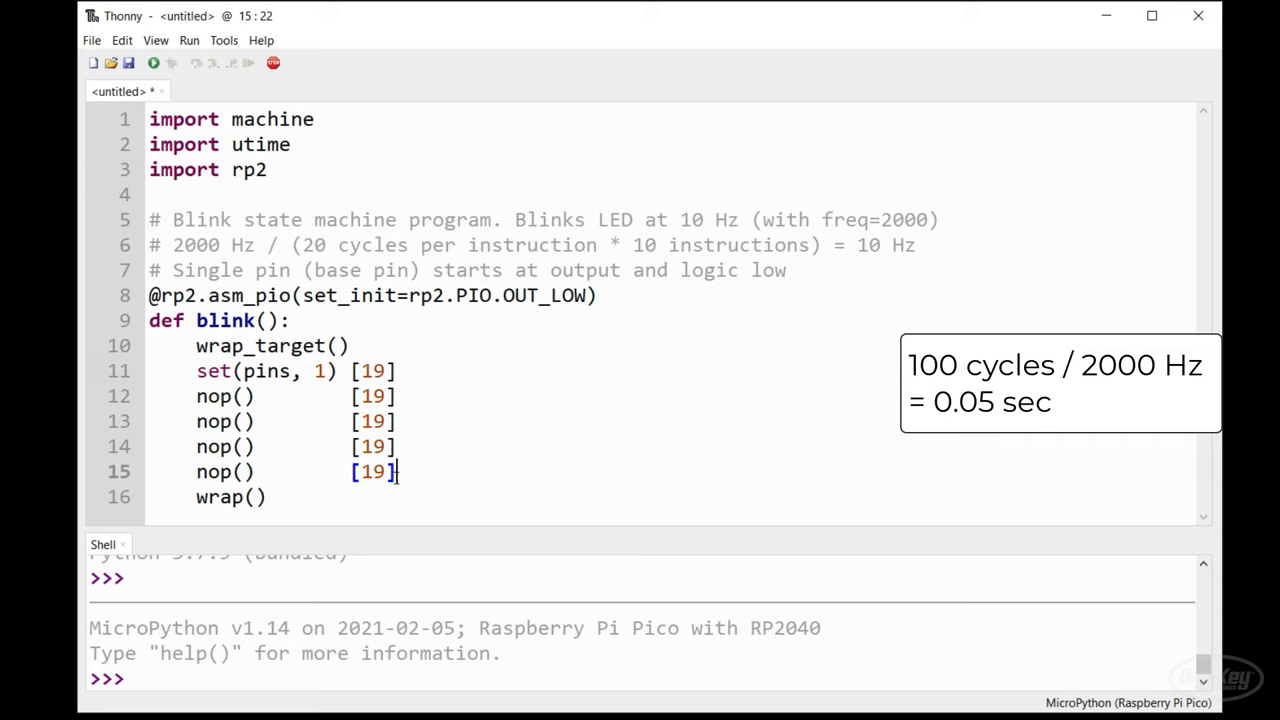
{"action": "mouse_move", "coordinate": [418, 473]}
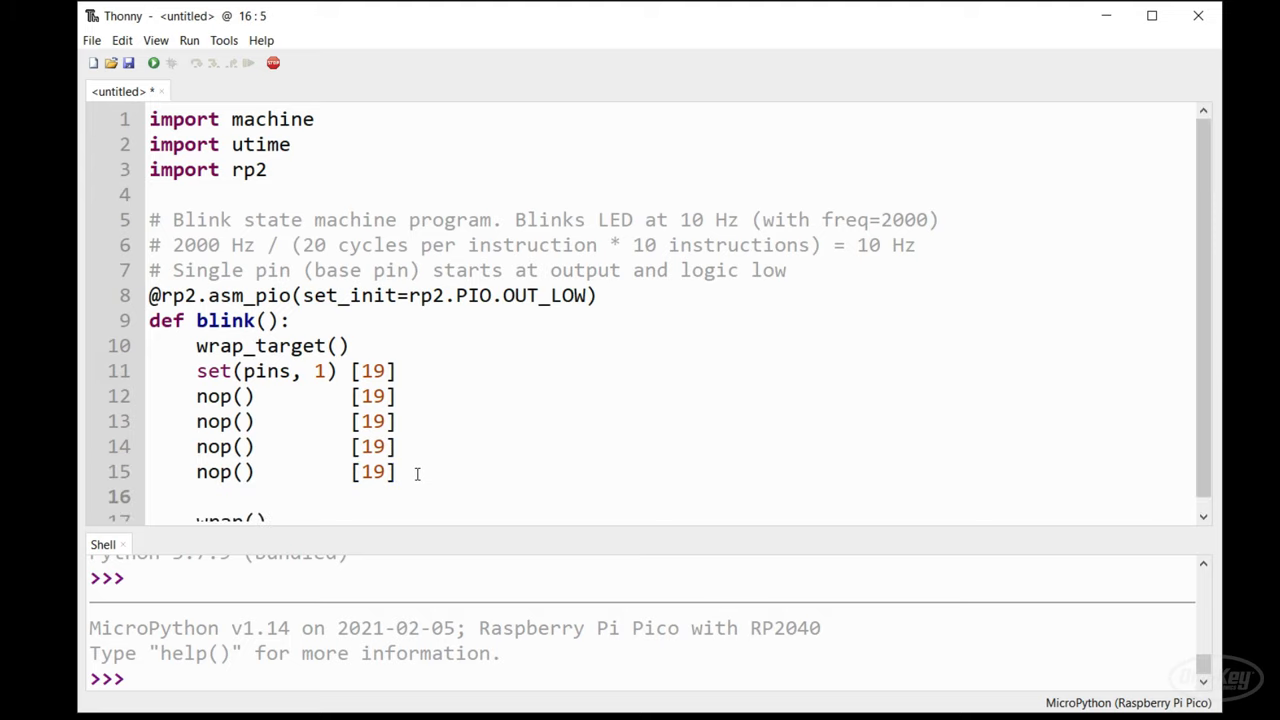
{"action": "type", "text": "set(pine"}
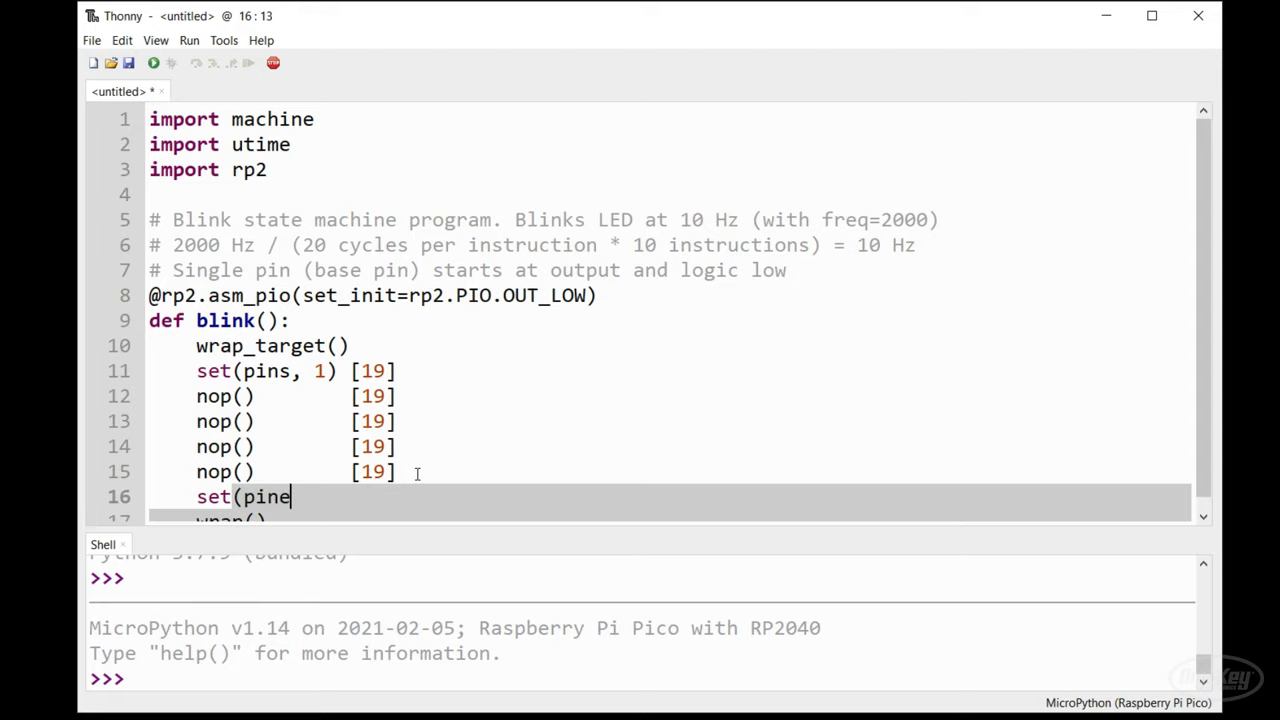
{"action": "type", "text": ", 0) [19"}
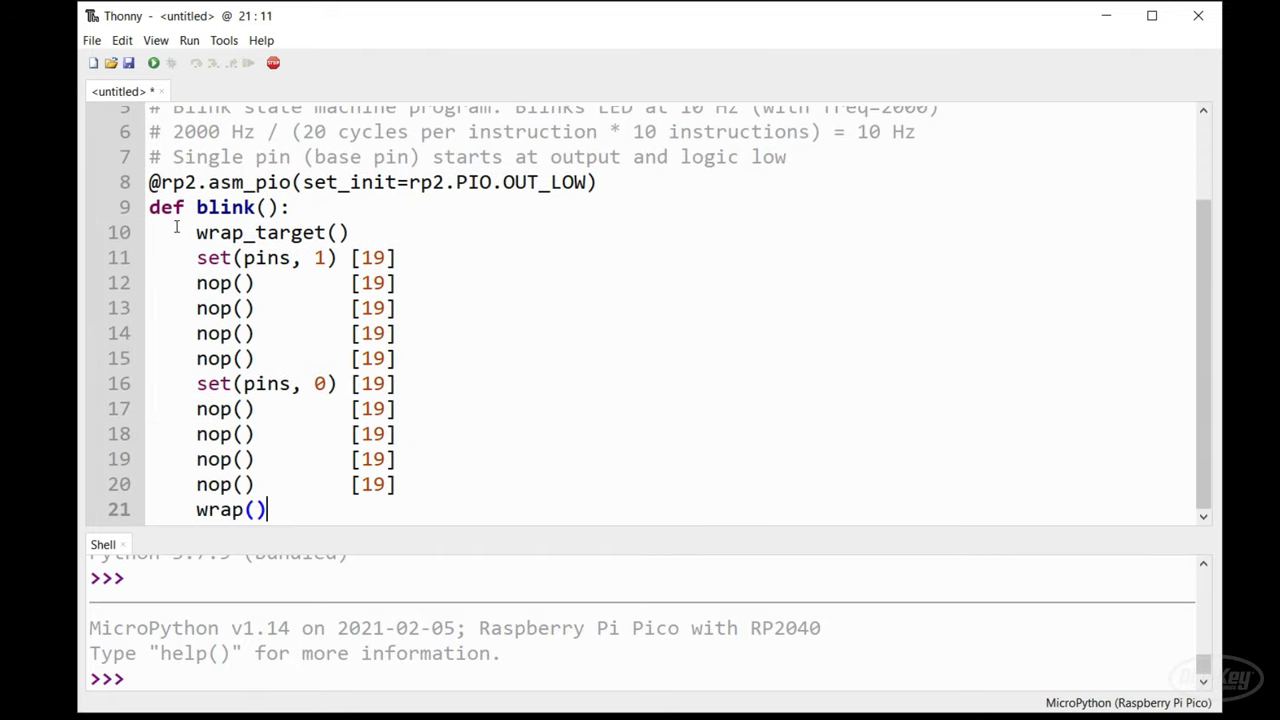
{"action": "mouse_move", "coordinate": [332, 524]}
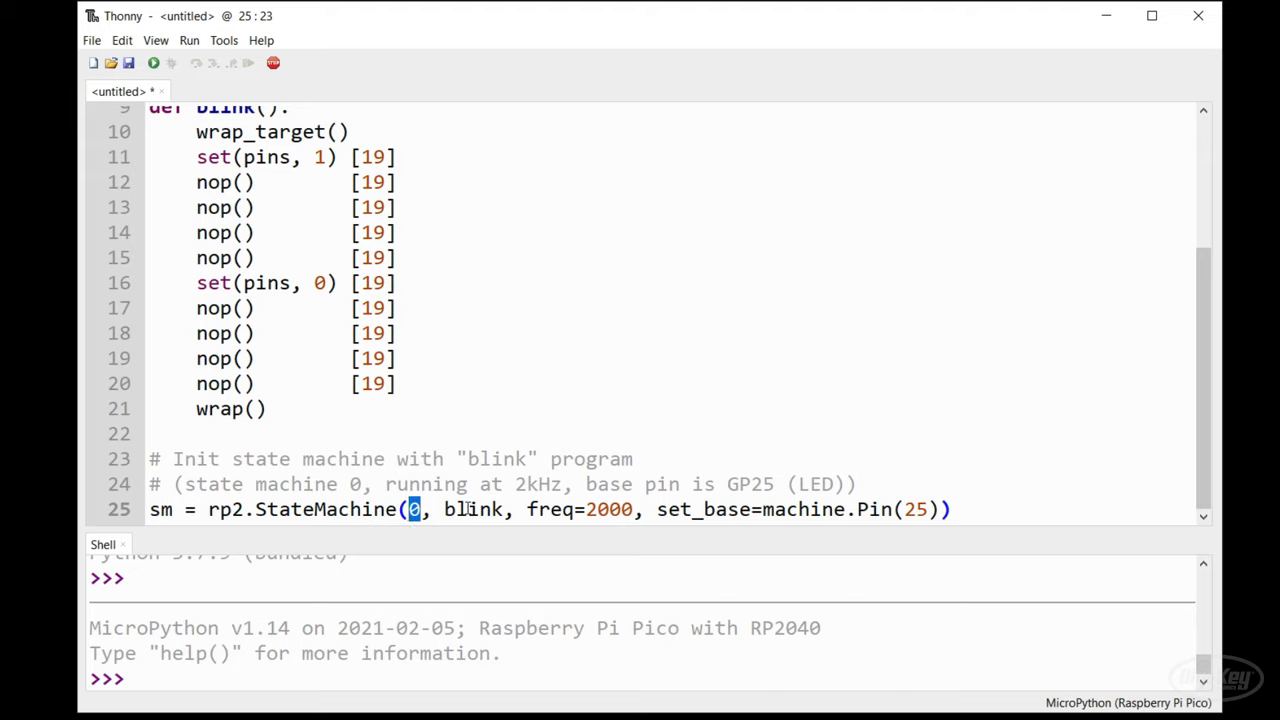
Highlight the StateMachine's blink program, 2000 Hz frequency, GP25 pin and start line
{"action": "double_click", "coordinate": [473, 509]}
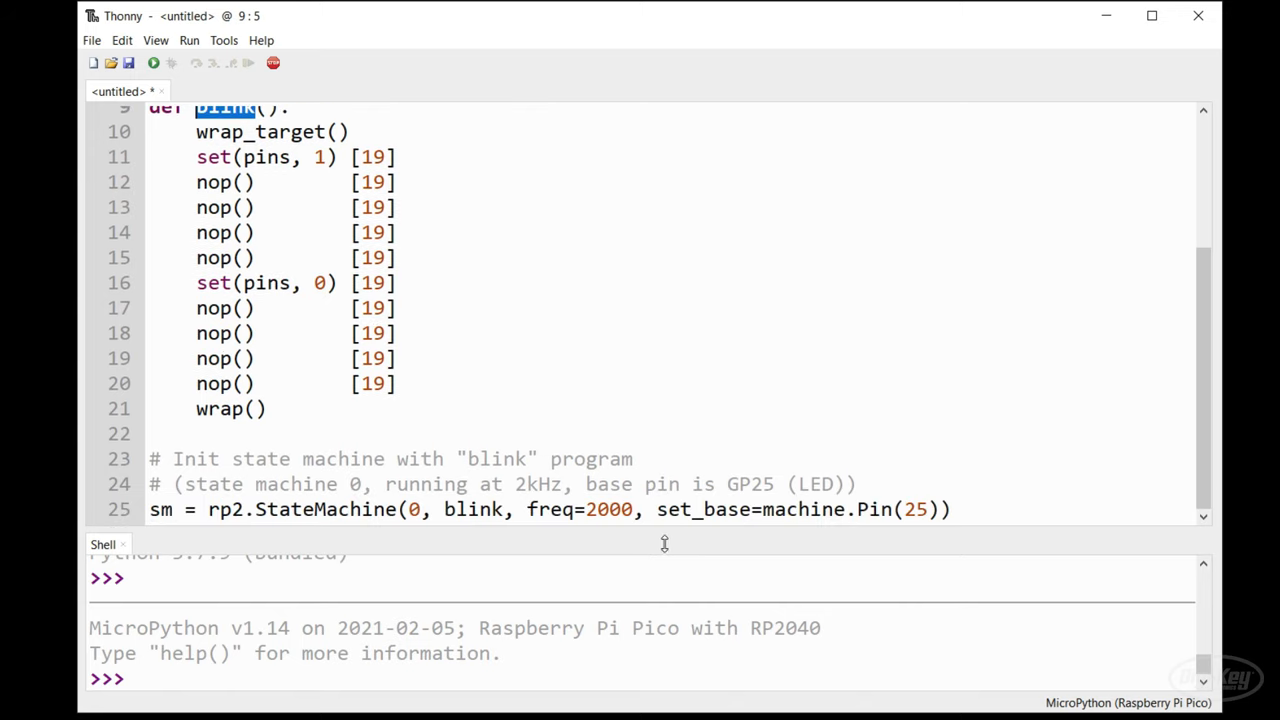
{"action": "double_click", "coordinate": [580, 509]}
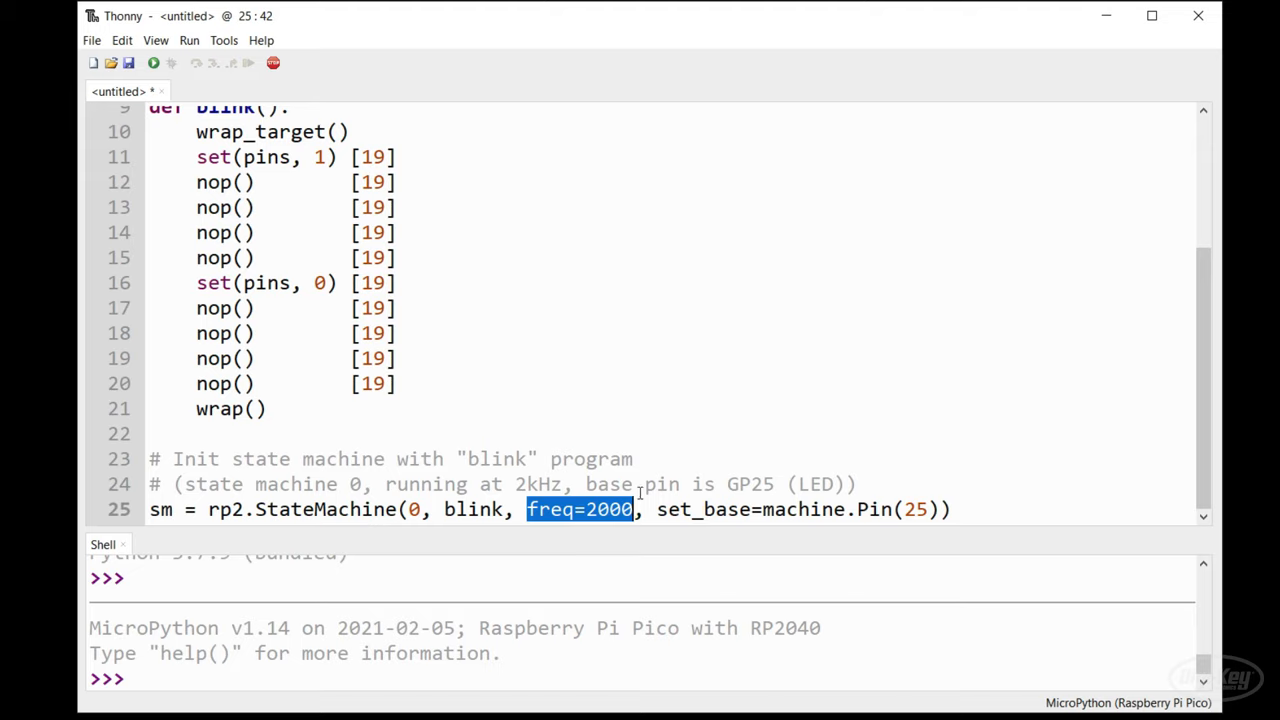
{"action": "mouse_move", "coordinate": [667, 510]}
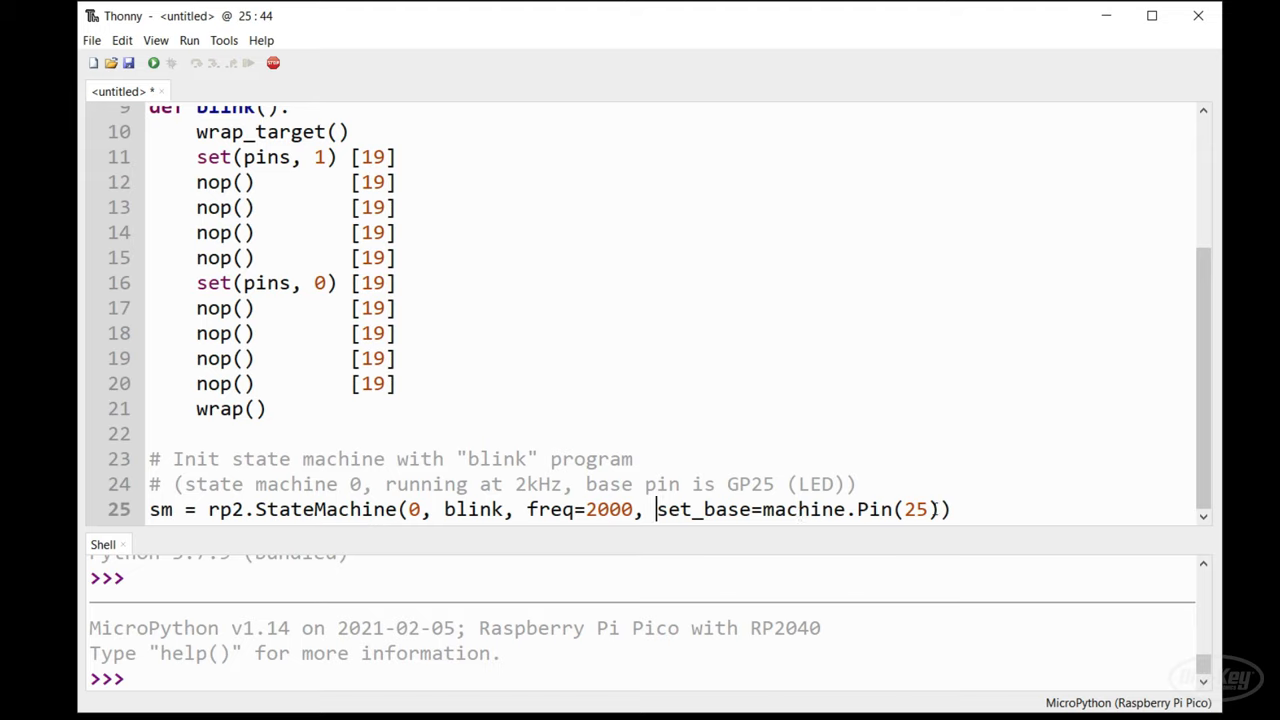
{"action": "left_click_drag", "start_coordinate": [657, 509], "coordinate": [940, 509]}
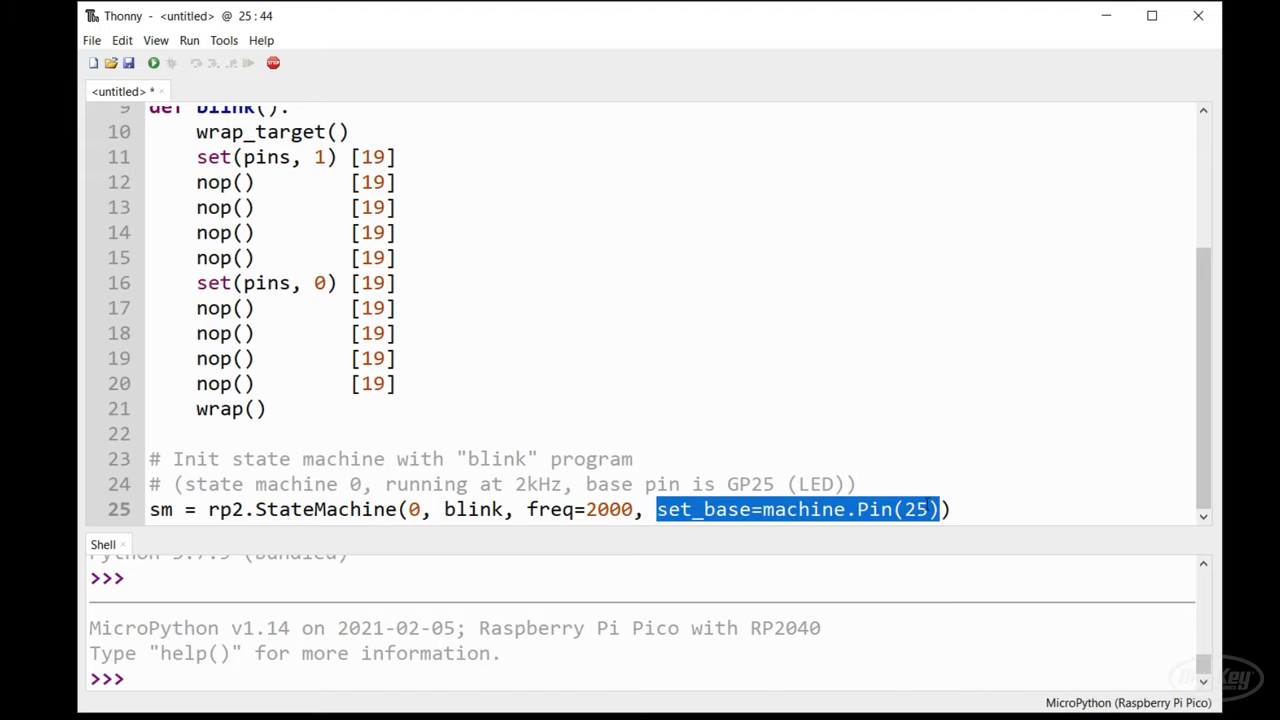
{"action": "left_click", "coordinate": [955, 509]}
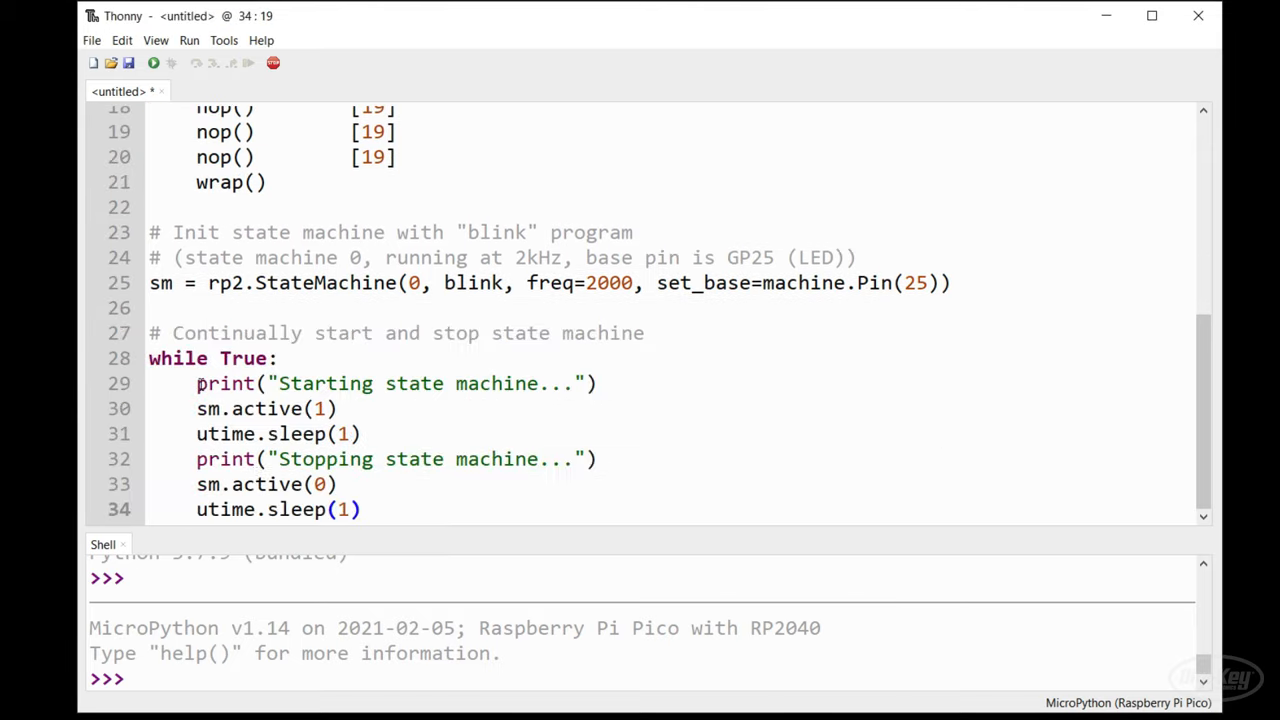
{"action": "triple_click", "coordinate": [266, 408]}
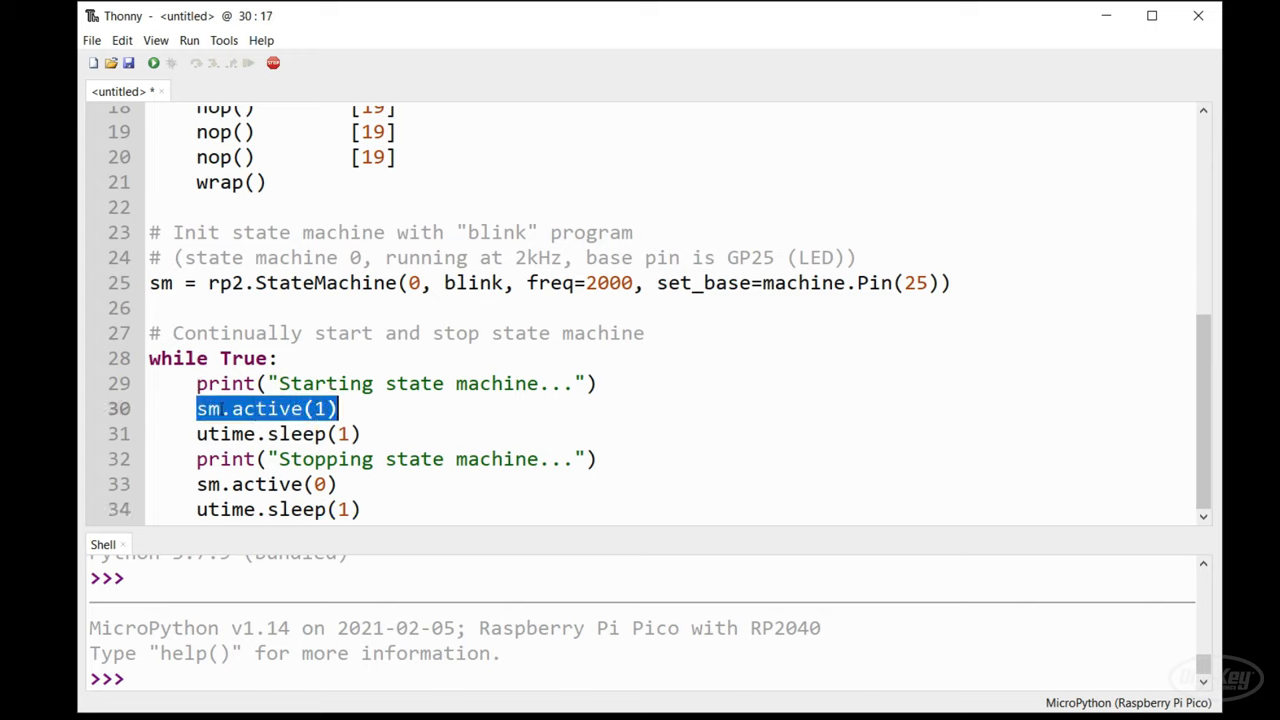
{"action": "left_click", "coordinate": [338, 408]}
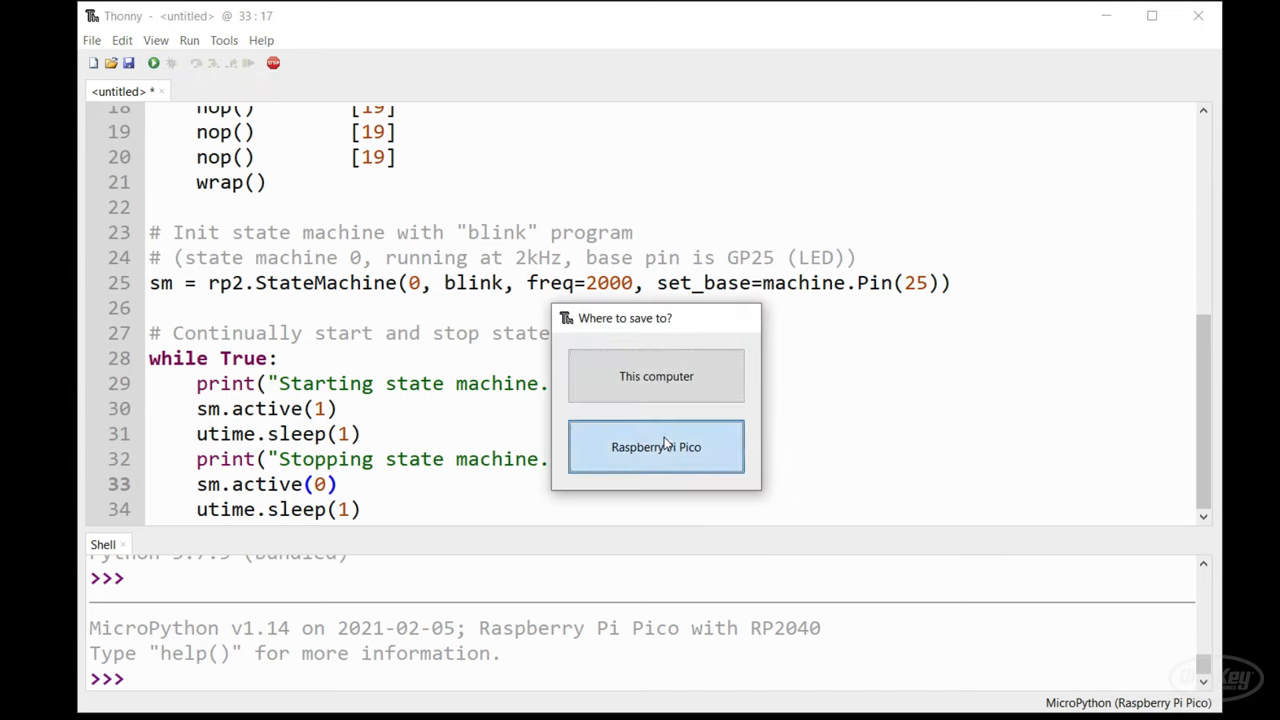
Save the blink program to the Pico as main.py, overwriting the existing file
{"action": "left_click", "coordinate": [656, 447]}
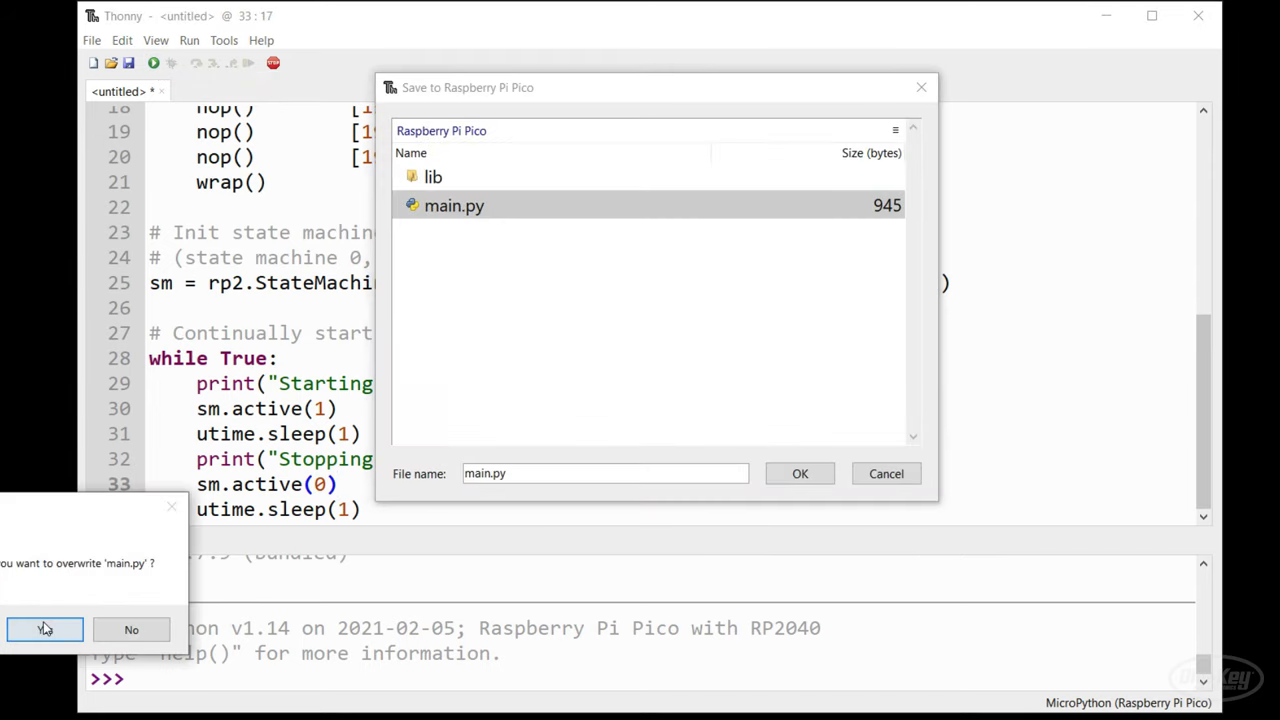
{"action": "left_click", "coordinate": [45, 629]}
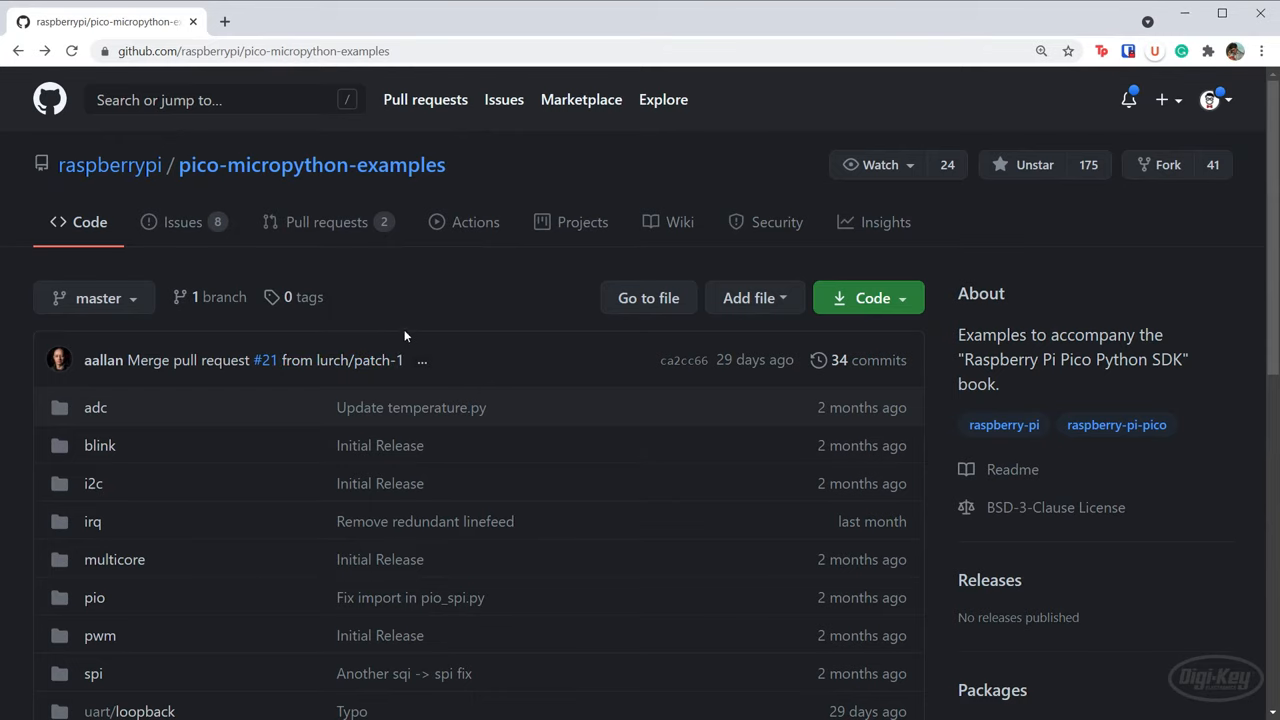
{"action": "mouse_move", "coordinate": [413, 186]}
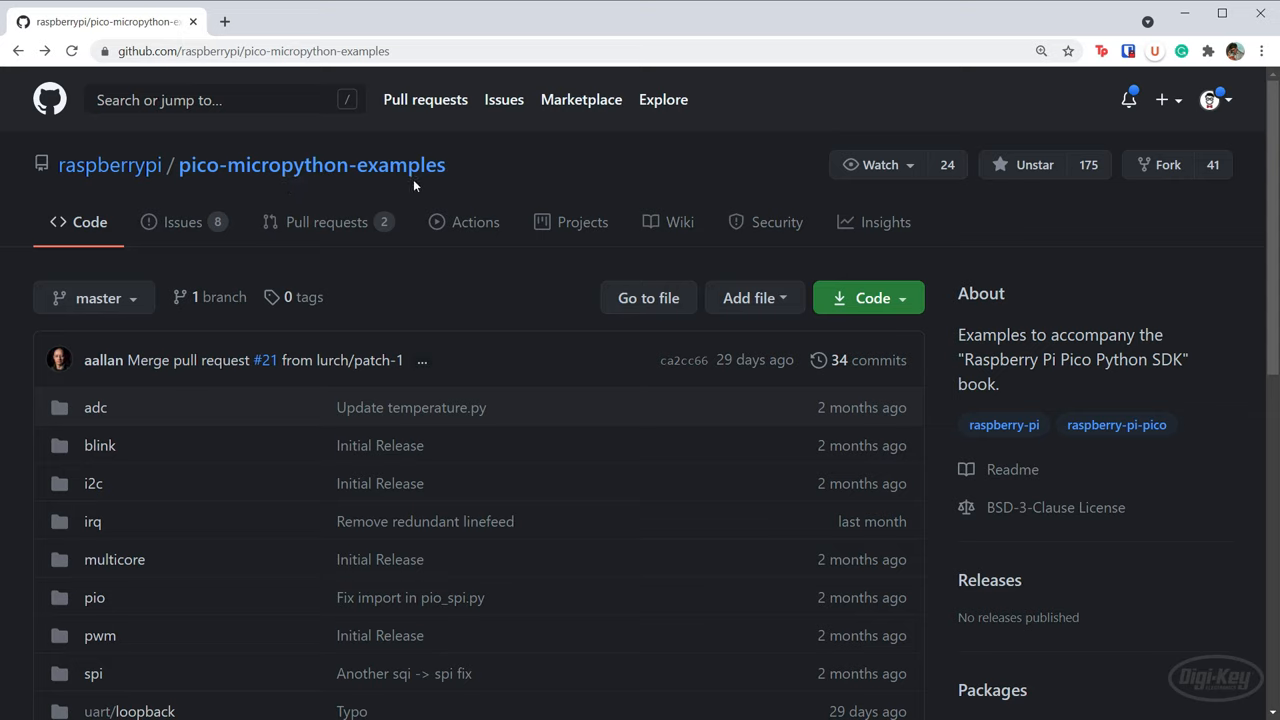
{"action": "mouse_move", "coordinate": [248, 407]}
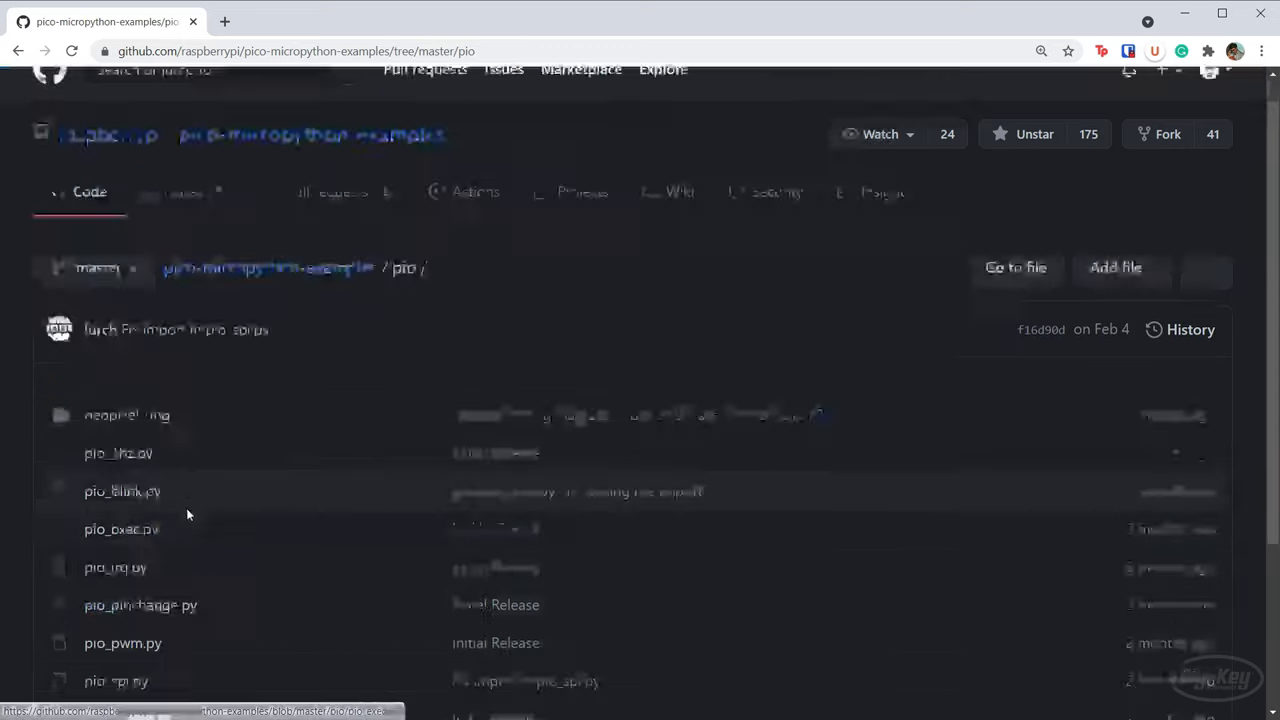
Open pio_pwm.py from the pio folder on GitHub and view its raw source
{"action": "left_click", "coordinate": [122, 643]}
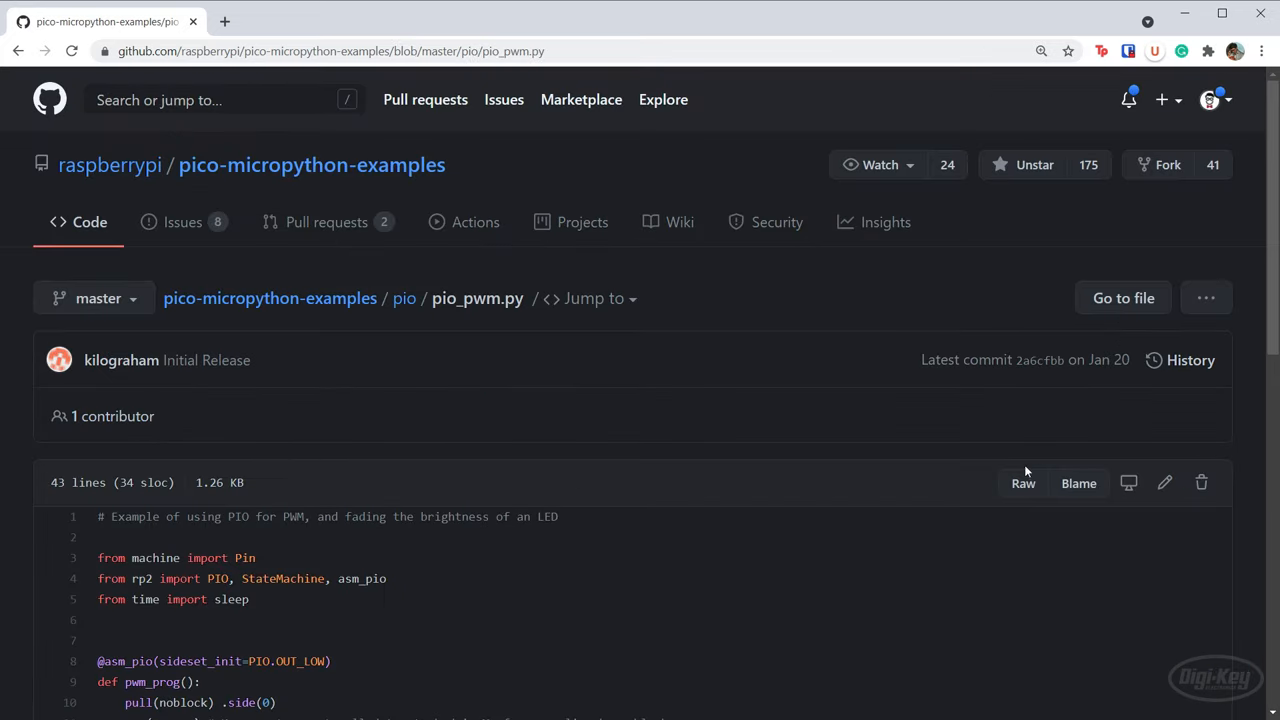
{"action": "left_click", "coordinate": [1023, 483]}
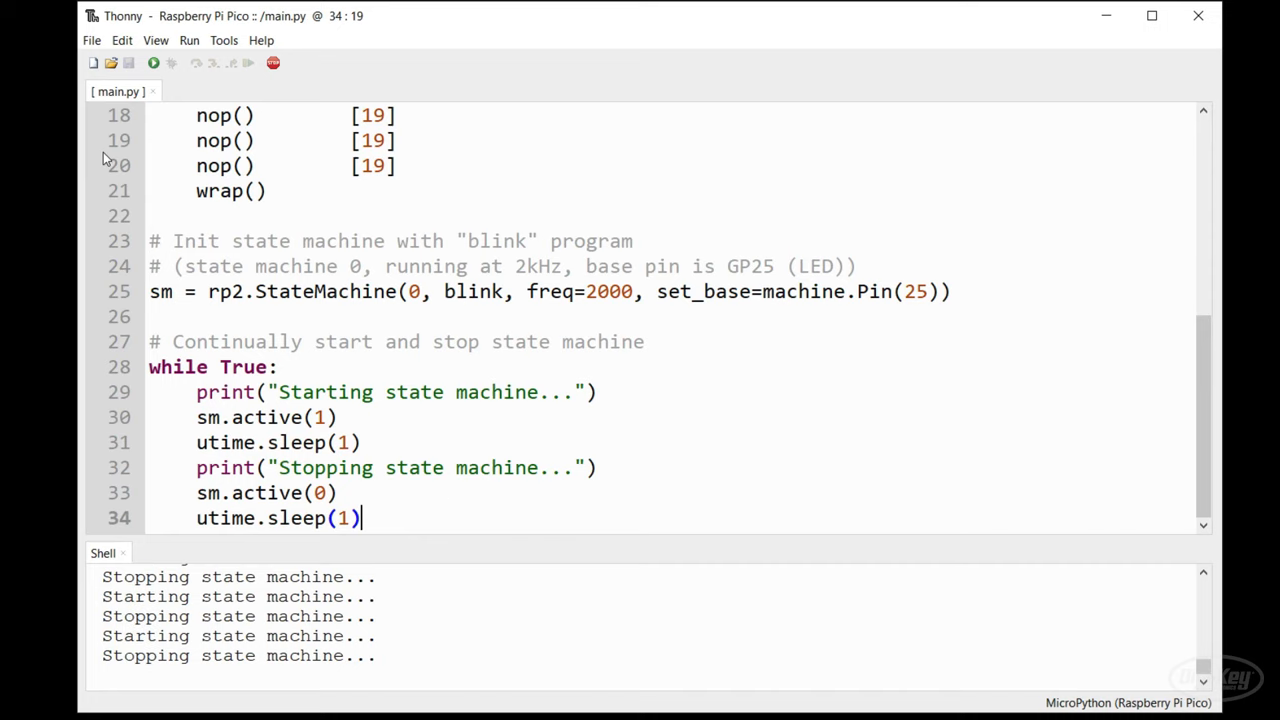
Save the pasted PWM example onto the Pico as /lib/piopwm.py
{"action": "left_click", "coordinate": [92, 62]}
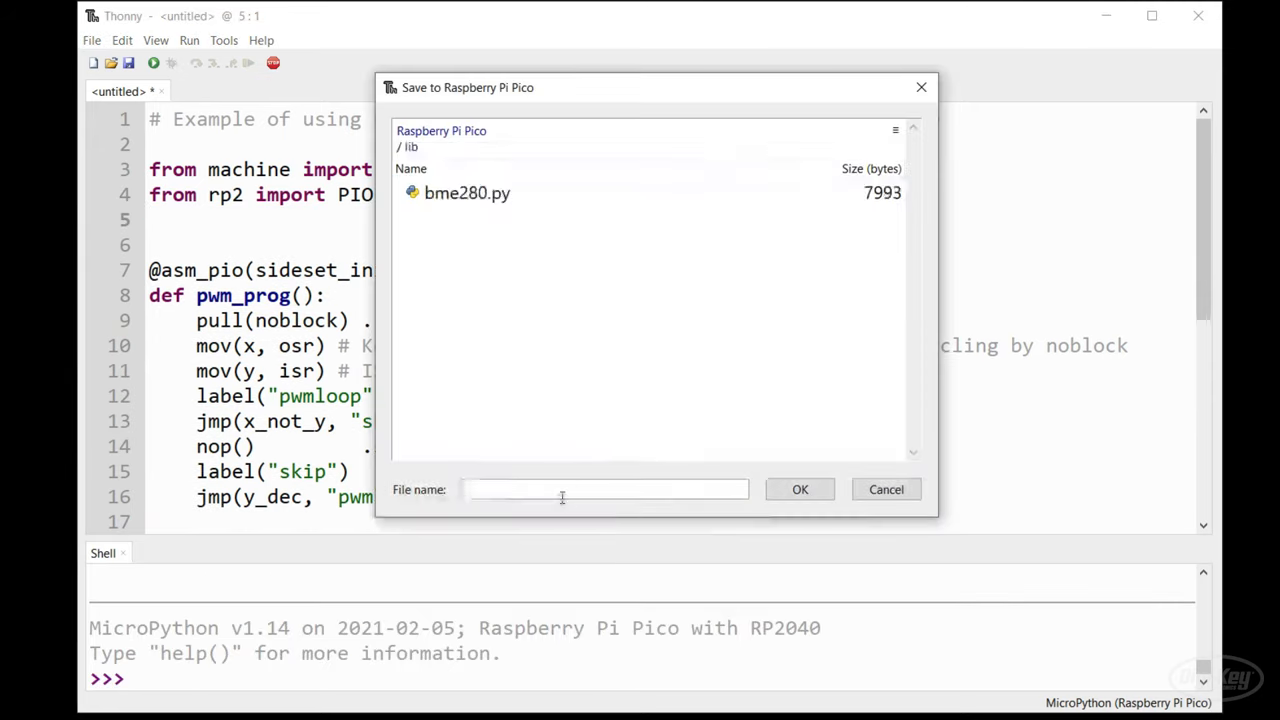
{"action": "left_click", "coordinate": [799, 489]}
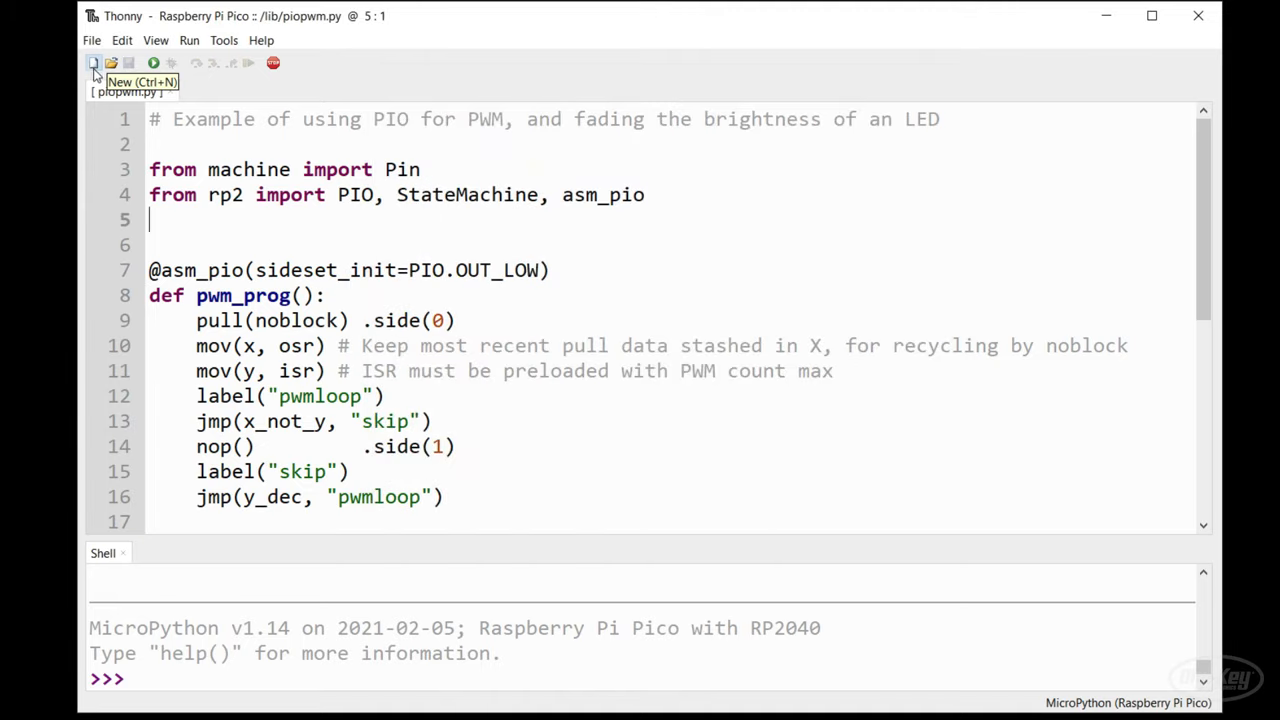
Start a new script importing utime and PIOPWM from piopwm
{"action": "left_click", "coordinate": [93, 63]}
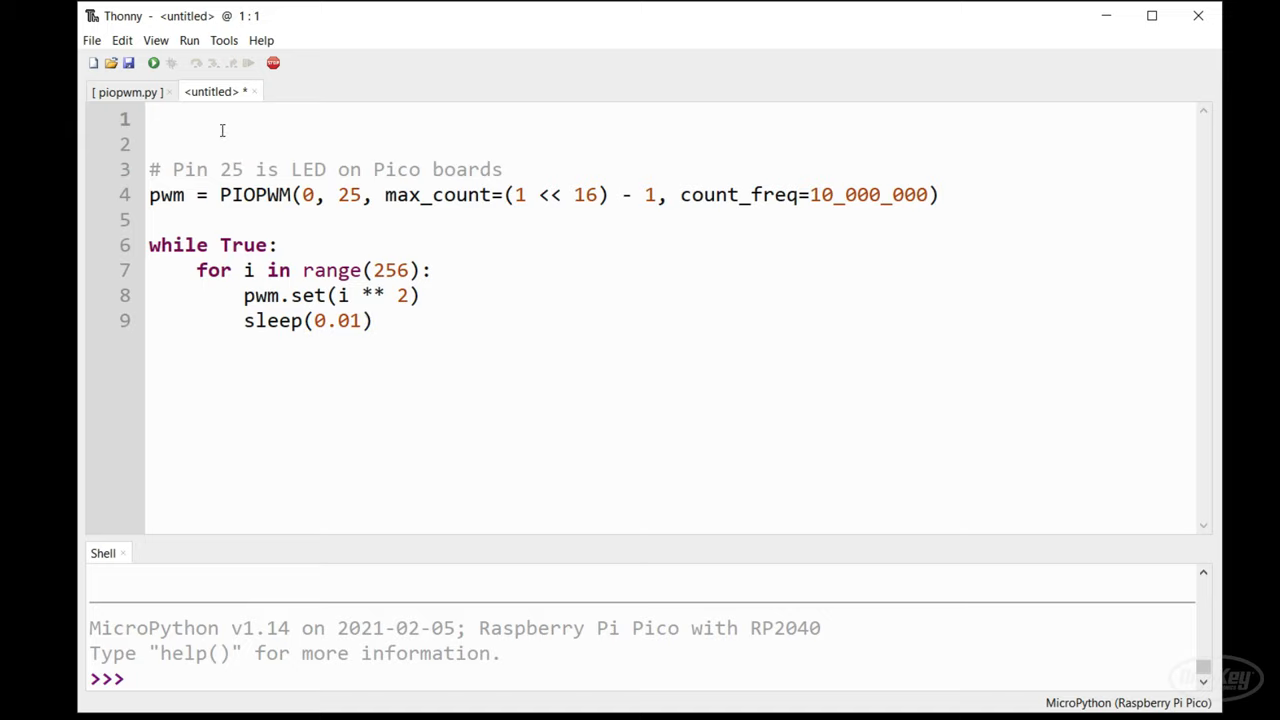
{"action": "type", "text": "import utime"}
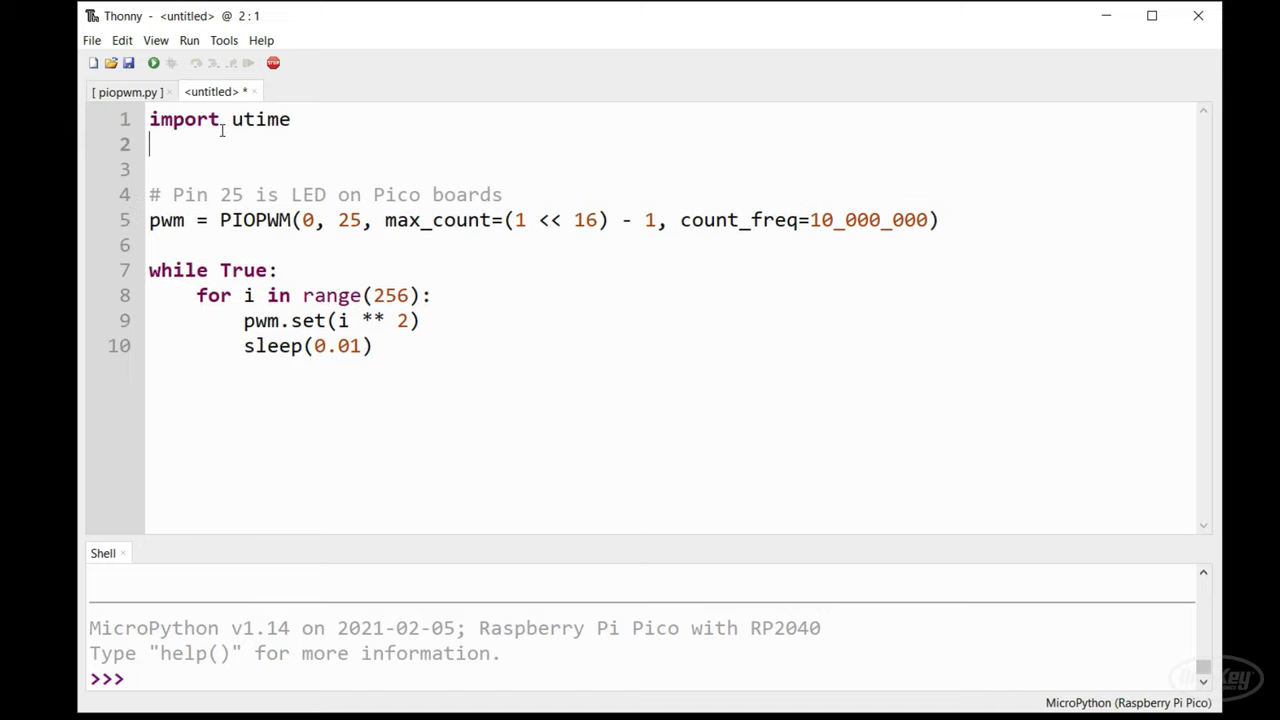
{"action": "type", "text": "from pio"}
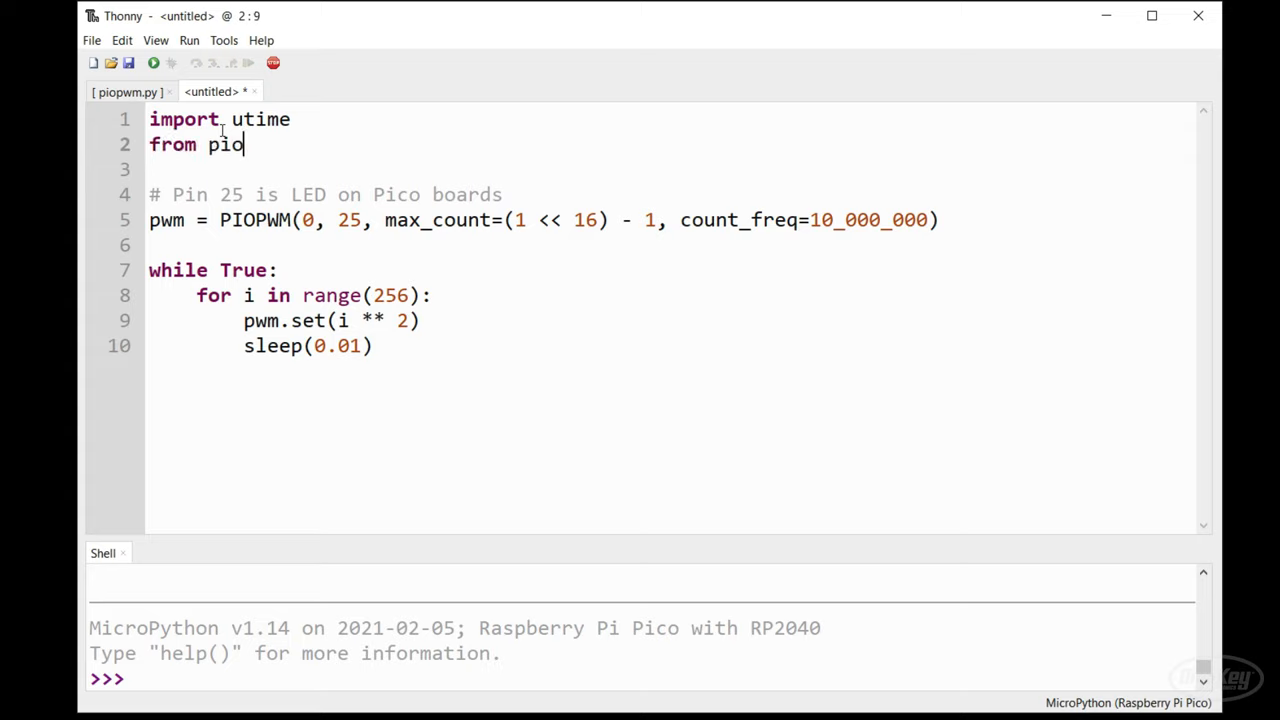
{"action": "type", "text": "pwm import"}
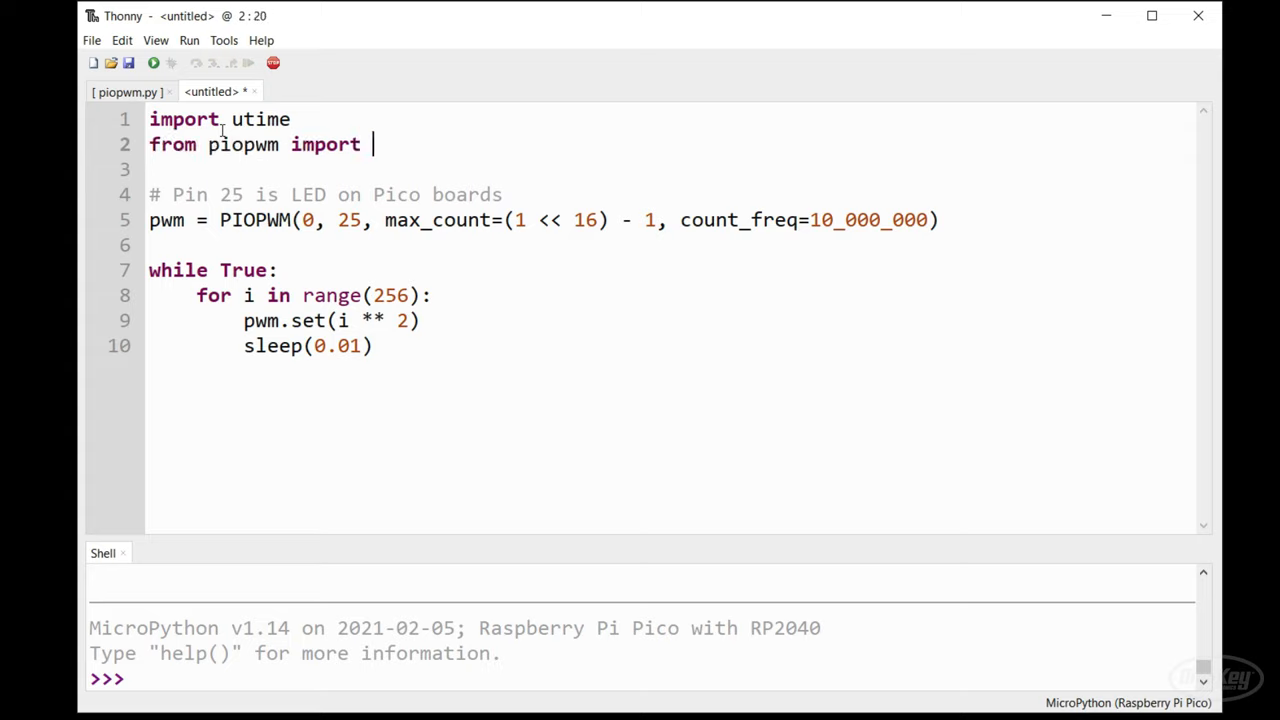
{"action": "type", "text": "PIOPWM"}
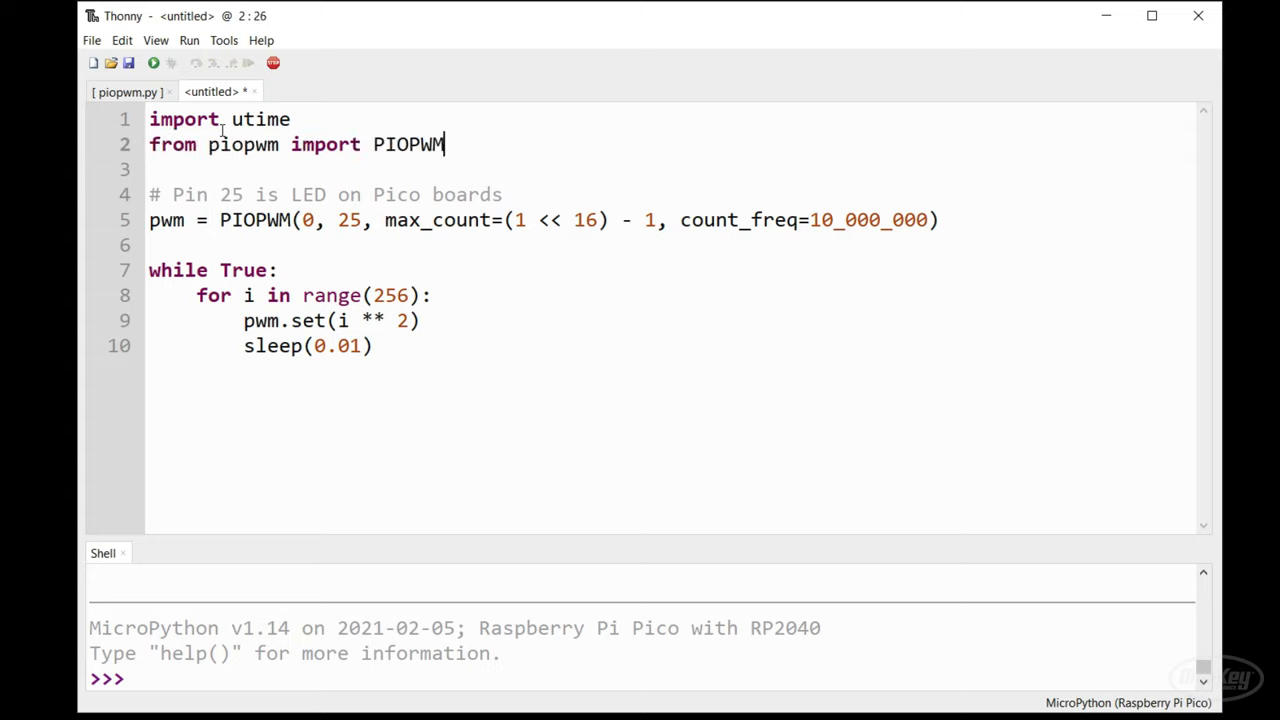
Change max_count to (256 ** 2) - 1 and add a reversed fade-out loop
{"action": "double_click", "coordinate": [254, 220]}
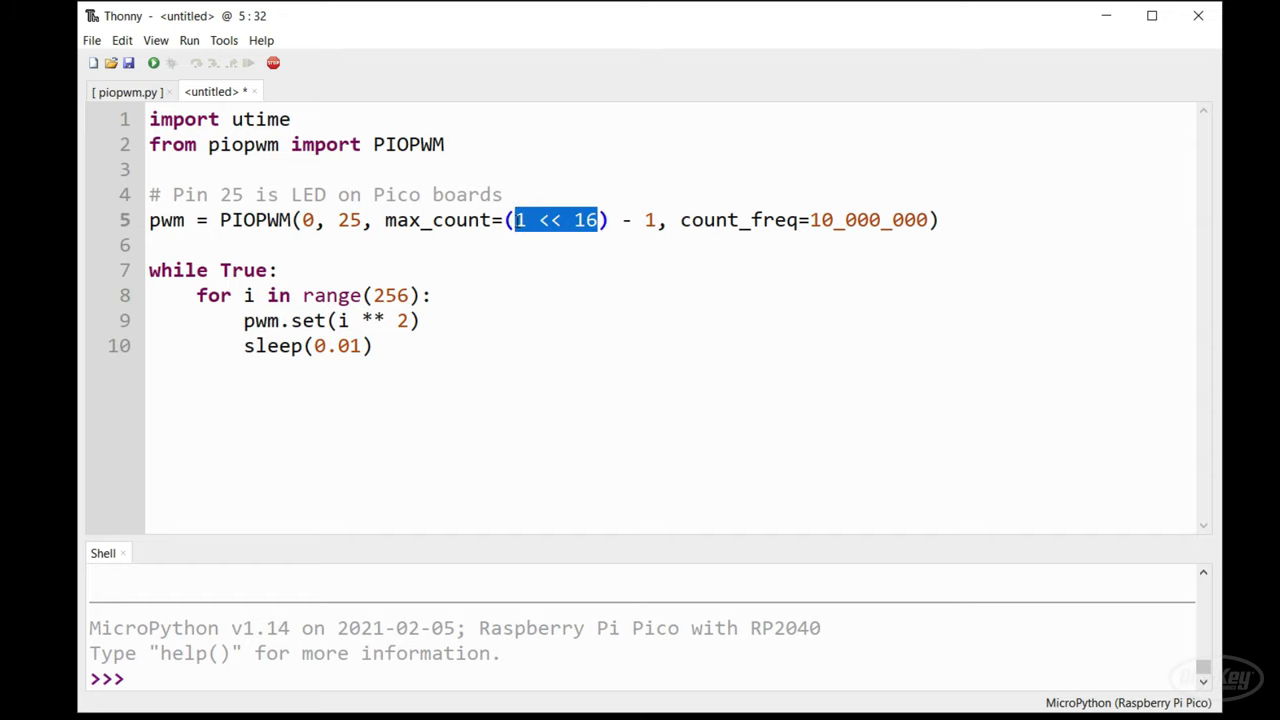
{"action": "type", "text": "256 ** 2"}
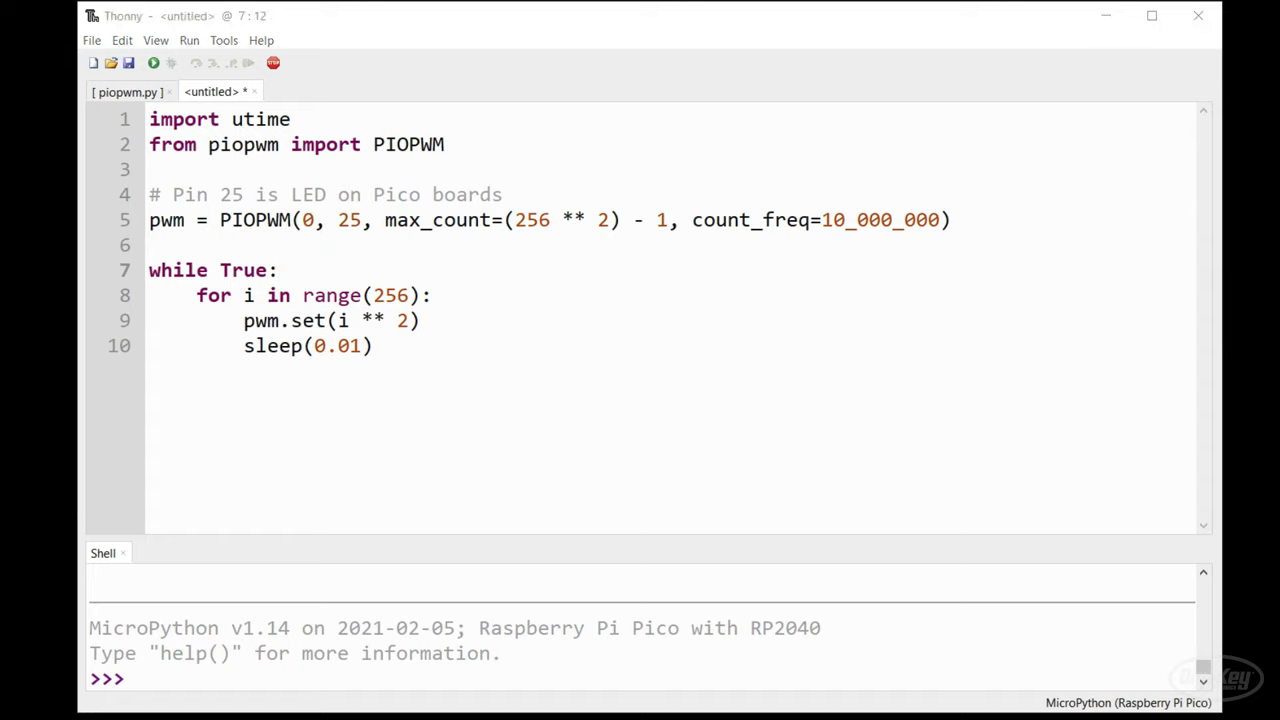
{"action": "left_click_drag", "start_coordinate": [198, 295], "coordinate": [375, 345]}
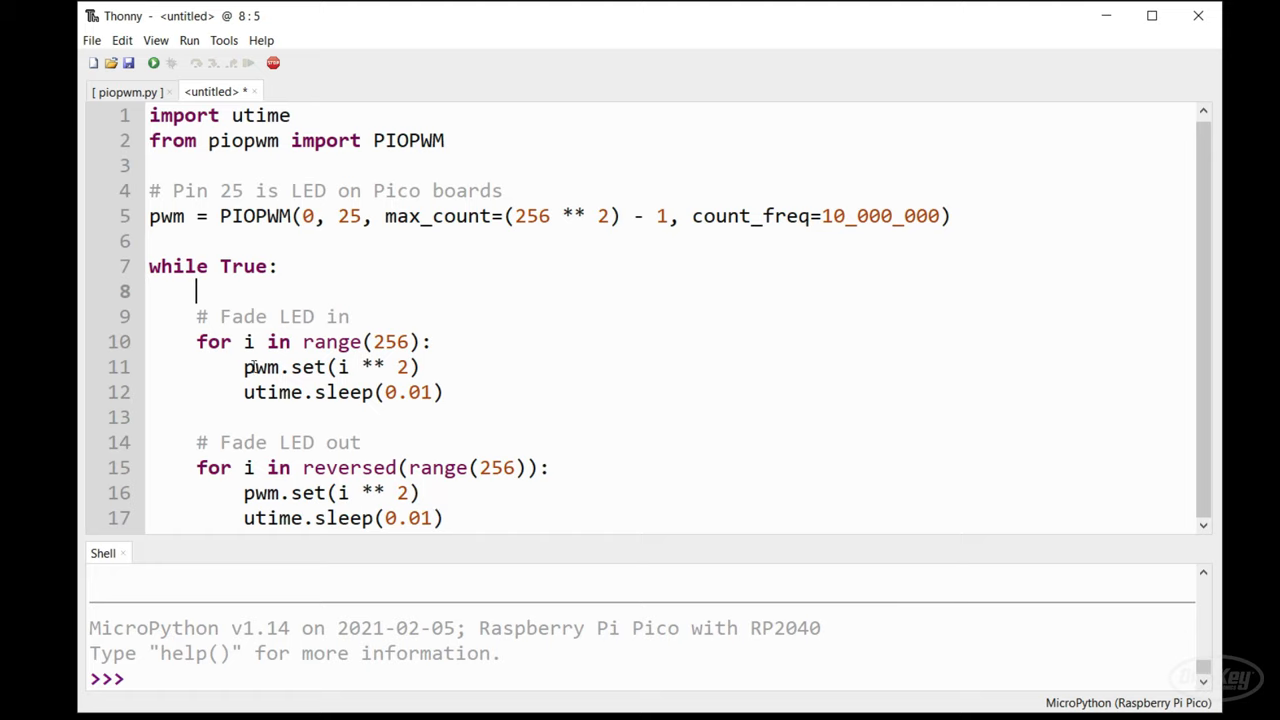
{"action": "double_click", "coordinate": [340, 367]}
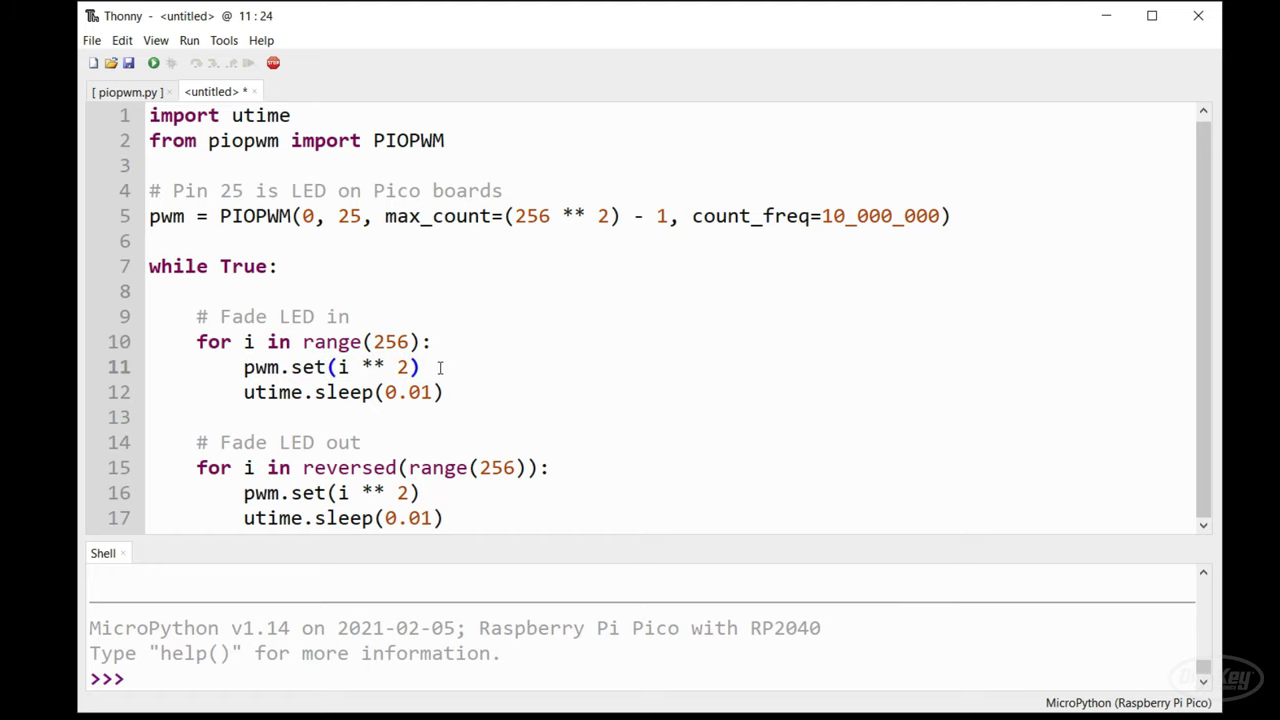
{"action": "left_click", "coordinate": [420, 367]}
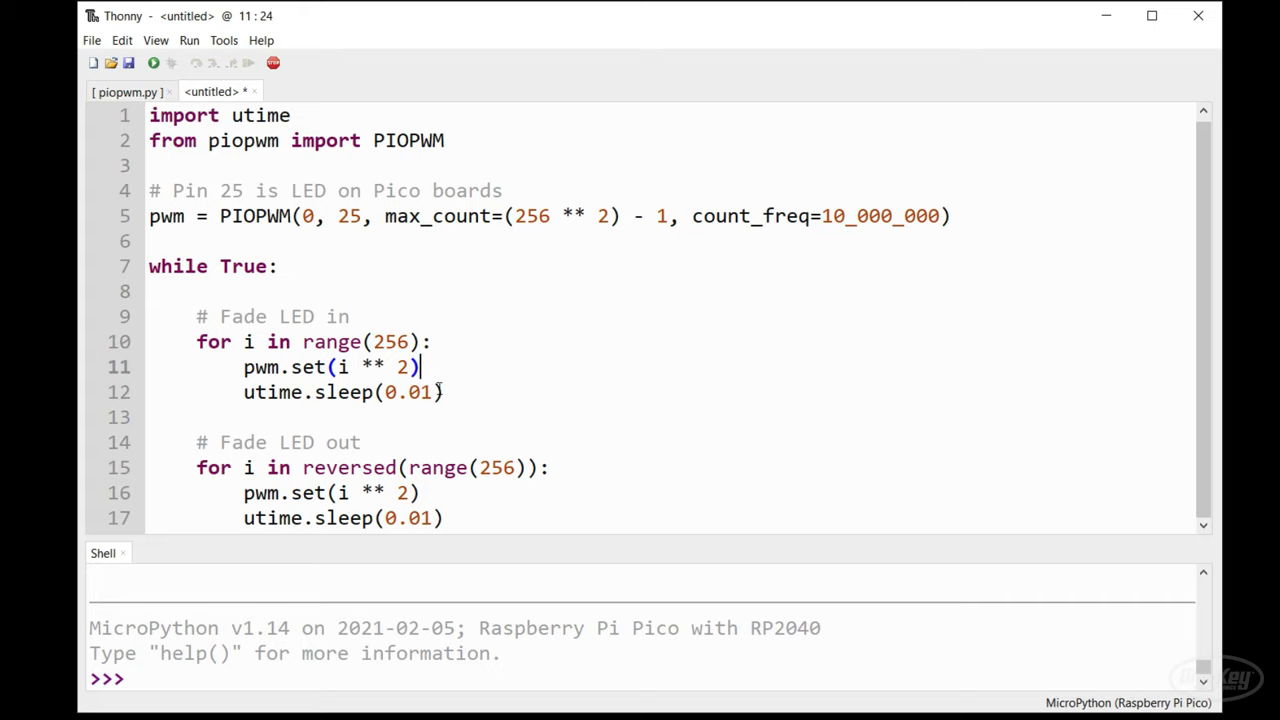